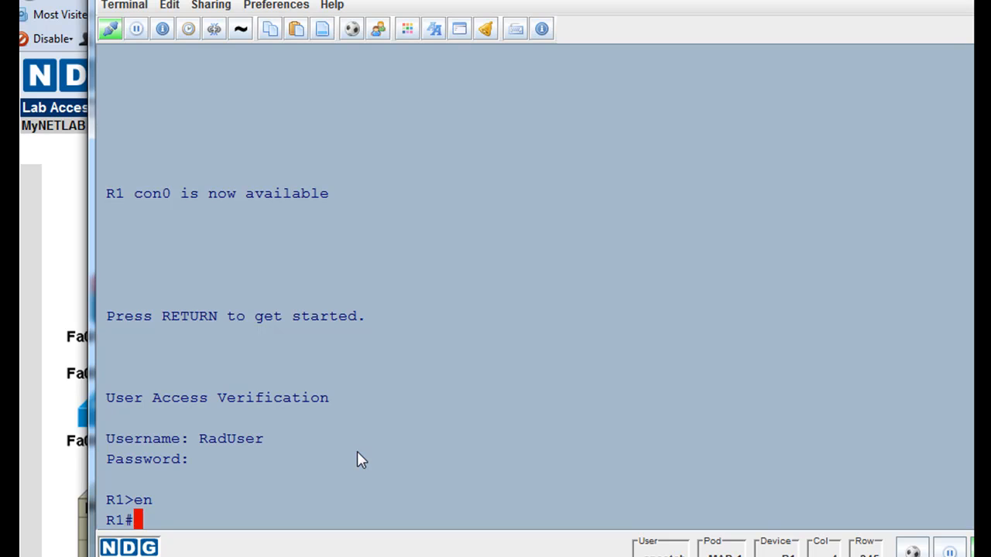
# Enter global config and define 'aaa authentication login TELNET_LINES group radius' on R1.
pyautogui.write('conf t')
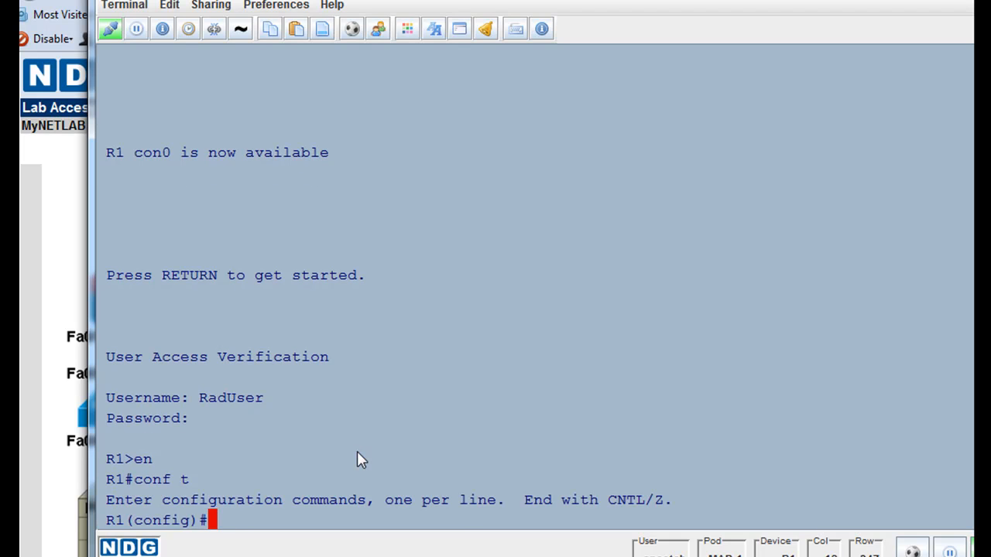
pyautogui.write('aaa aut')
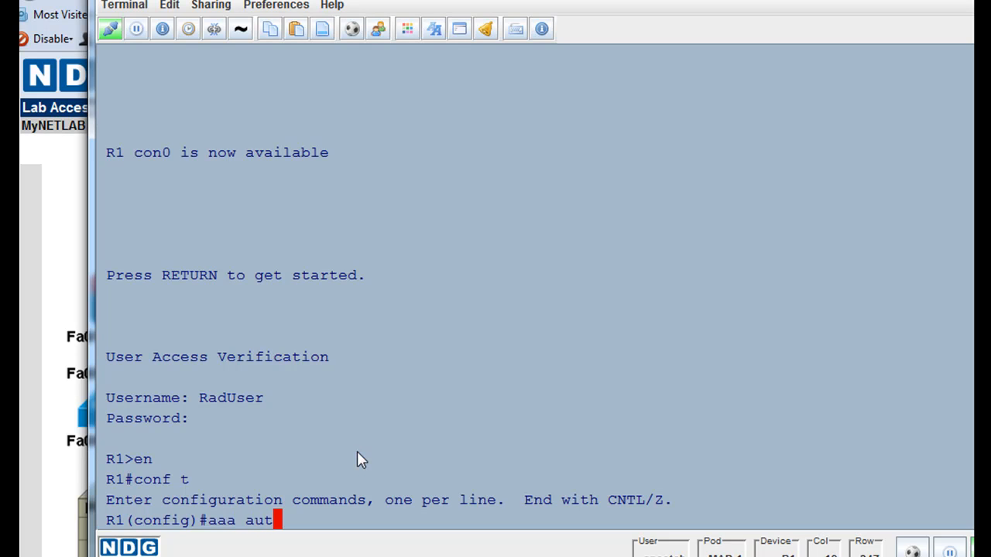
pyautogui.write('hentication')
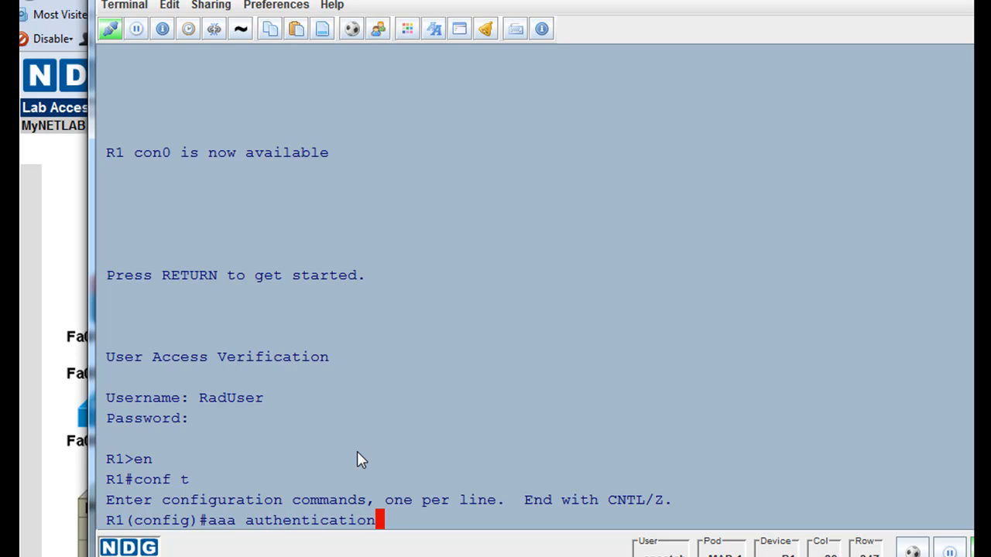
pyautogui.write('login')
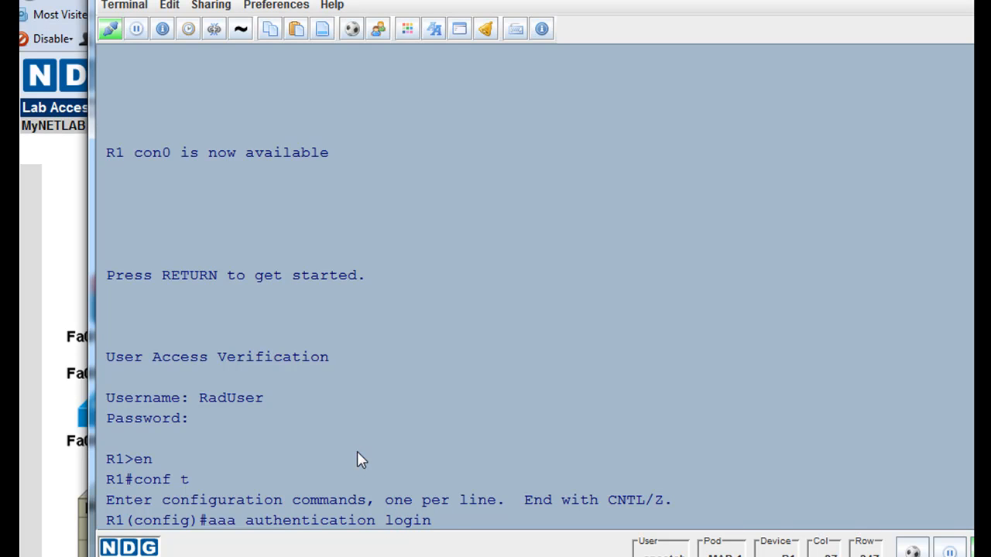
pyautogui.write('TELNET')
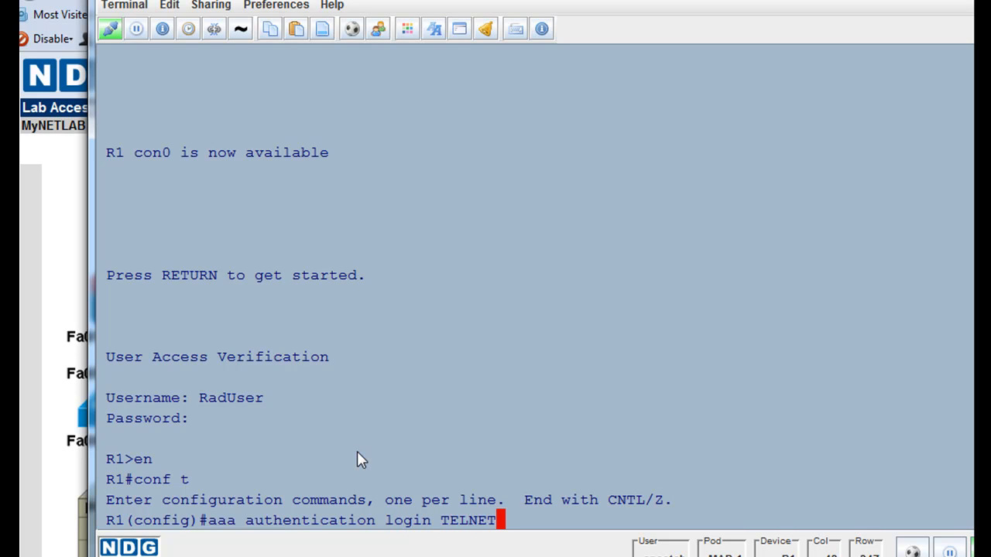
pyautogui.write('_LINES')
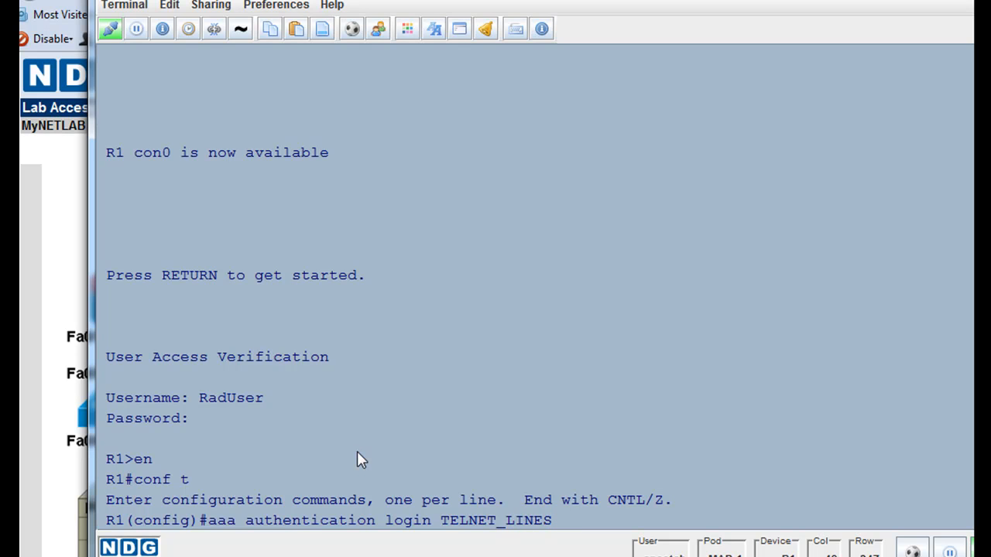
pyautogui.write('group radi')
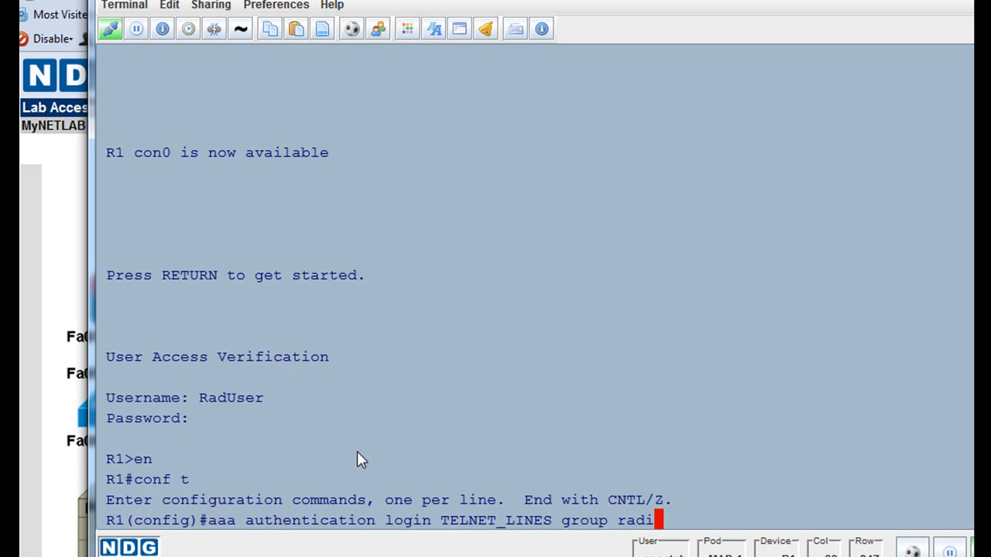
pyautogui.write('us')
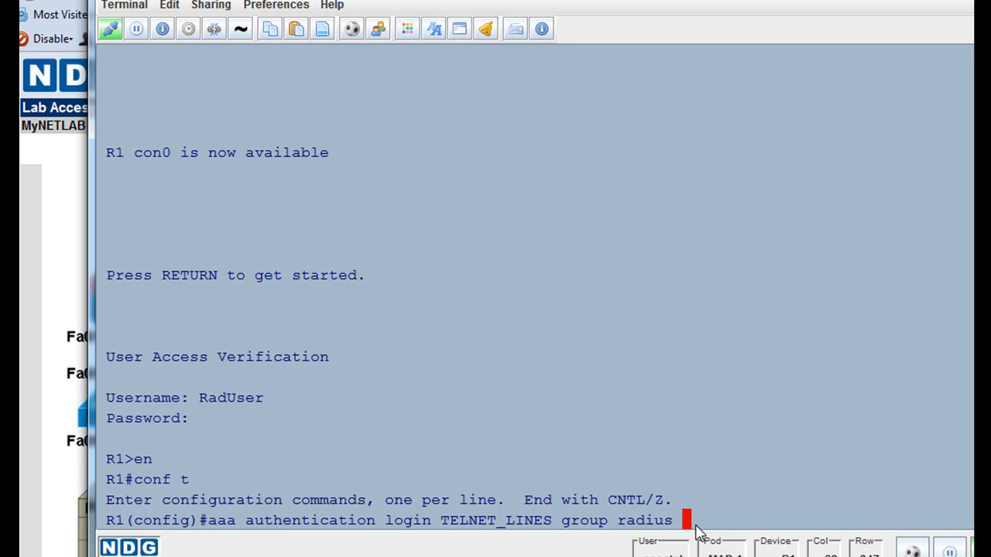
pyautogui.moveTo(441, 529)
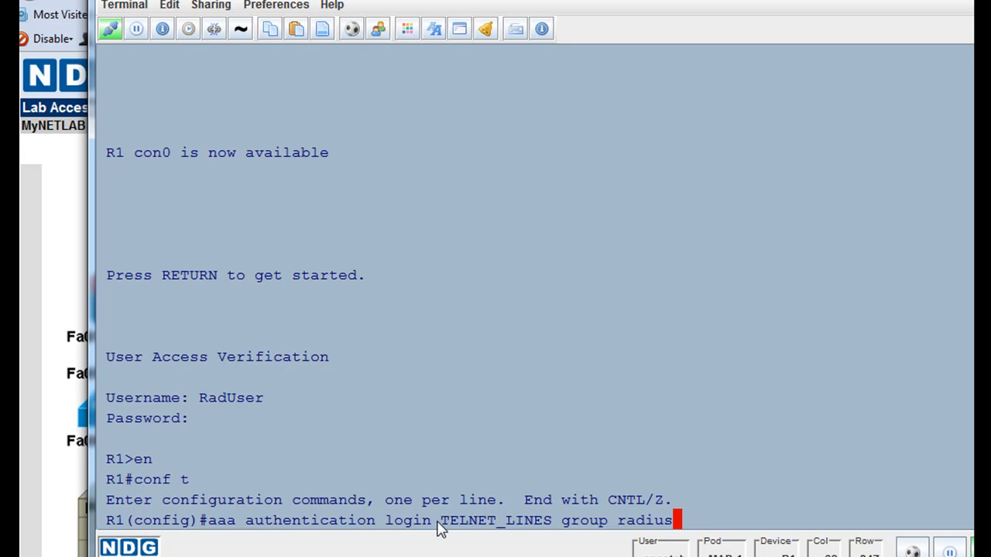
pyautogui.moveTo(622, 529)
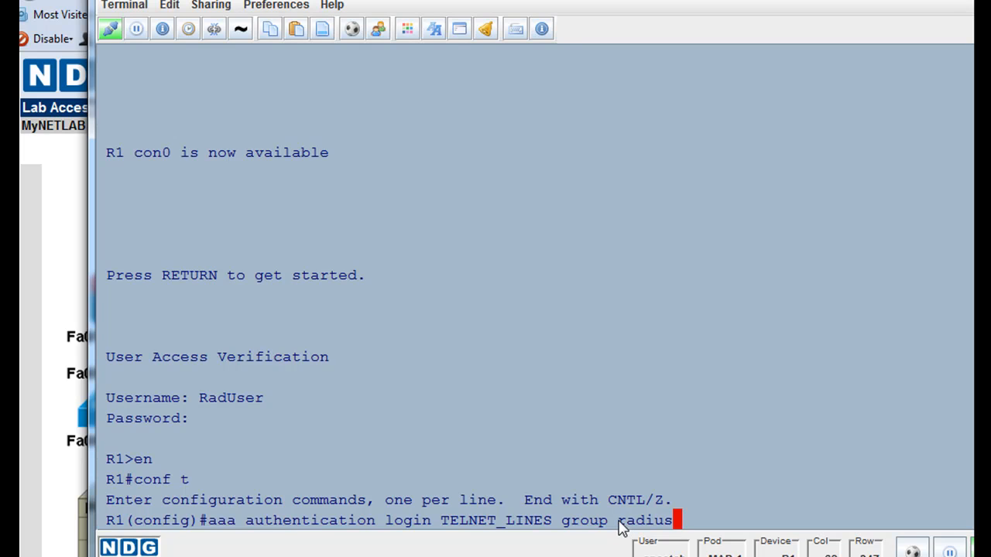
pyautogui.moveTo(689, 525)
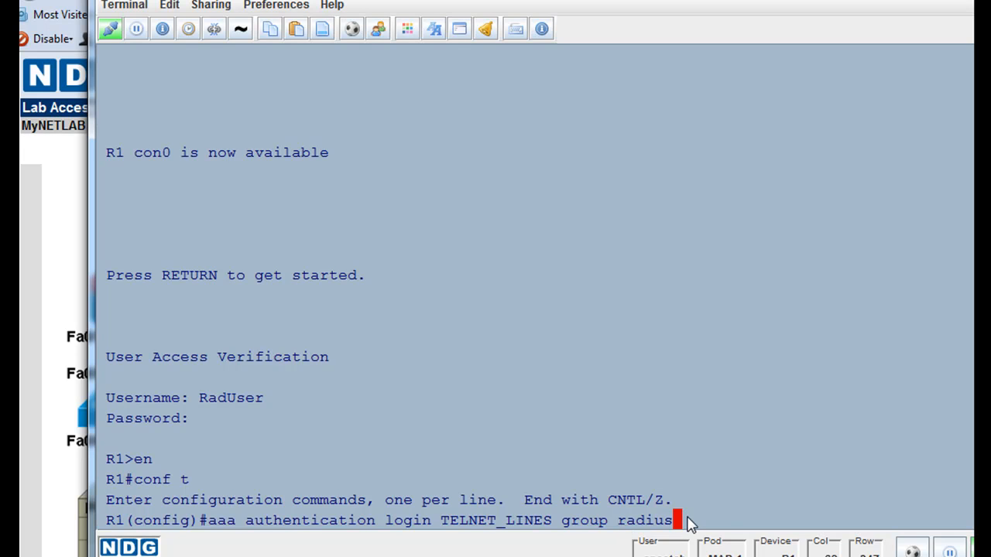
pyautogui.moveTo(662, 502)
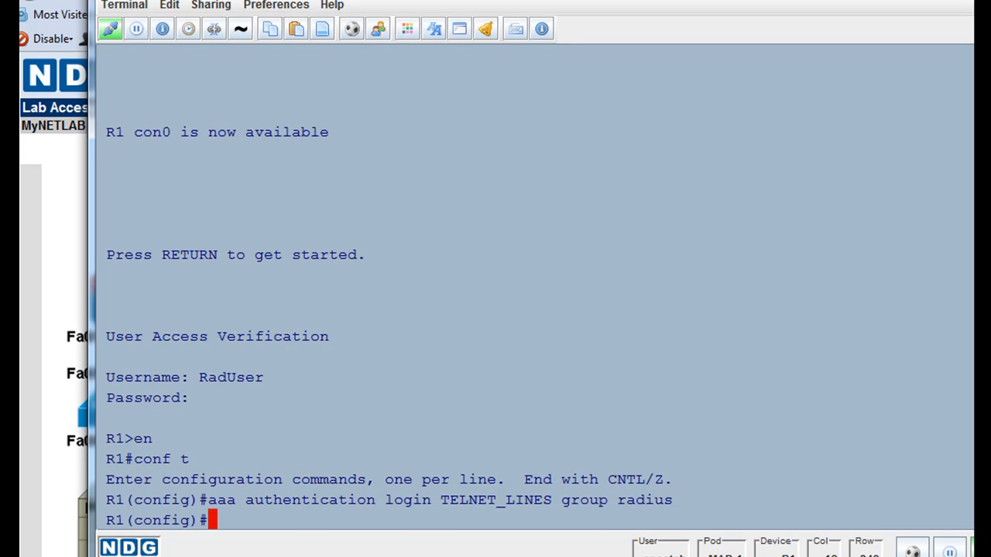
pyautogui.moveTo(476, 530)
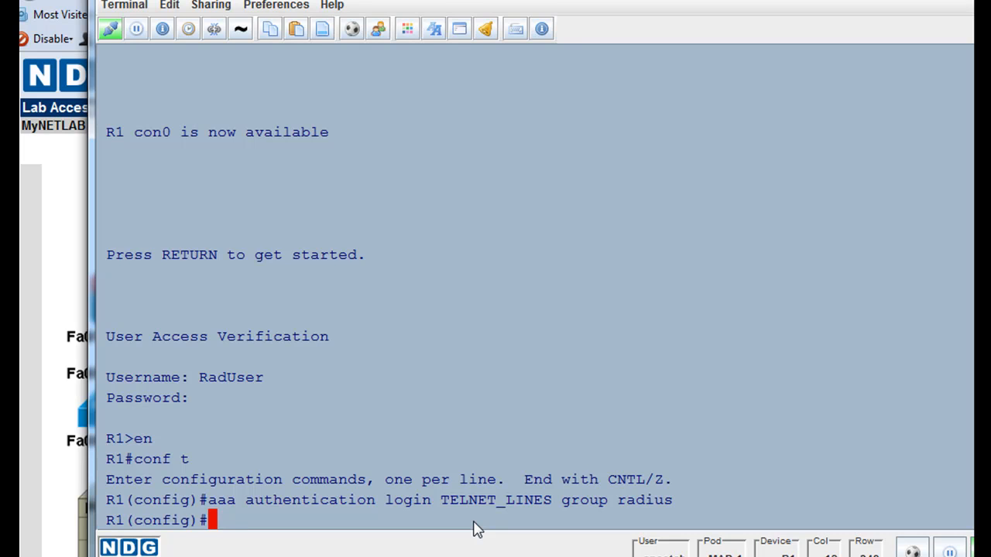
# Enter line configuration for vty 0 through 4.
pyautogui.write('line')
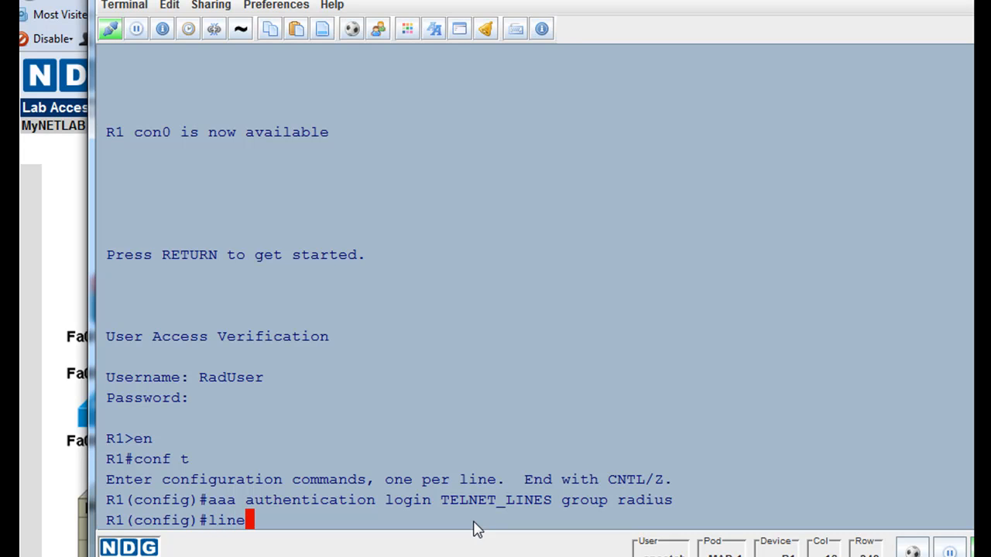
pyautogui.write('vty')
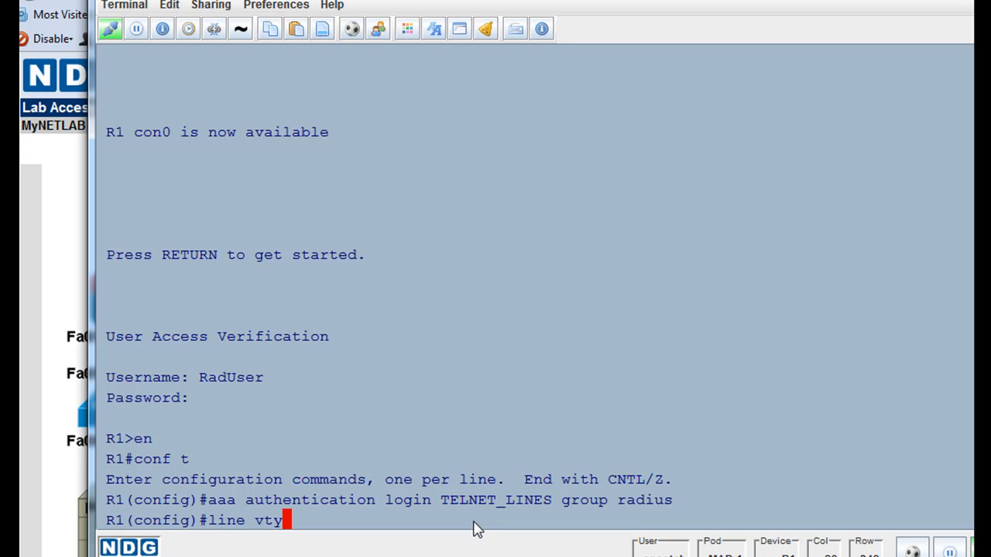
pyautogui.write('0 4')
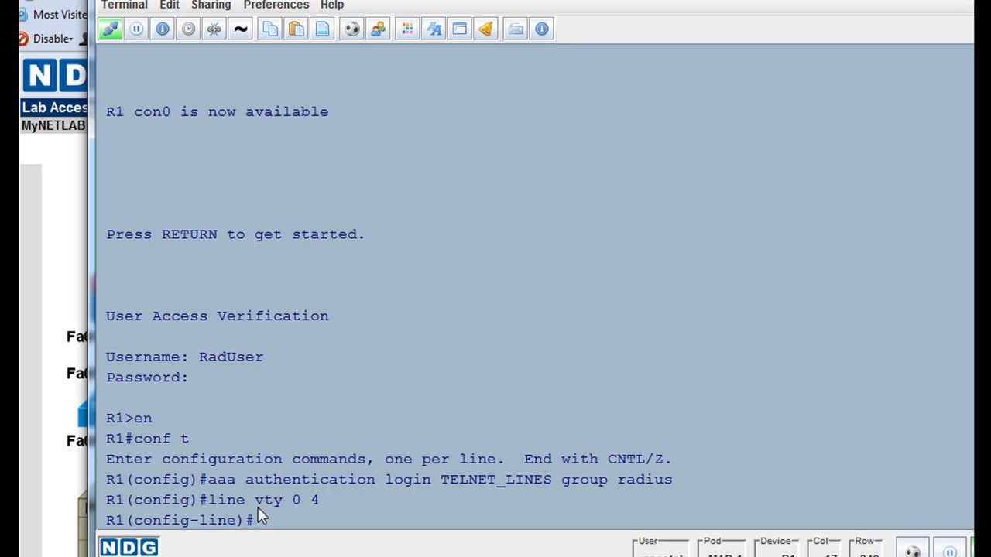
pyautogui.moveTo(291, 528)
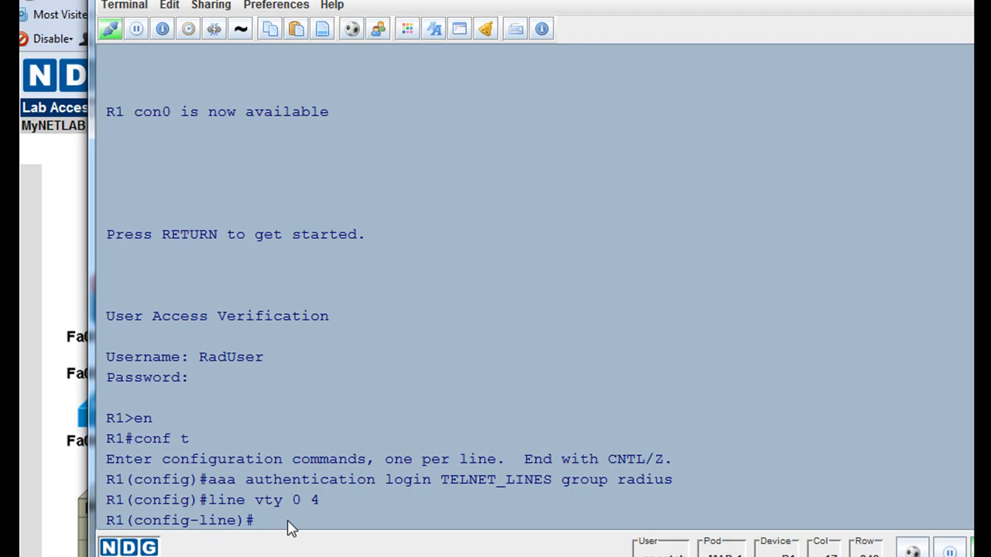
# Apply the TELNET_LINES list with 'login authentication TELNET_LINES' on the vty lines.
pyautogui.write('login')
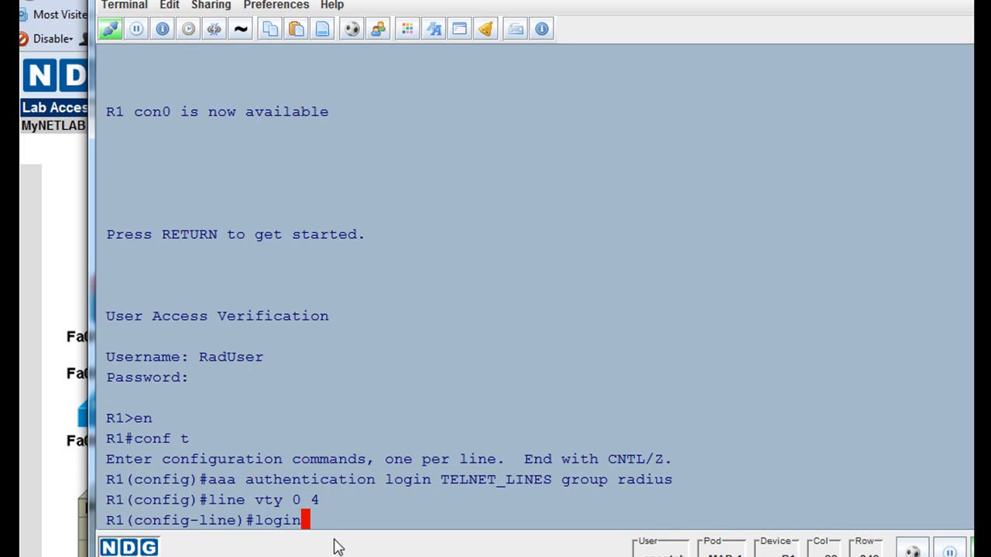
pyautogui.moveTo(294, 539)
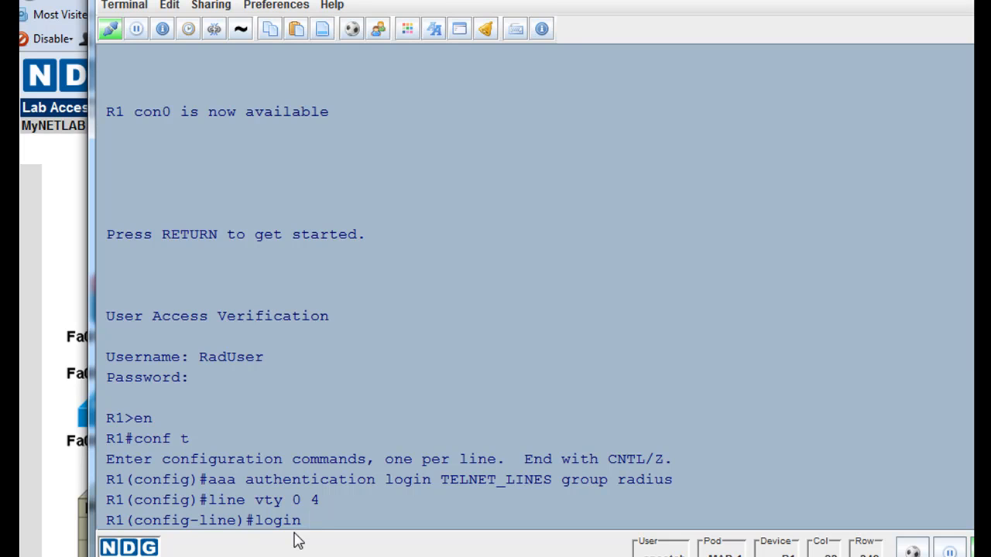
pyautogui.write('auth')
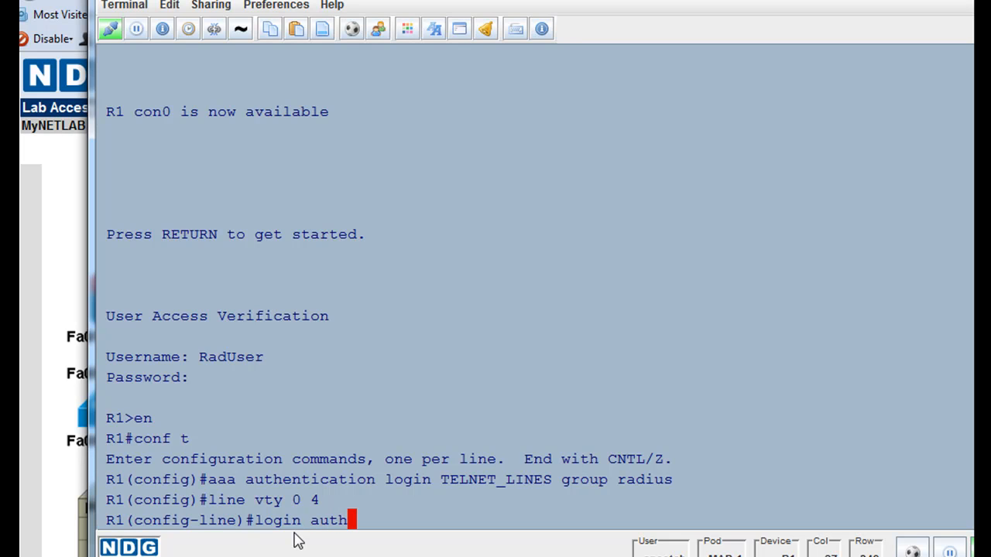
pyautogui.write('enticate')
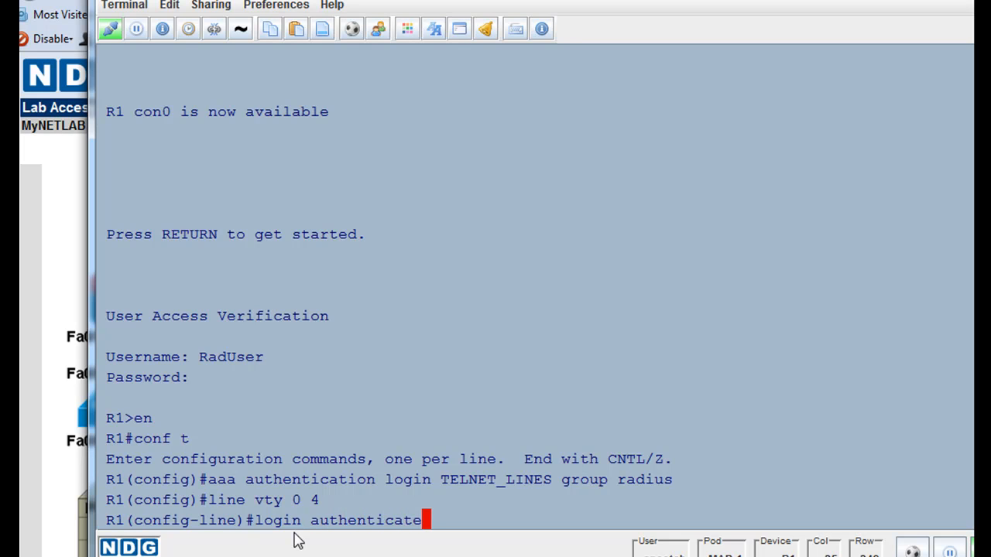
pyautogui.write('T')
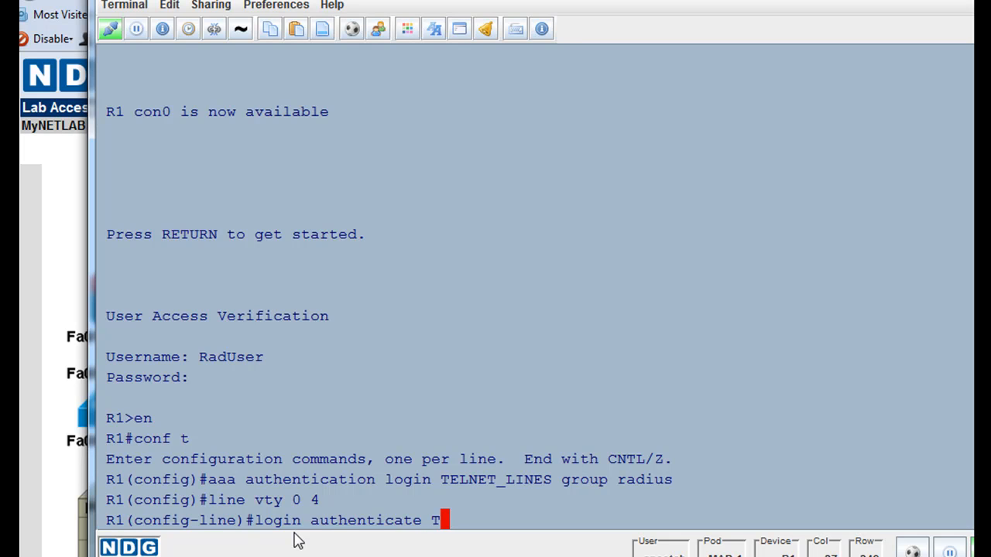
pyautogui.write('ELNET')
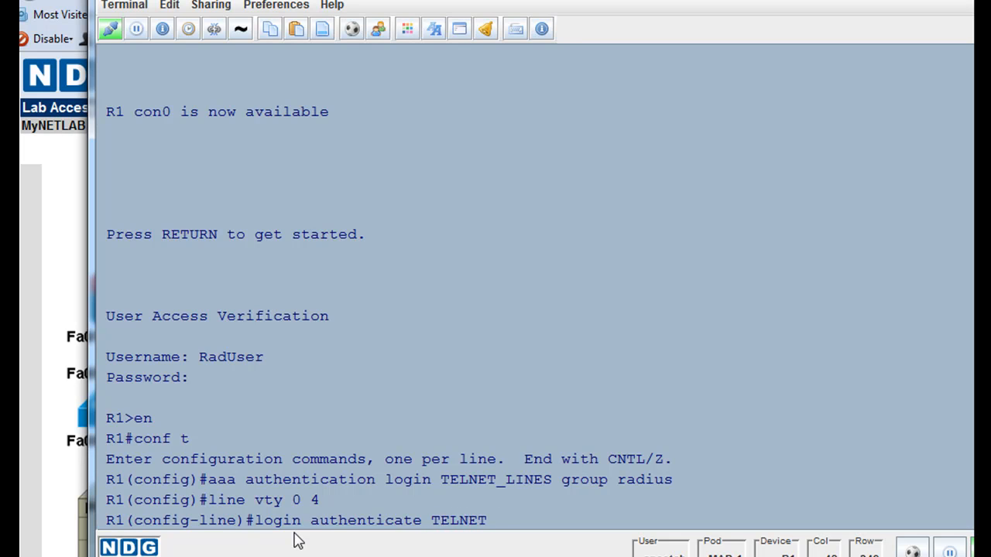
pyautogui.write('_LINES')
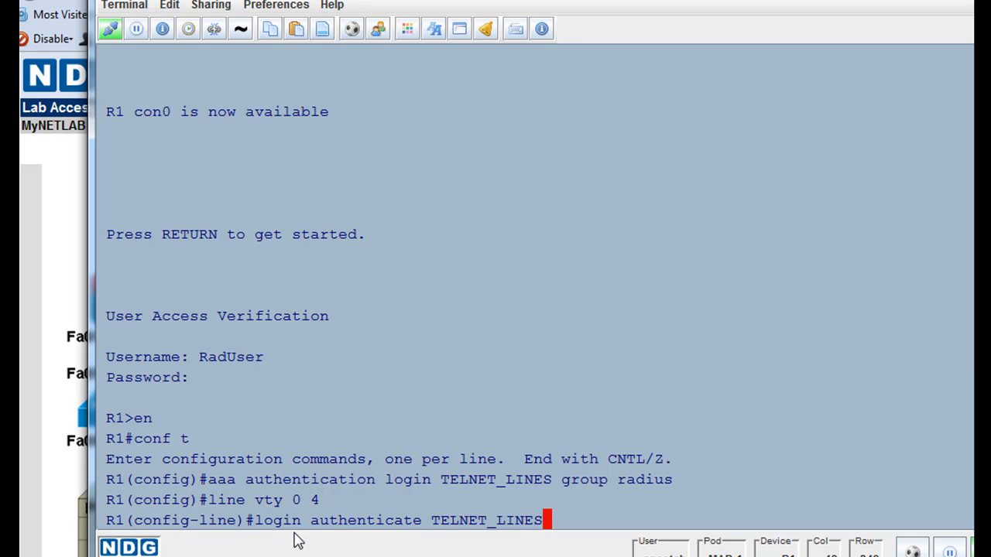
pyautogui.moveTo(285, 544)
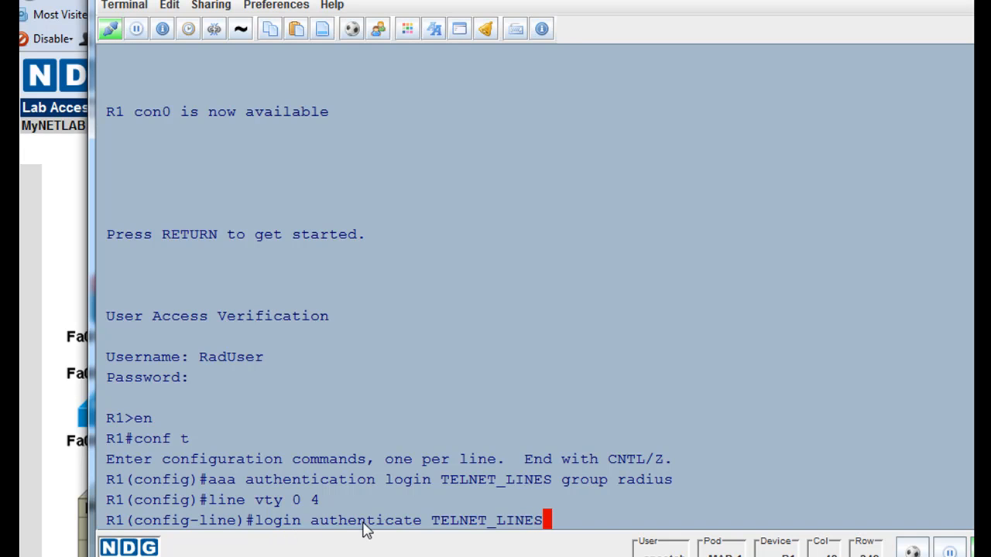
pyautogui.moveTo(452, 486)
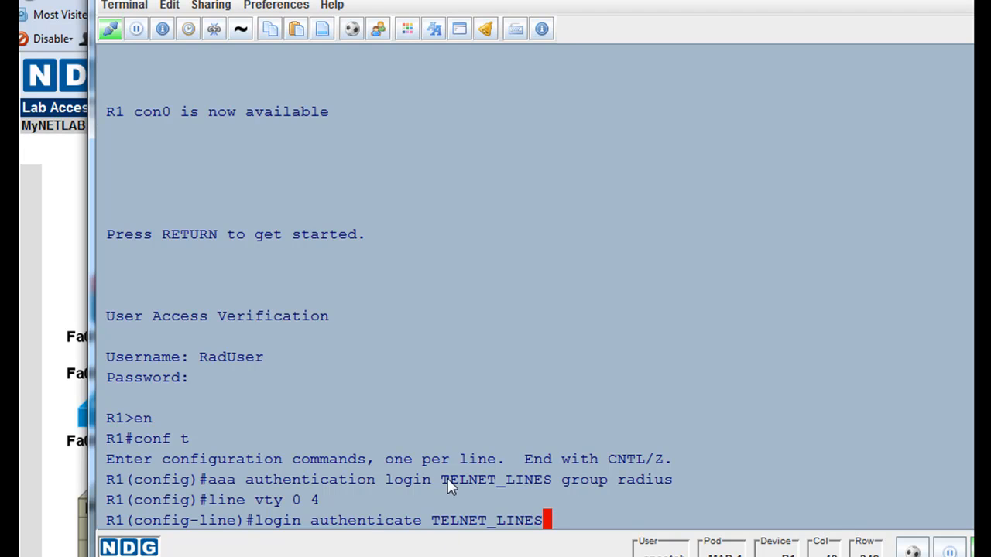
pyautogui.moveTo(534, 513)
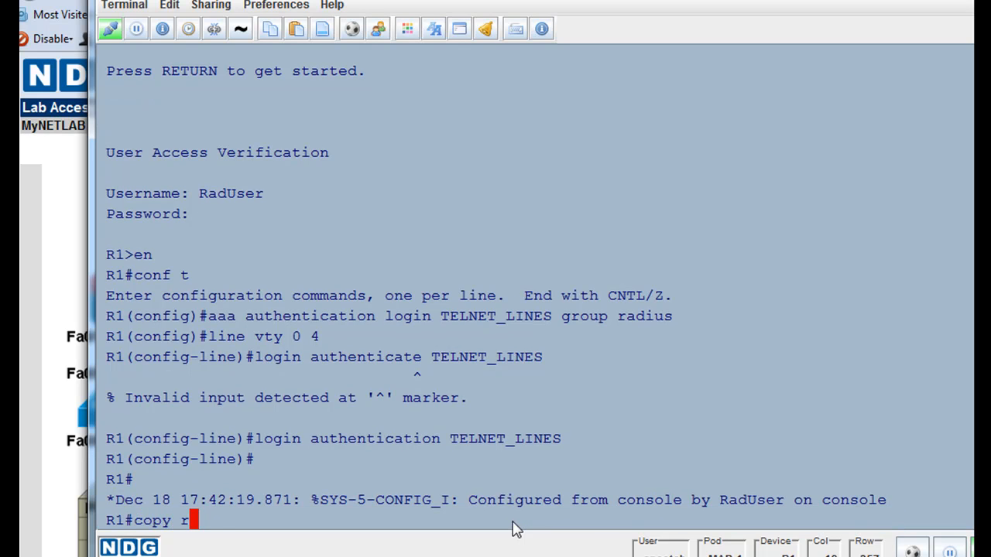
# Save R1's running configuration to startup-config with 'copy run start'.
pyautogui.write('un start')
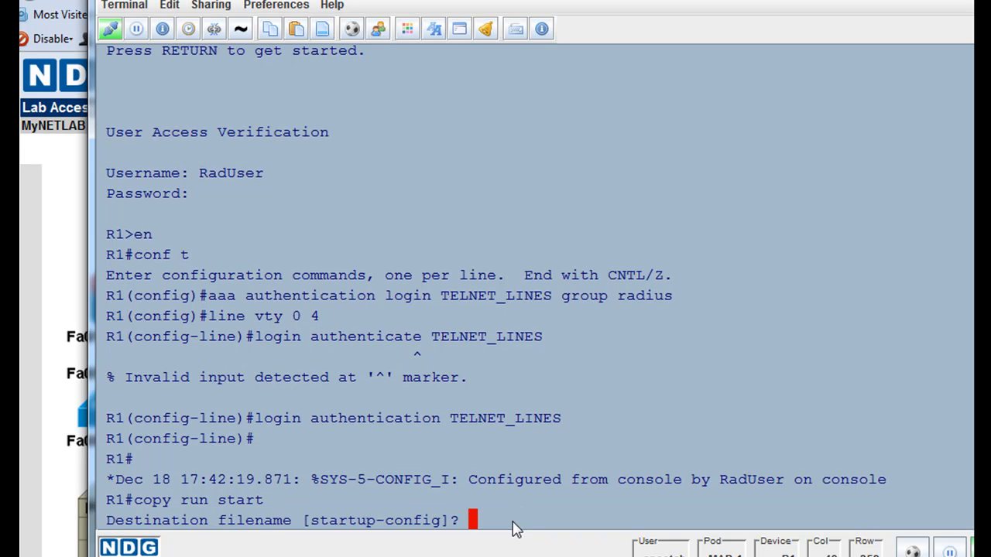
pyautogui.press('Return')
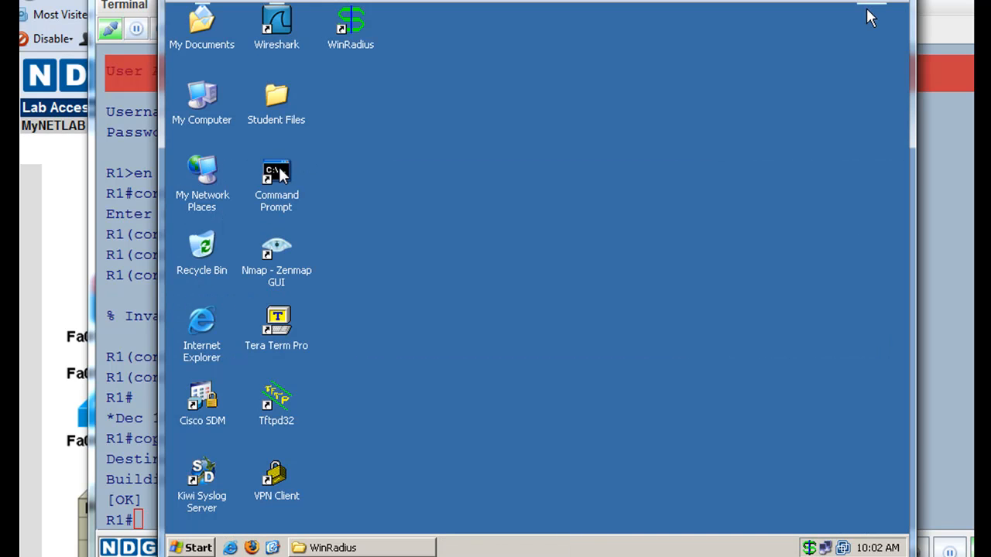
# Telnet from the Windows XP Command Prompt to R1 at 192.168.1.1.
pyautogui.doubleClick(276, 182)
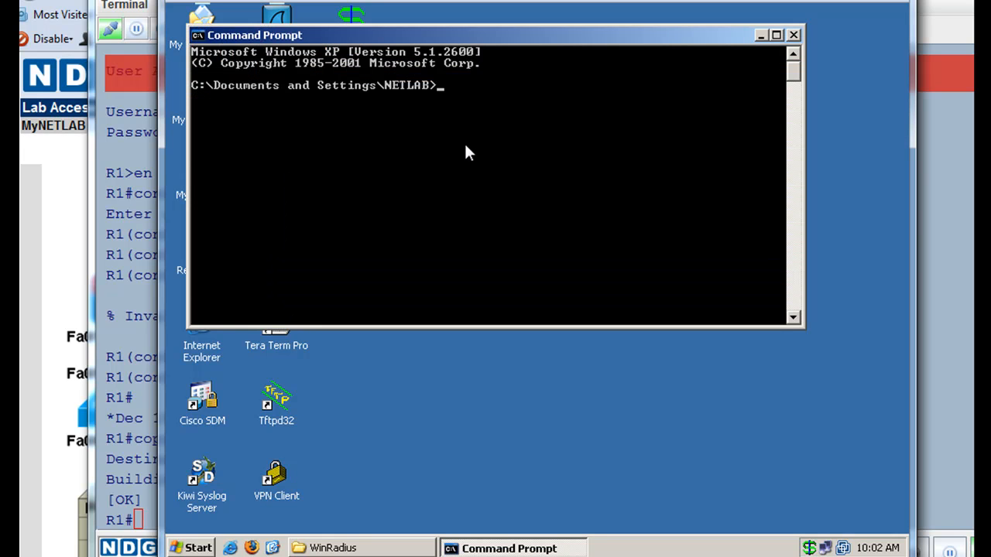
pyautogui.moveTo(465, 147)
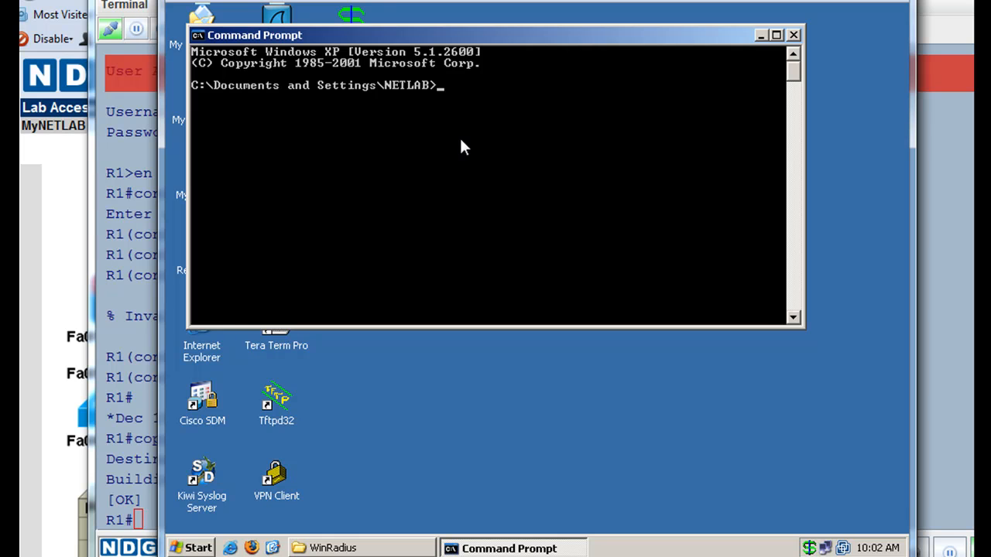
pyautogui.write('tel')
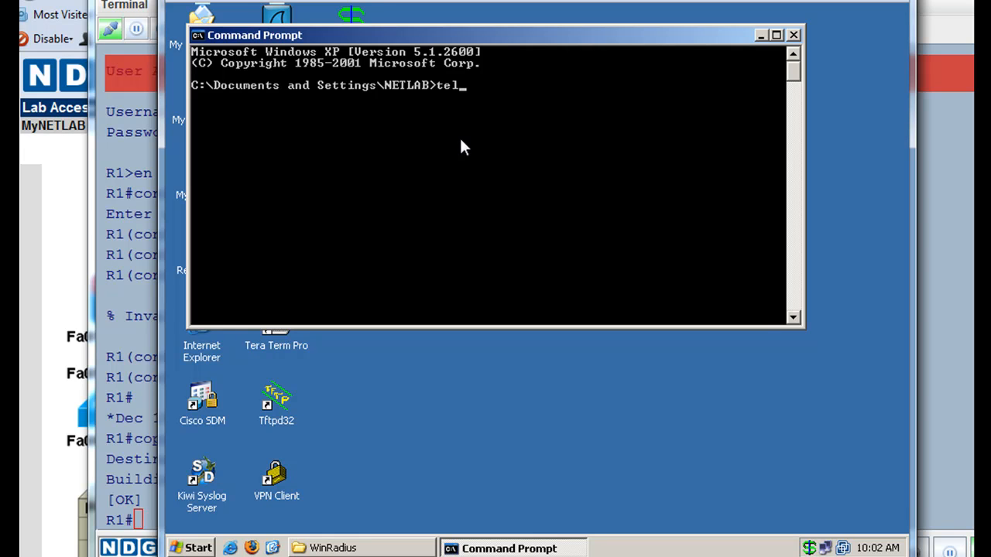
pyautogui.write('net')
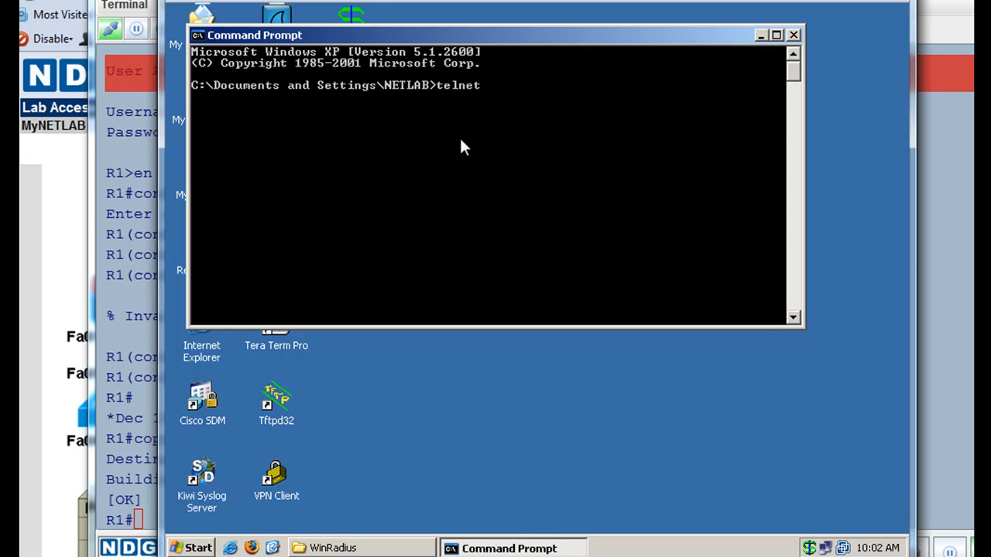
pyautogui.write('192.168')
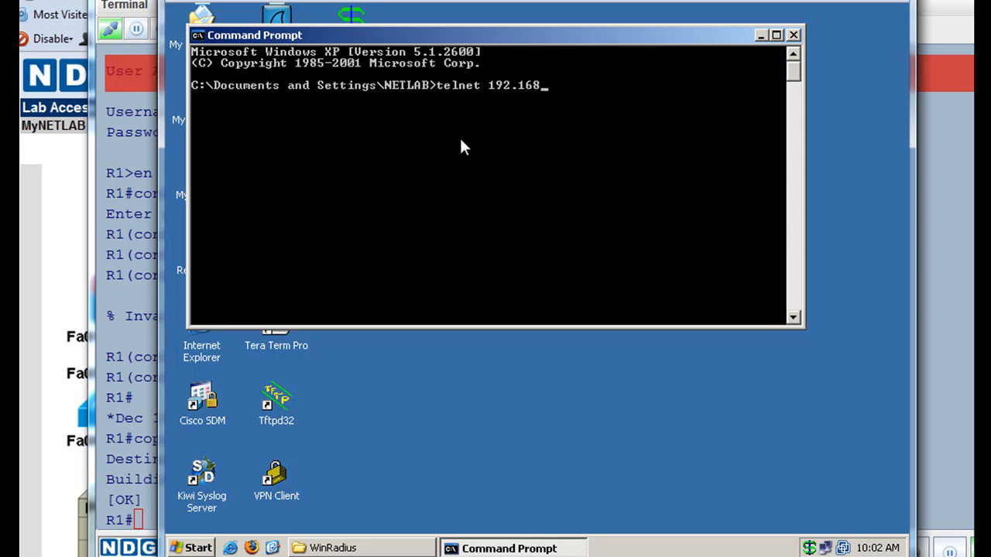
pyautogui.write('.1.1')
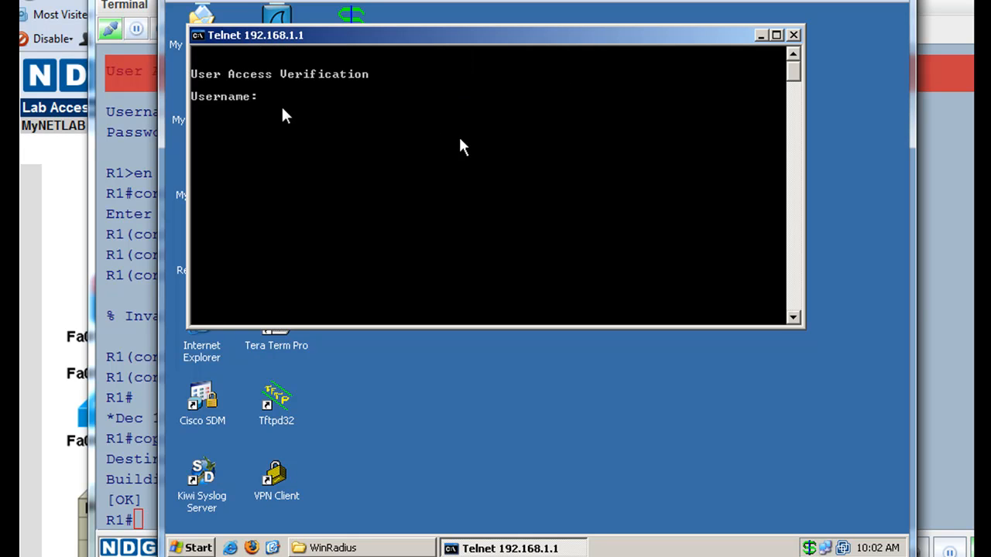
# Log in as RadUser and attempt enable, which fails authentication.
pyautogui.write('R')
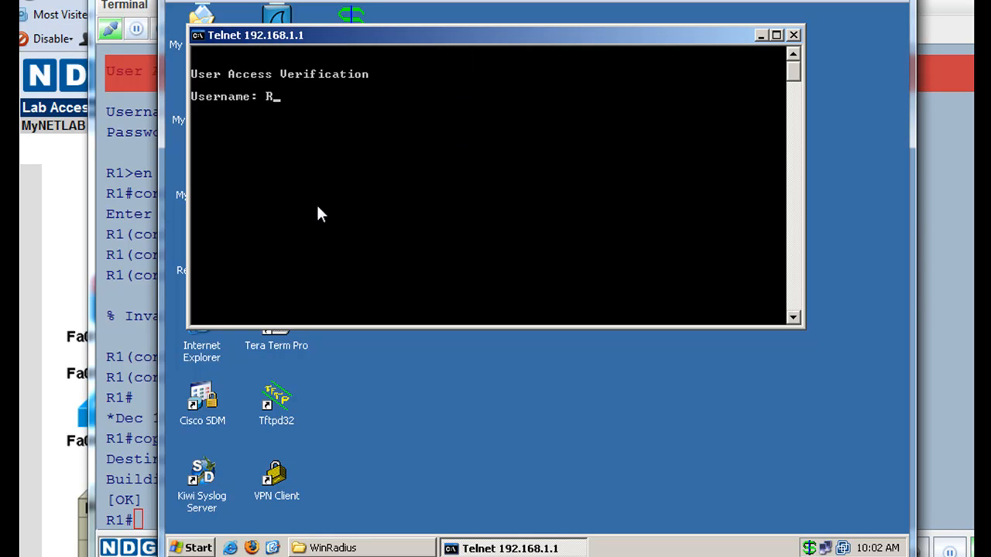
pyautogui.write('adUser')
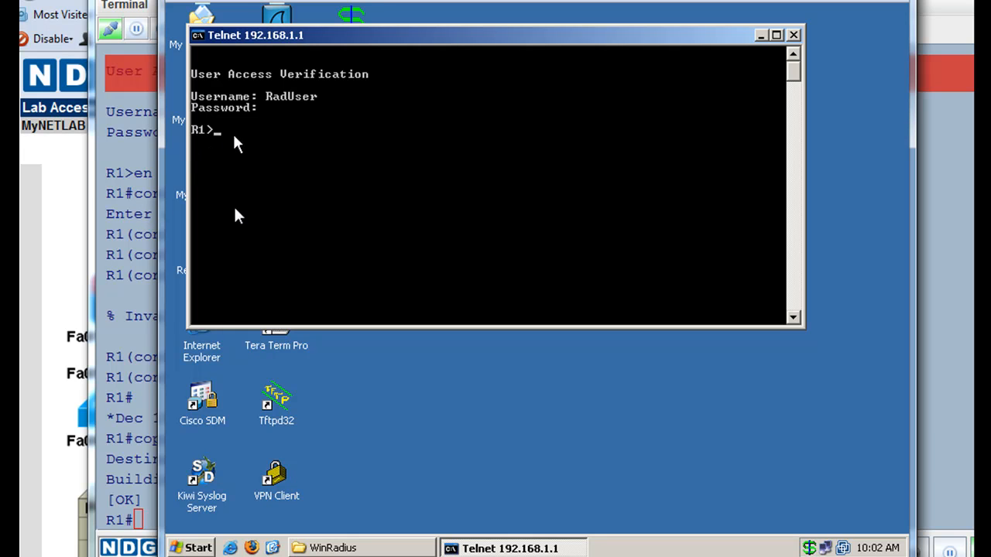
pyautogui.write('en')
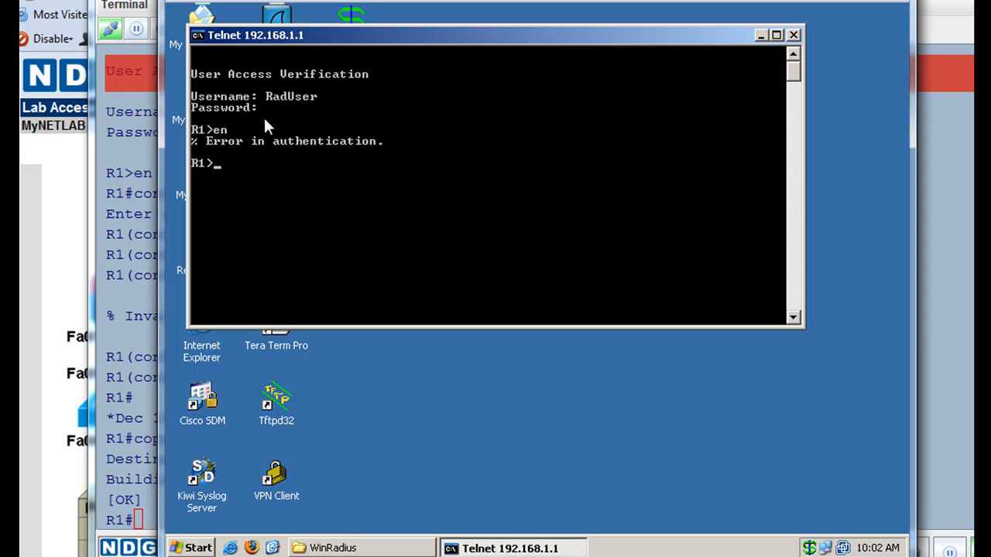
pyautogui.moveTo(678, 65)
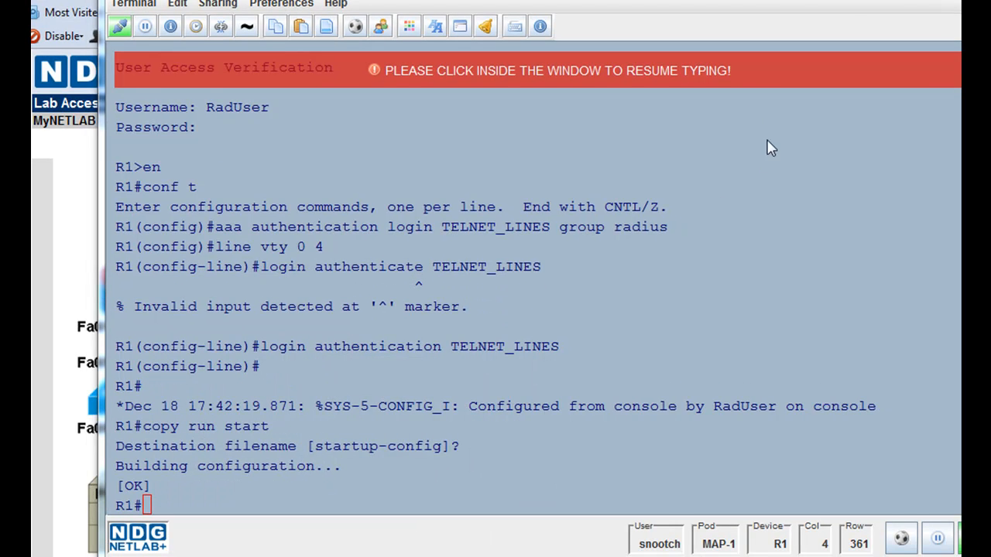
pyautogui.moveTo(856, 12)
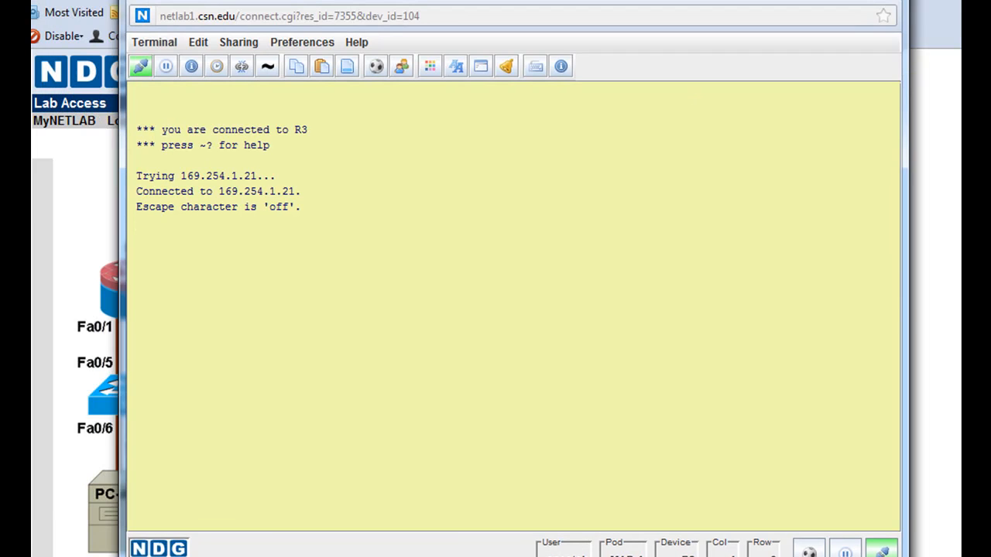
# Enlarge the NETLAB+ terminal text to 16 pt.
pyautogui.click(302, 42)
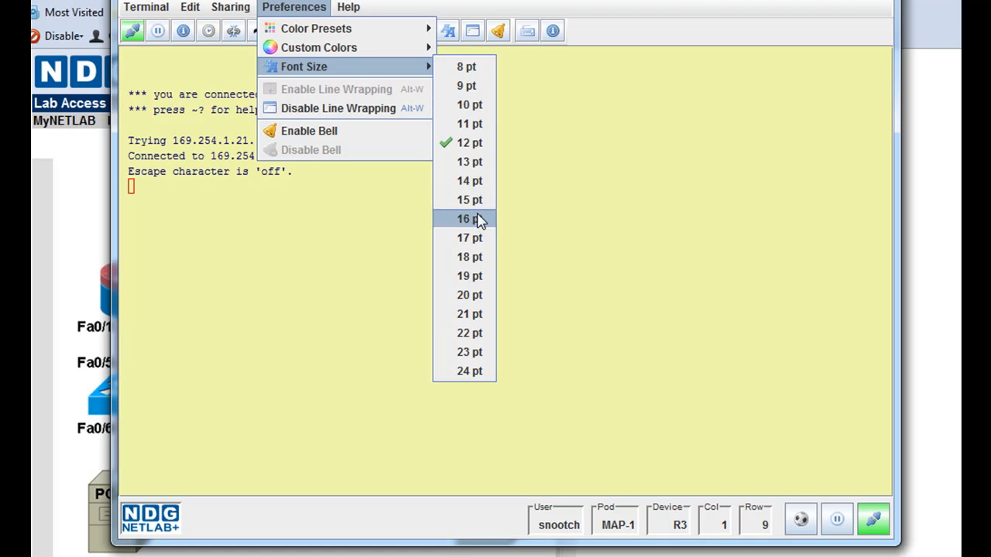
pyautogui.click(464, 218)
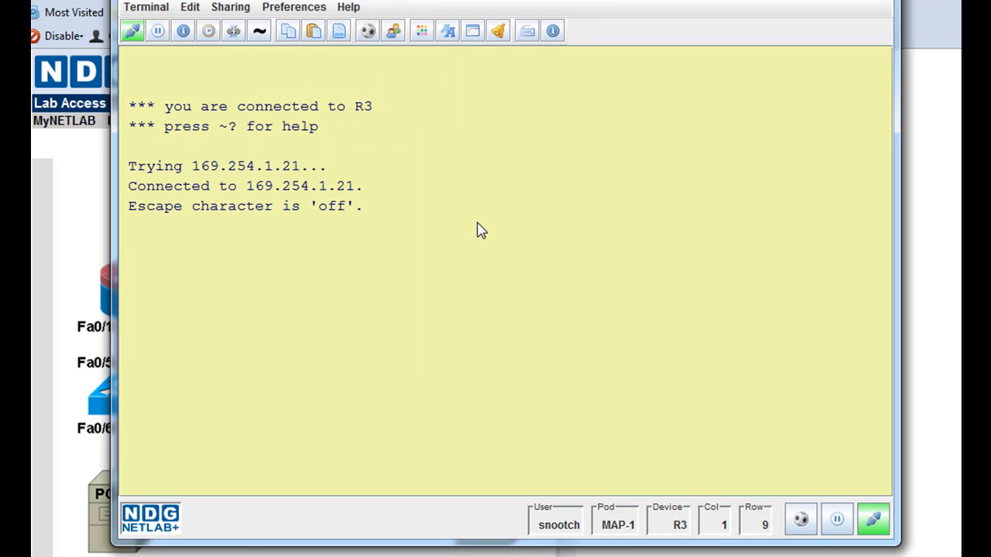
# On R3, enter global config and enable aaa new-model and ip http server.
pyautogui.write('e')
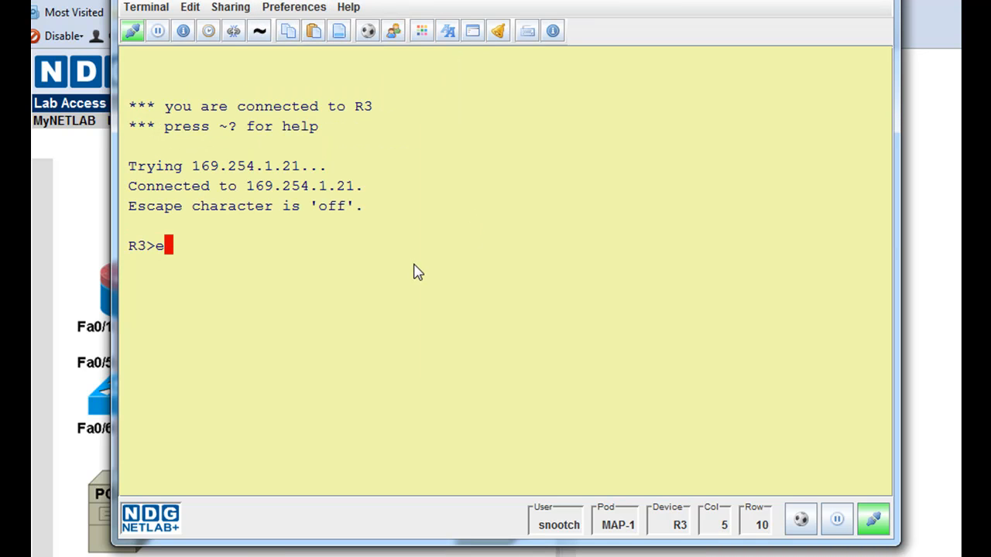
pyautogui.write('nable')
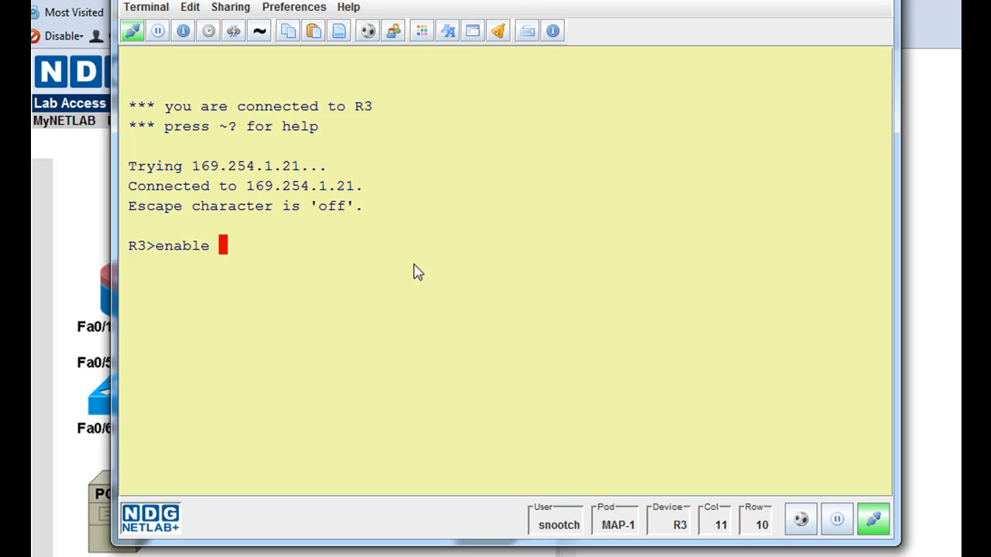
pyautogui.write('conf t')
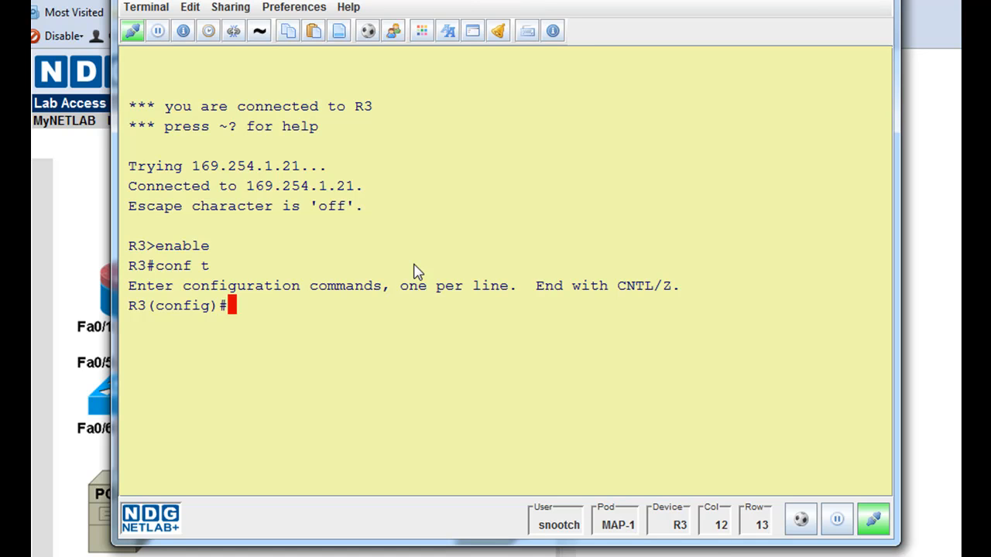
pyautogui.write('aaa new')
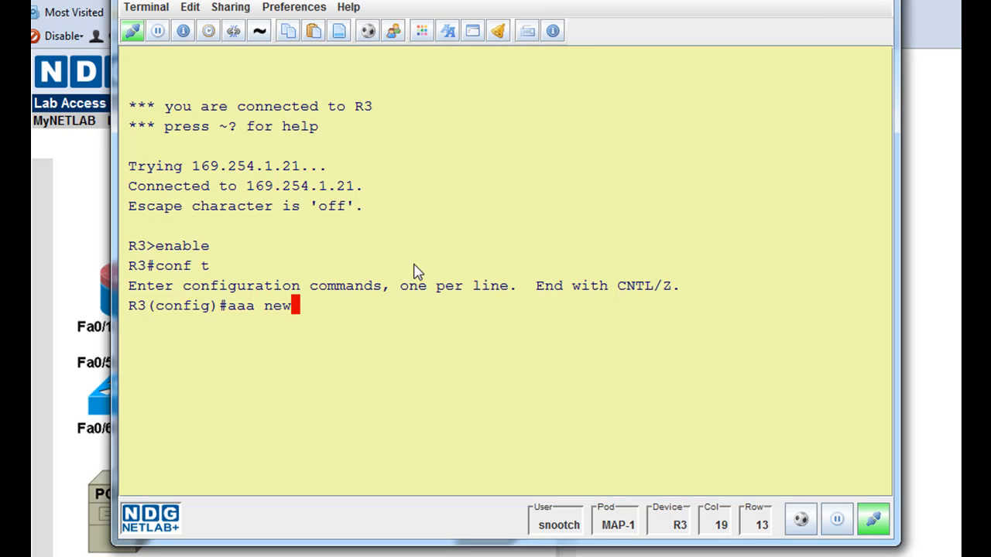
pyautogui.write('-model')
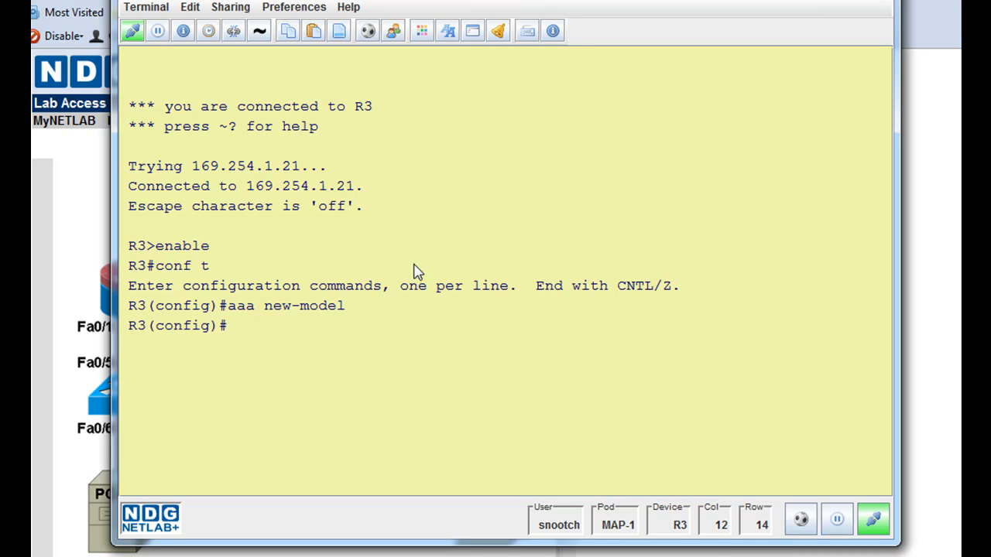
pyautogui.write('ip')
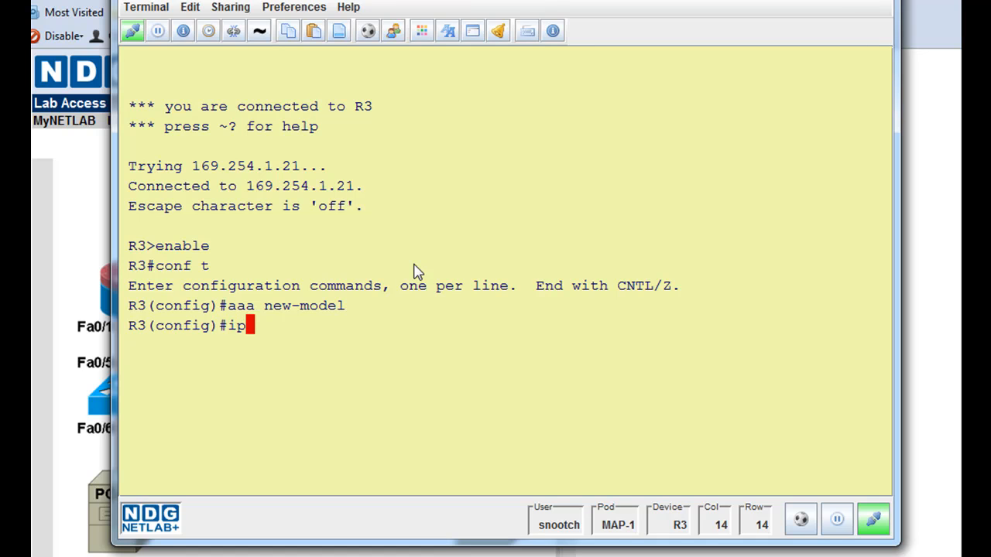
pyautogui.write('http')
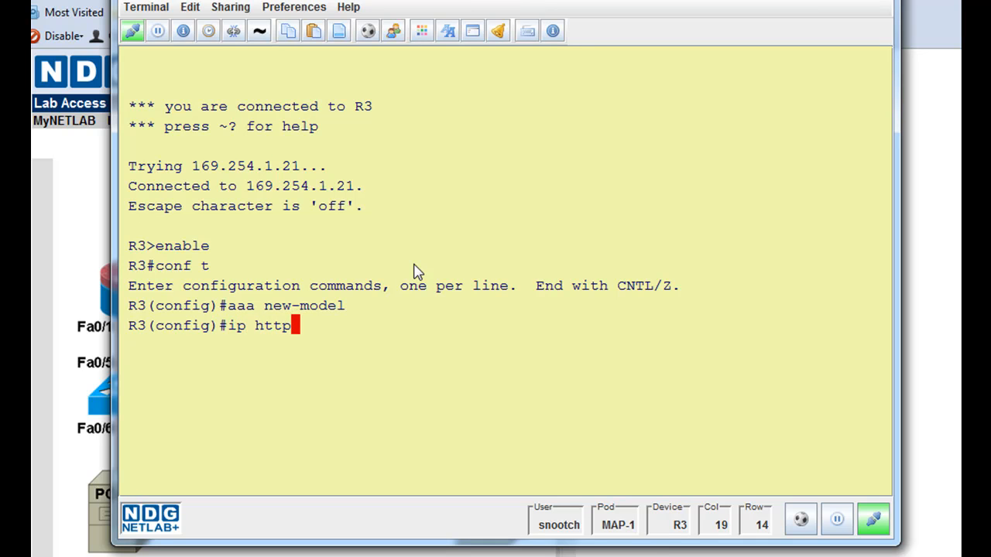
pyautogui.write('server')
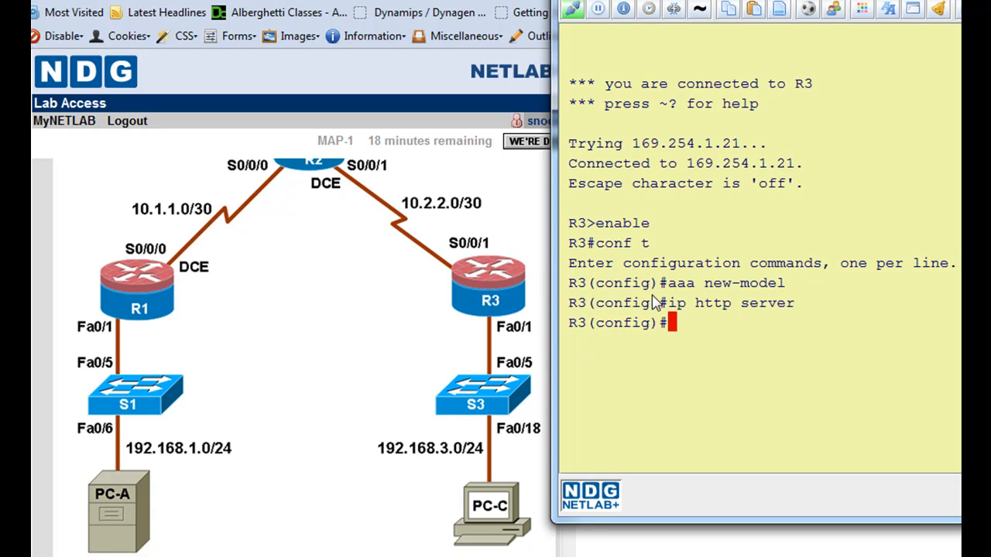
pyautogui.moveTo(766, 317)
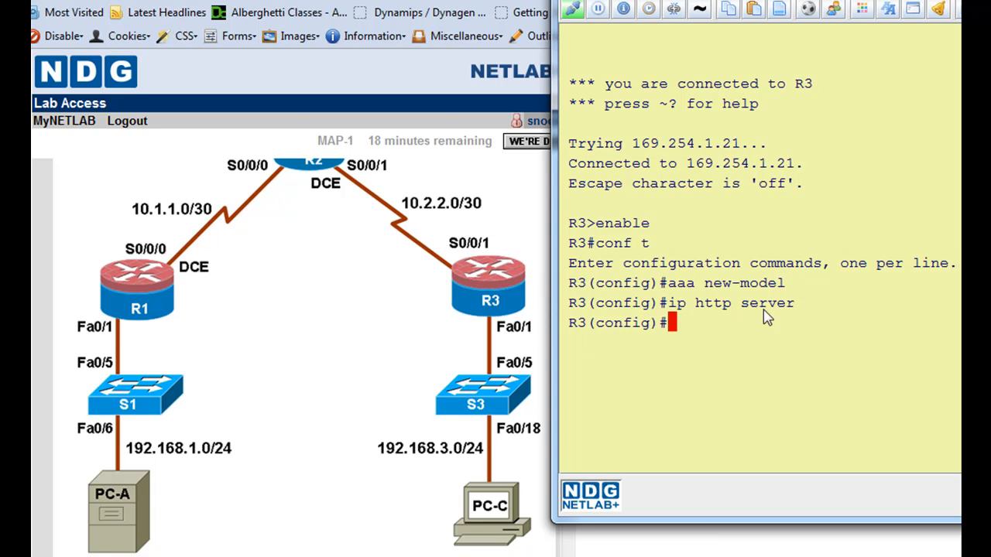
pyautogui.moveTo(633, 368)
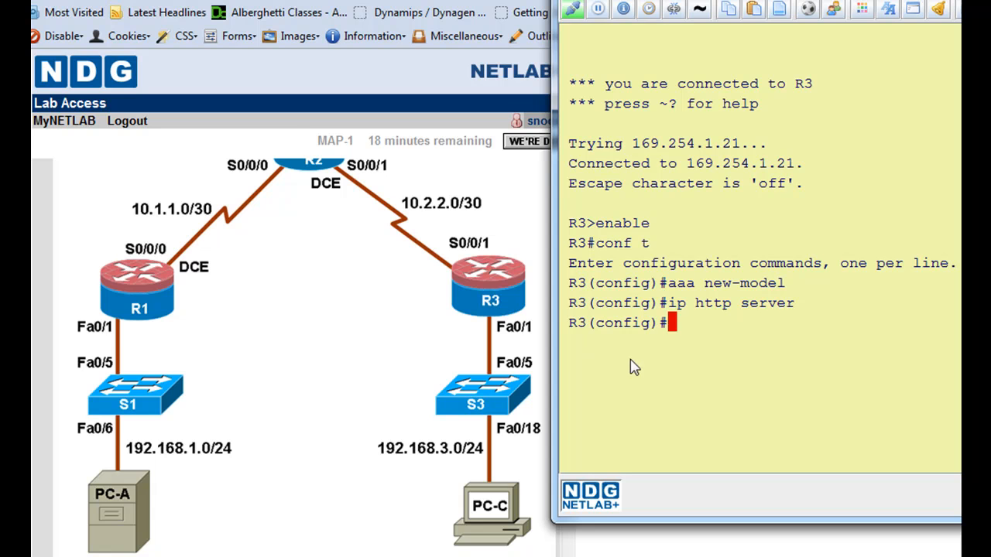
pyautogui.moveTo(509, 449)
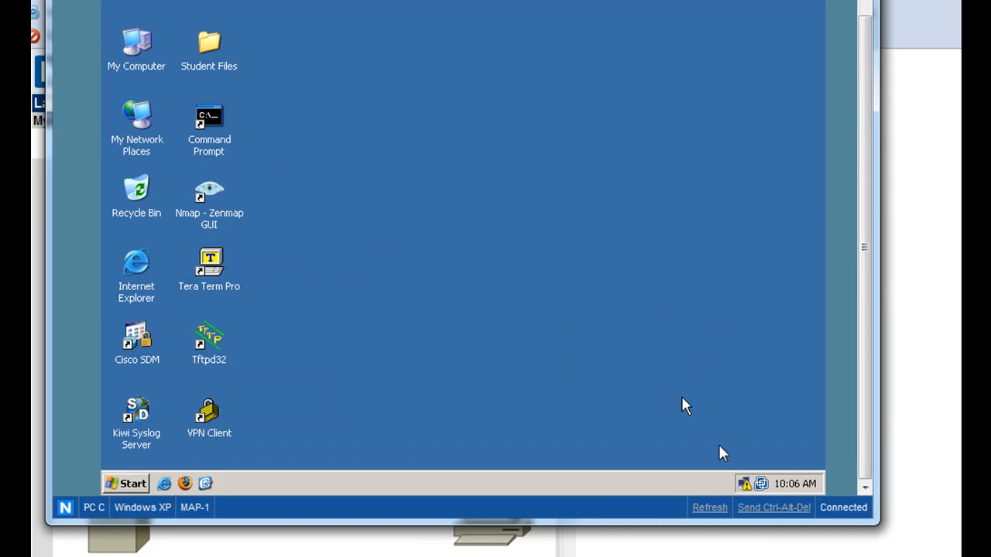
# Reach PC-C's TCP/IP properties and switch to a static IP address.
pyautogui.doubleClick(743, 483)
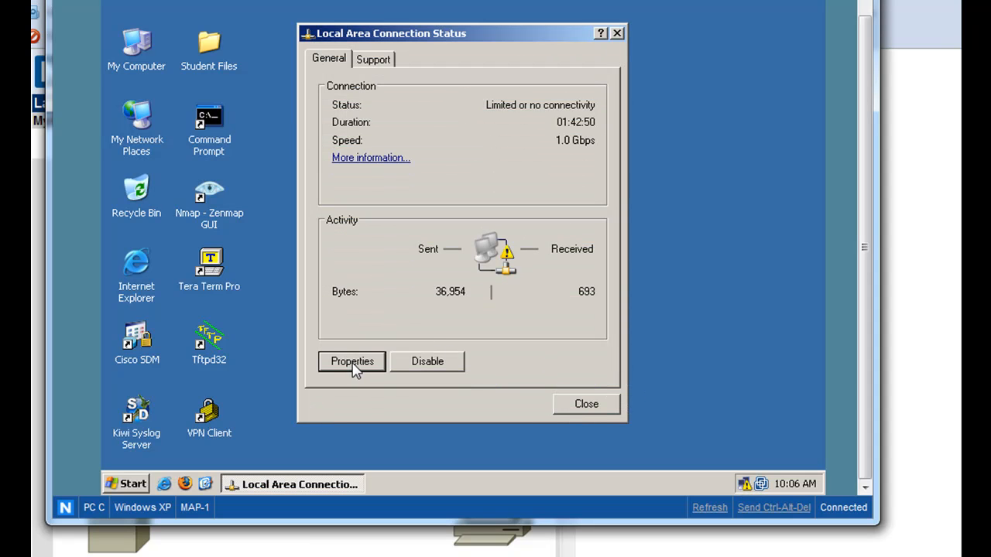
pyautogui.click(351, 362)
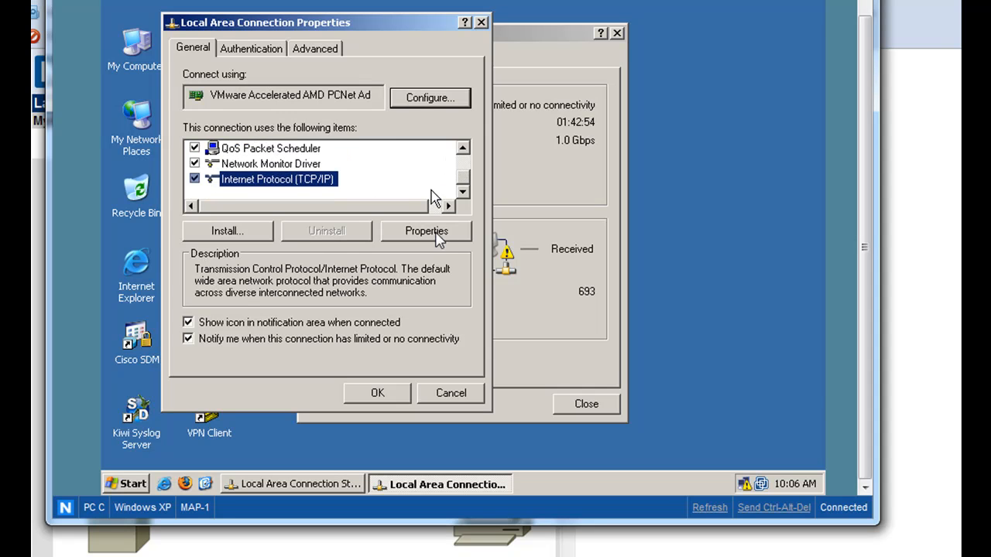
pyautogui.click(427, 231)
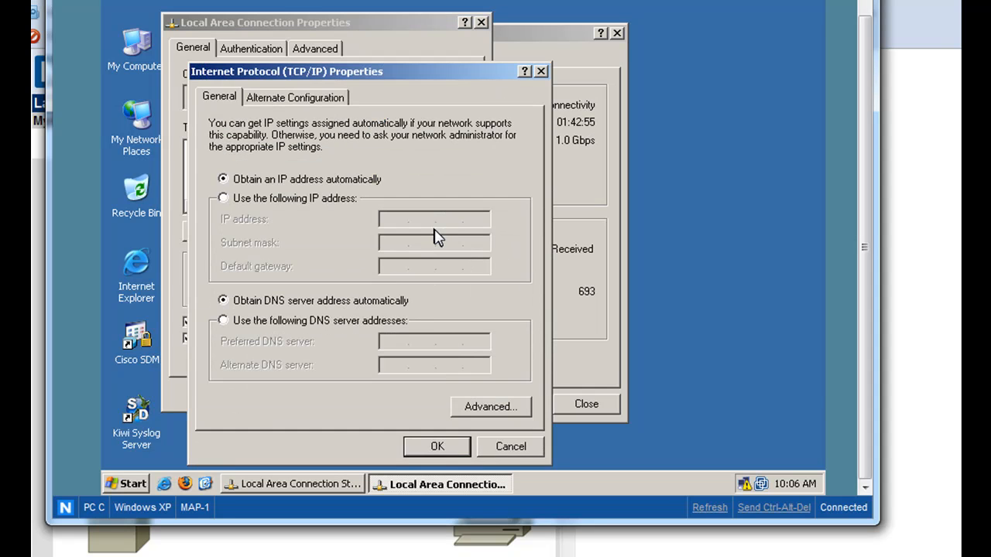
pyautogui.click(223, 198)
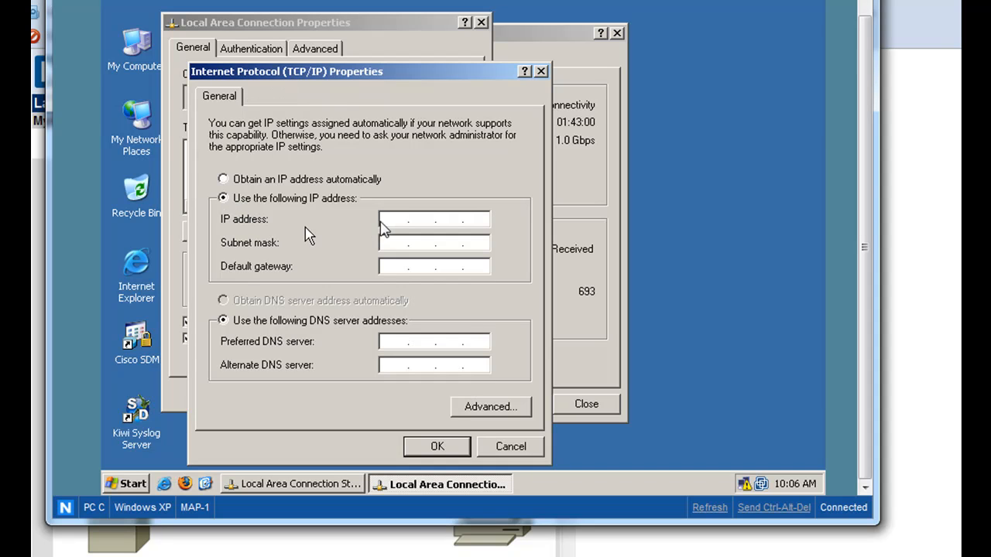
# Assign 192.168.3.3/255.255.255.0 with gateway and DNS 192.168.3.1 and confirm.
pyautogui.write('192 . 168 . 3 . 3')
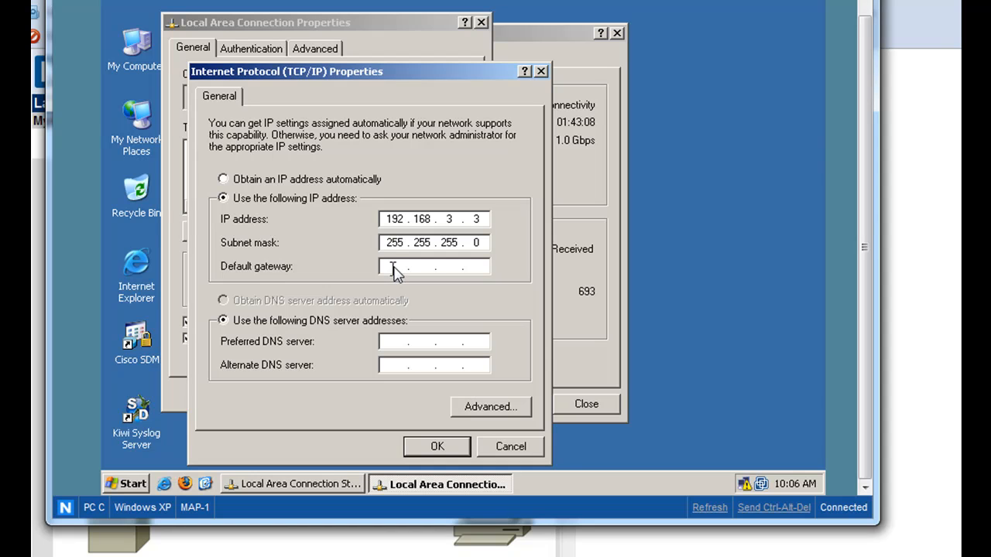
pyautogui.write('19 . . .')
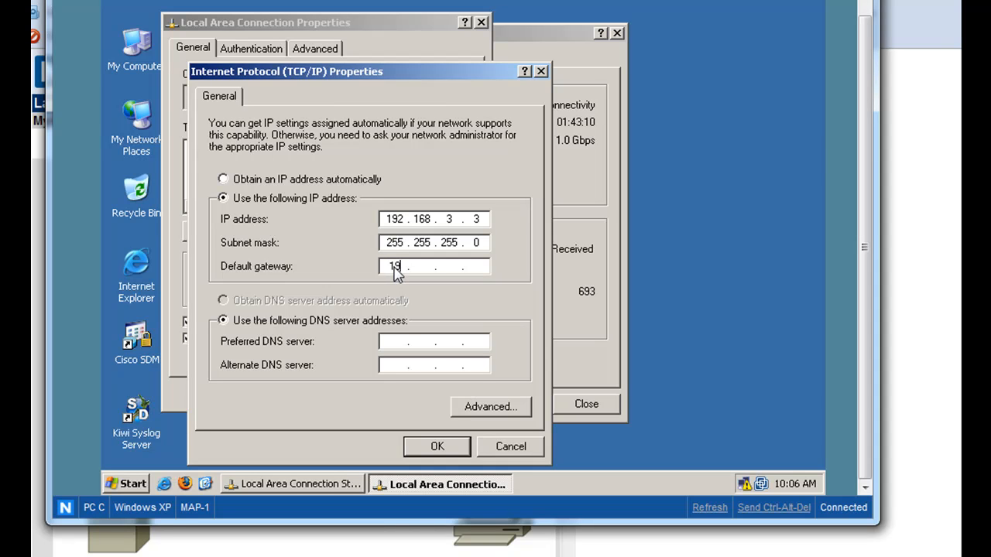
pyautogui.write('192.168.3.1')
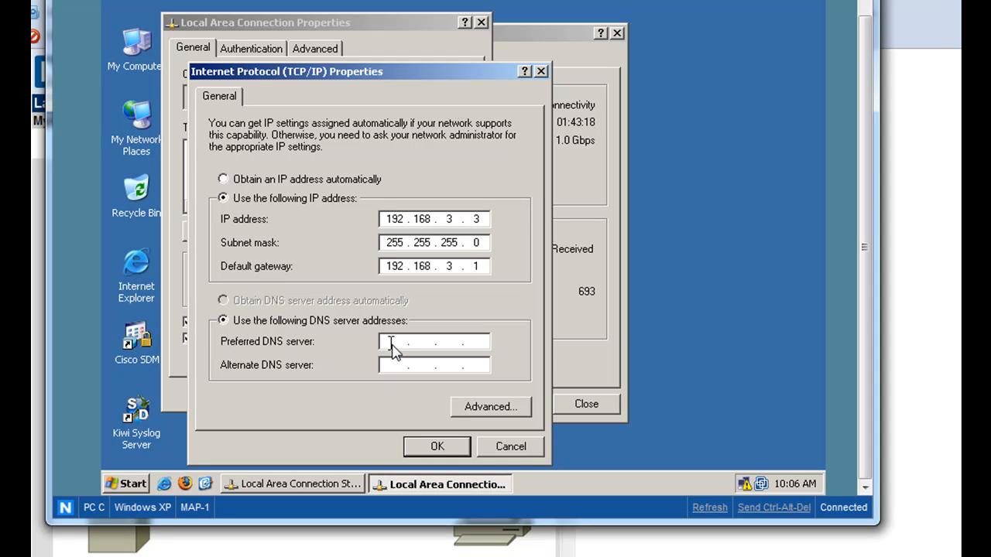
pyautogui.write('192.168.3.1')
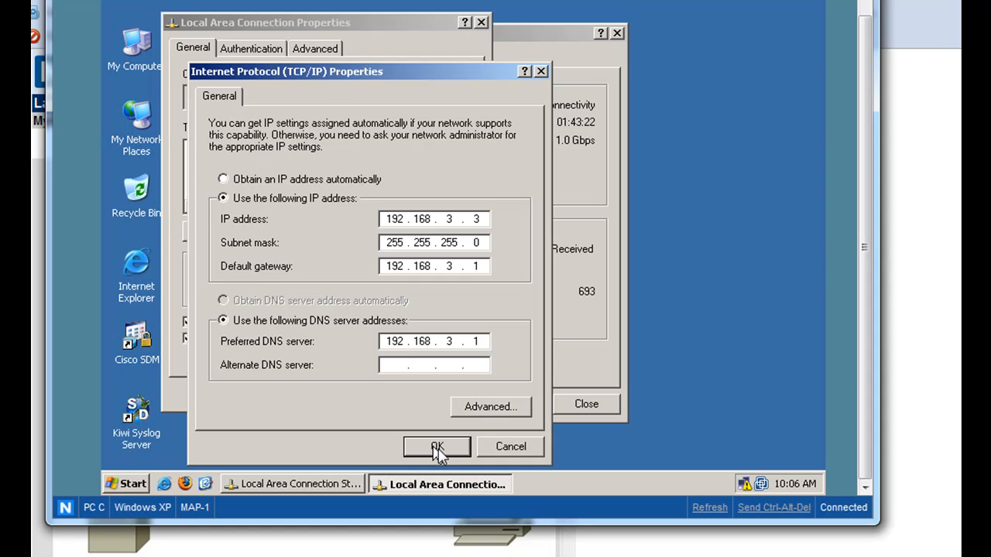
pyautogui.click(436, 445)
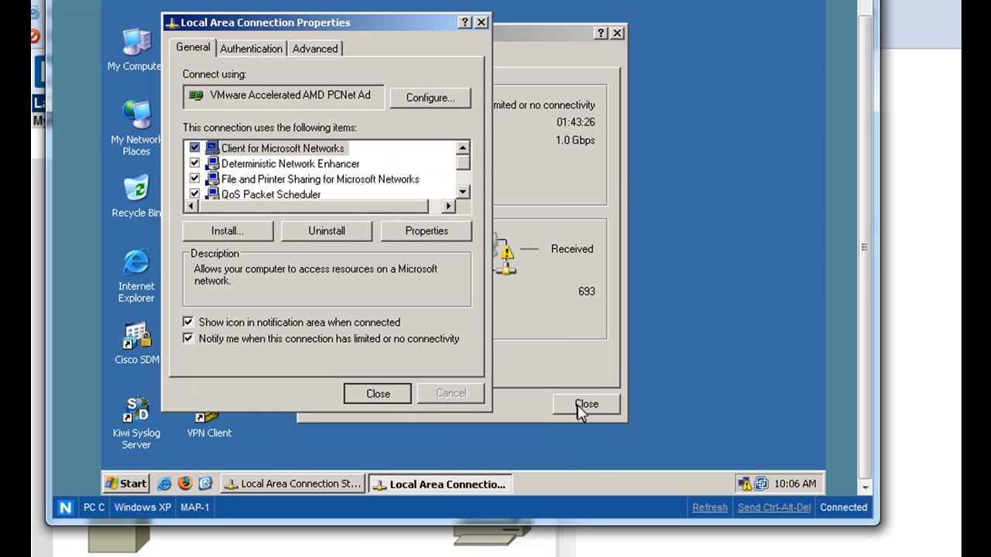
pyautogui.click(585, 404)
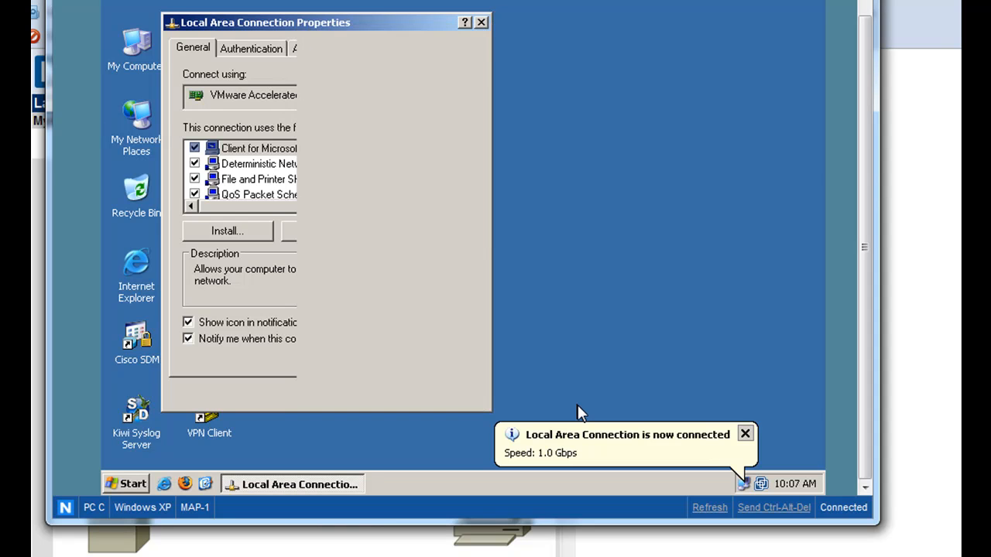
pyautogui.click(479, 22)
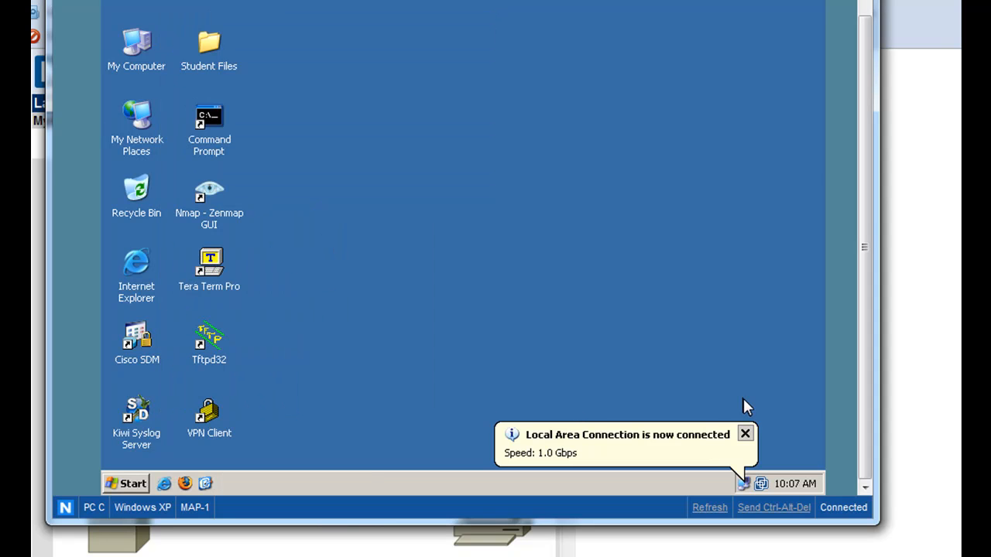
pyautogui.moveTo(563, 348)
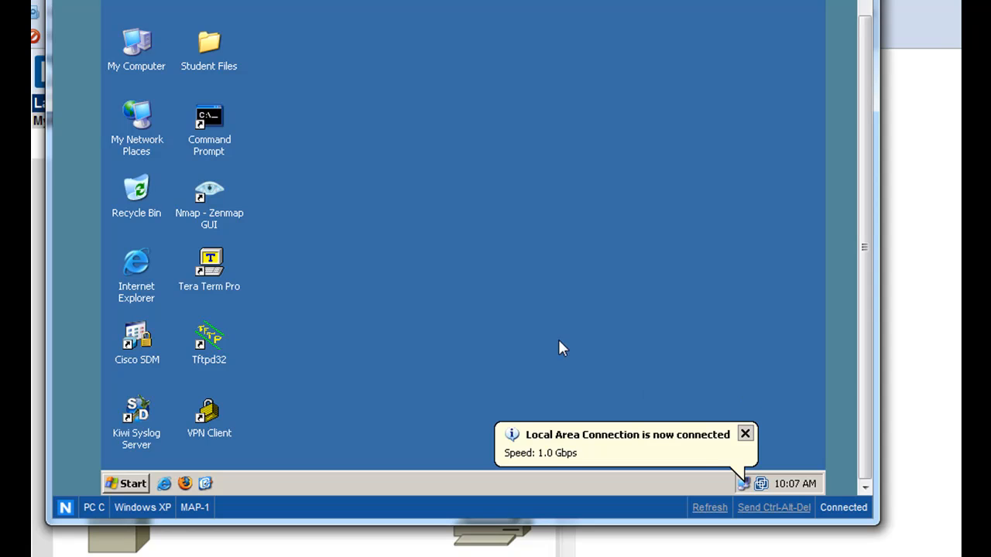
pyautogui.moveTo(822, 443)
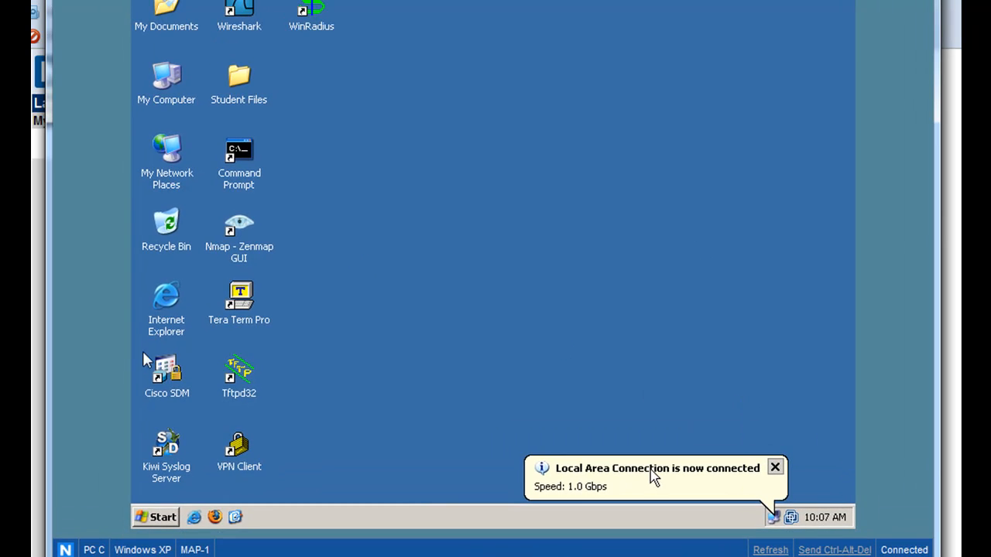
# Start the Cisco SDM Launcher for the router at 192.168.3.1.
pyautogui.click(167, 376)
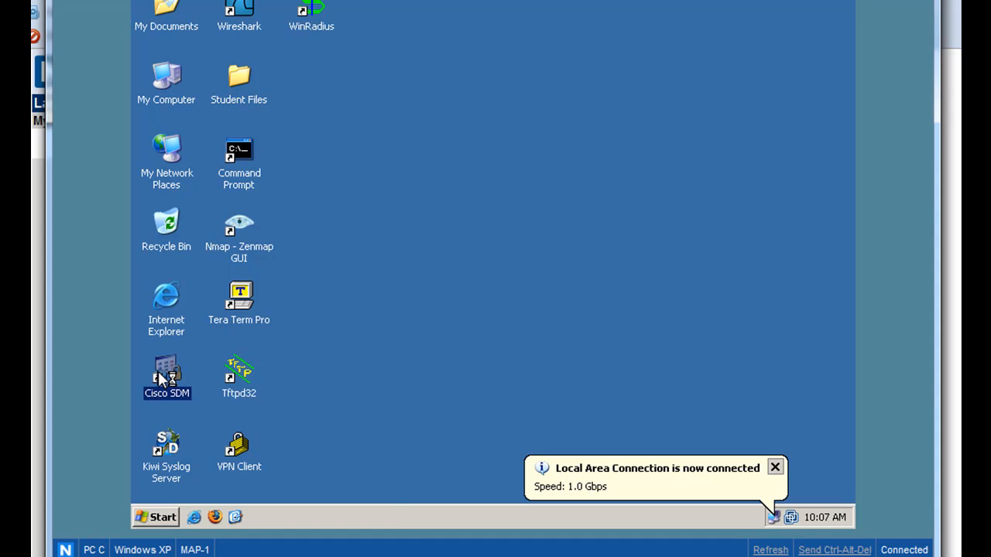
pyautogui.doubleClick(168, 376)
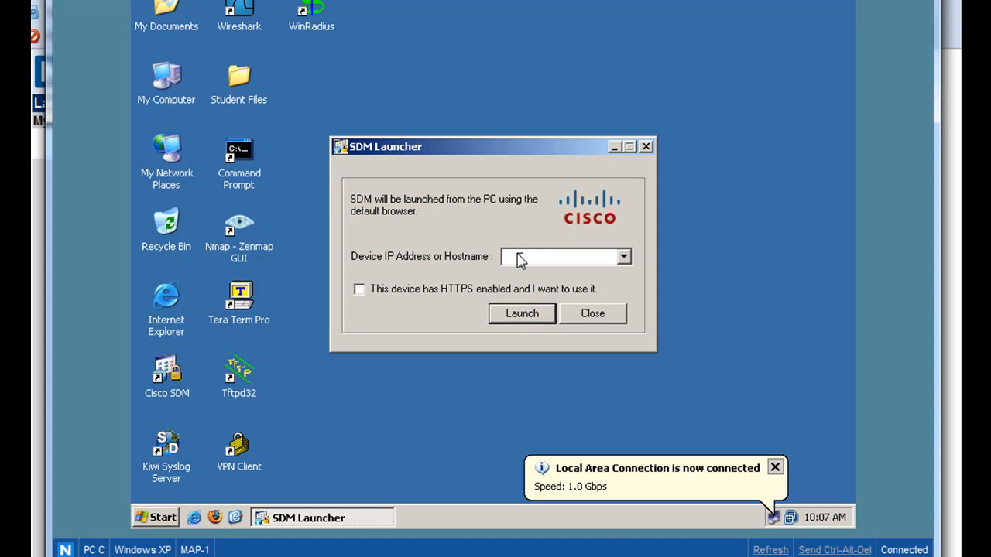
pyautogui.write('192.168.3.1')
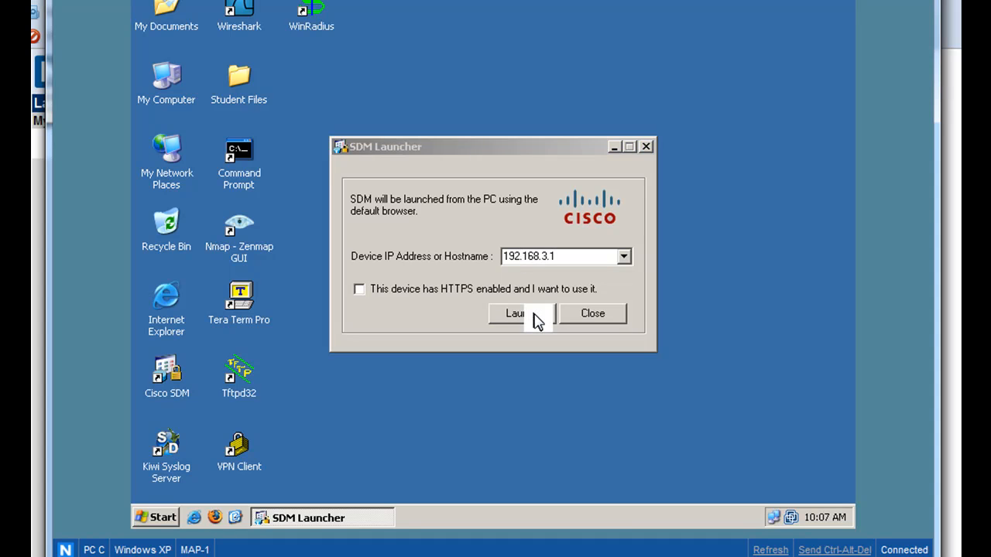
pyautogui.click(514, 313)
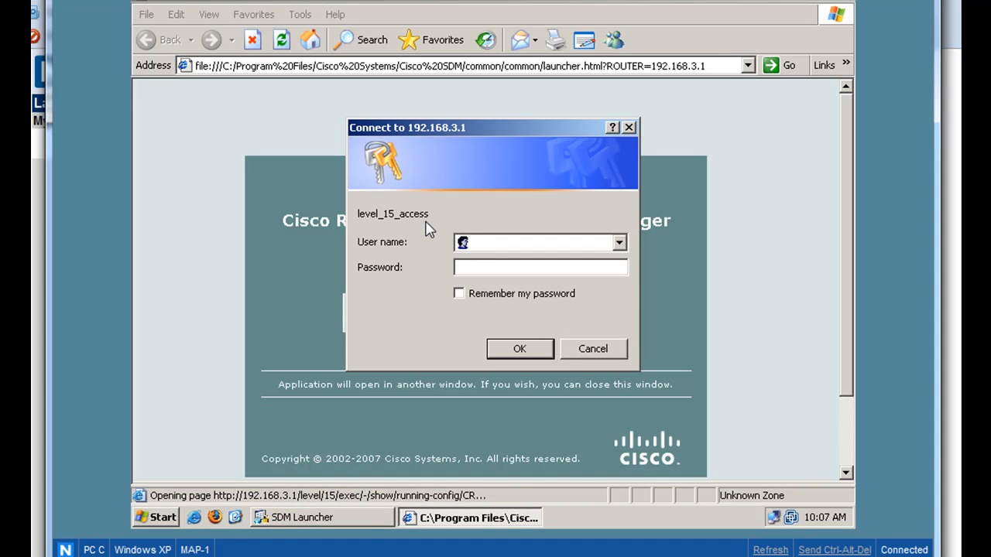
# Enter the router password in the Connect dialog and submit the login.
pyautogui.click(538, 266)
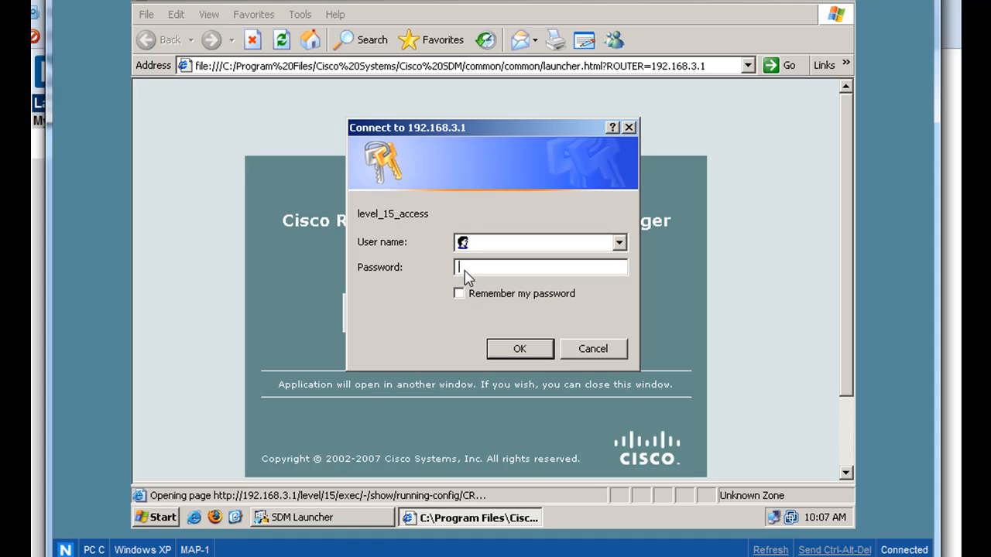
pyautogui.write('***')
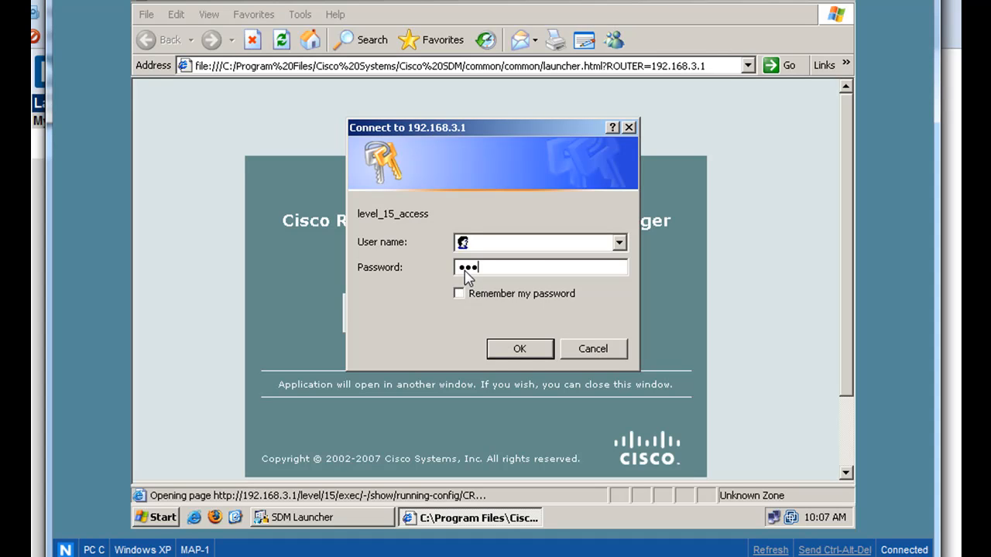
pyautogui.click(520, 348)
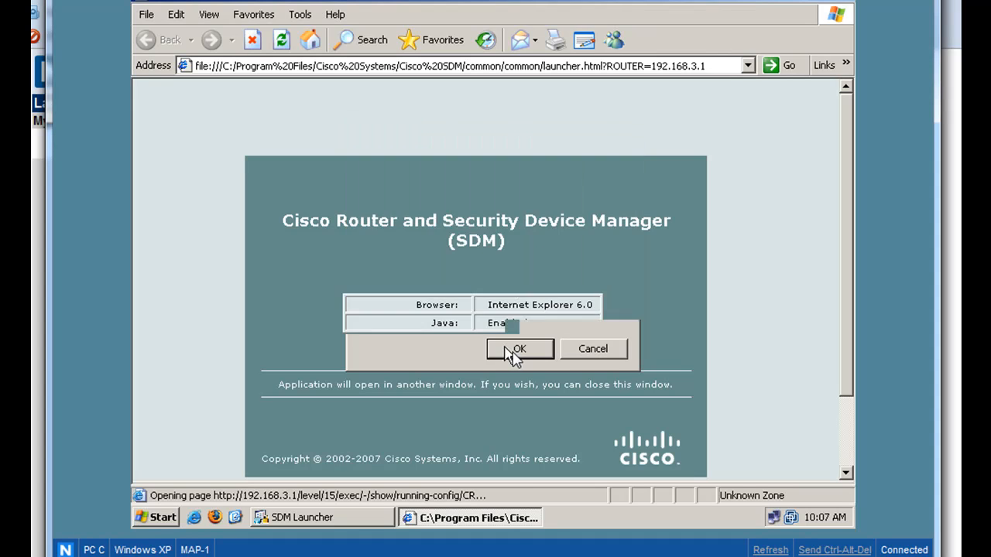
pyautogui.click(518, 348)
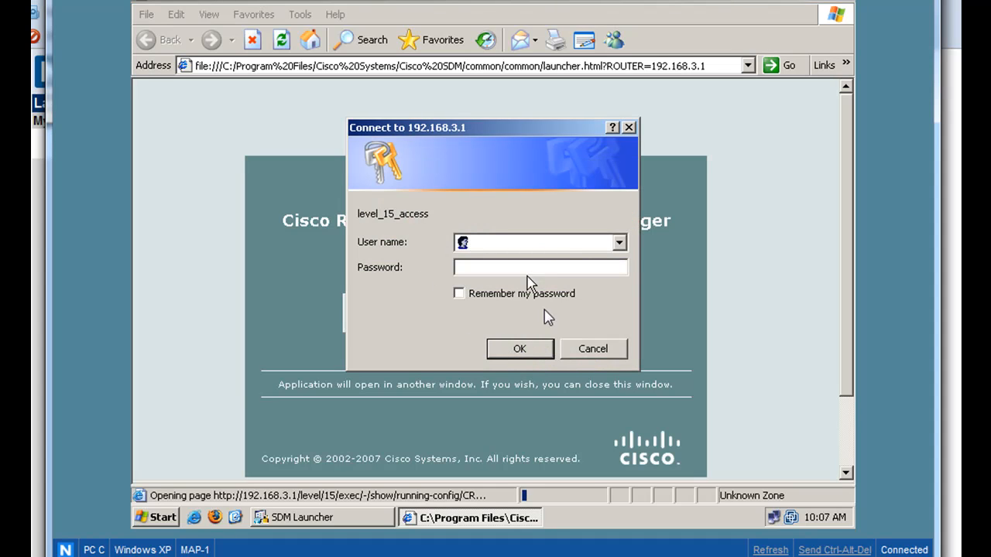
pyautogui.moveTo(446, 297)
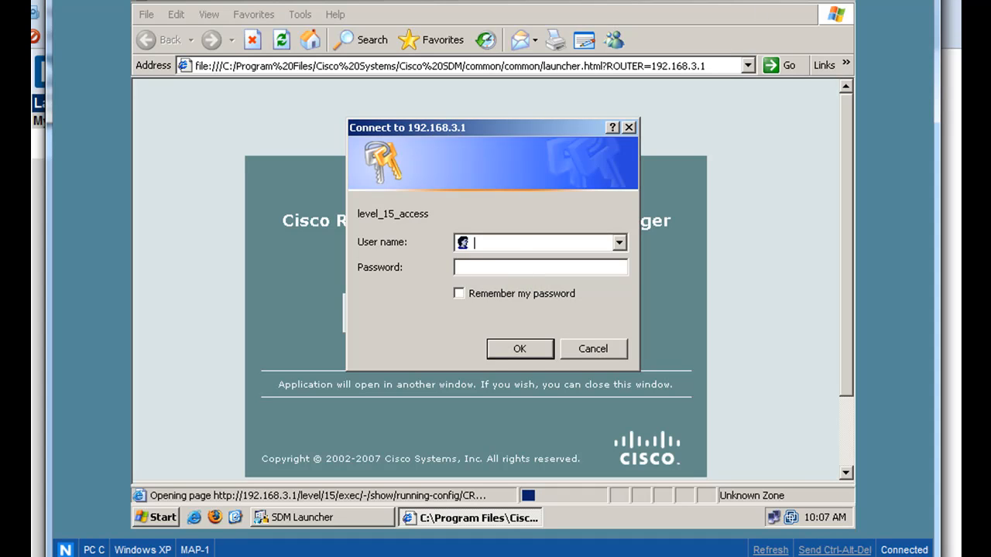
pyautogui.moveTo(720, 364)
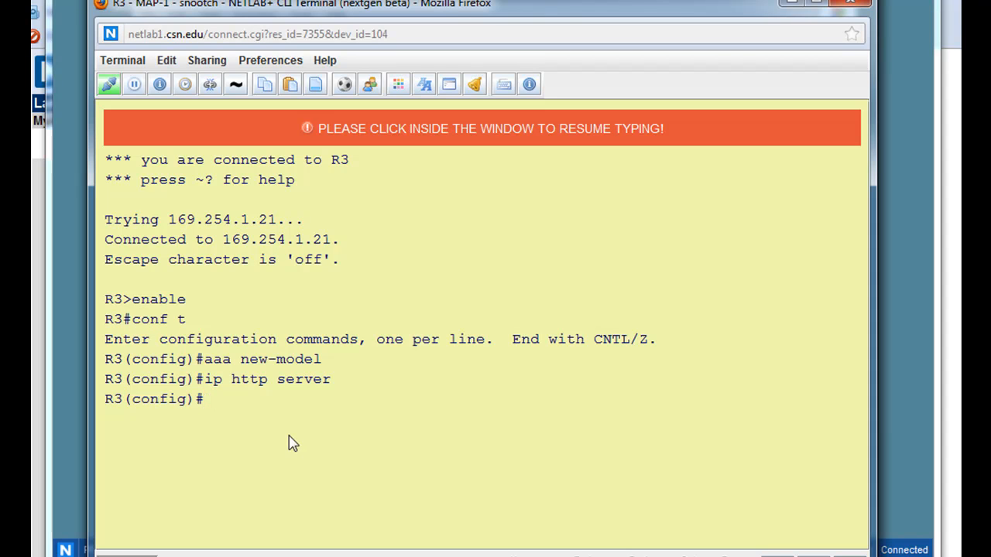
pyautogui.click(232, 409)
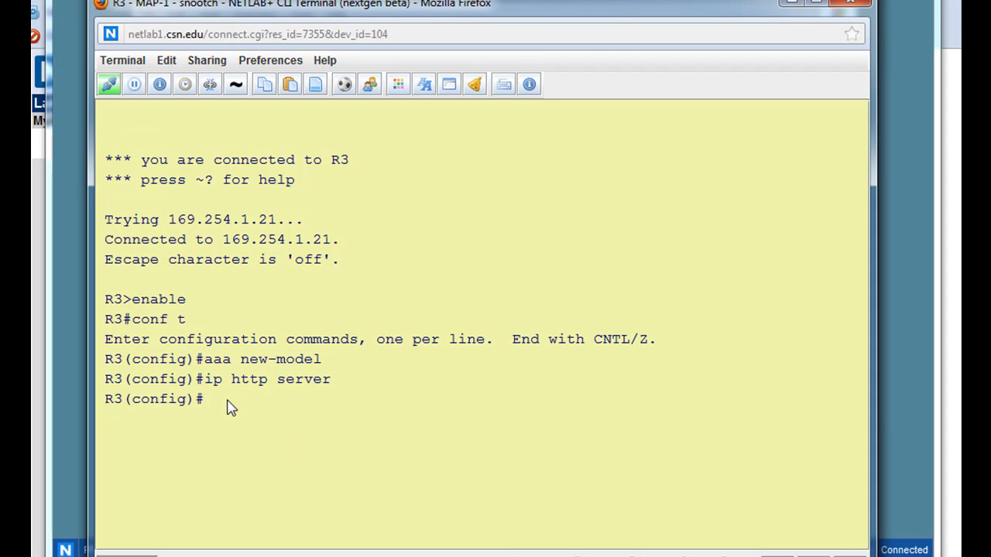
pyautogui.write('enable')
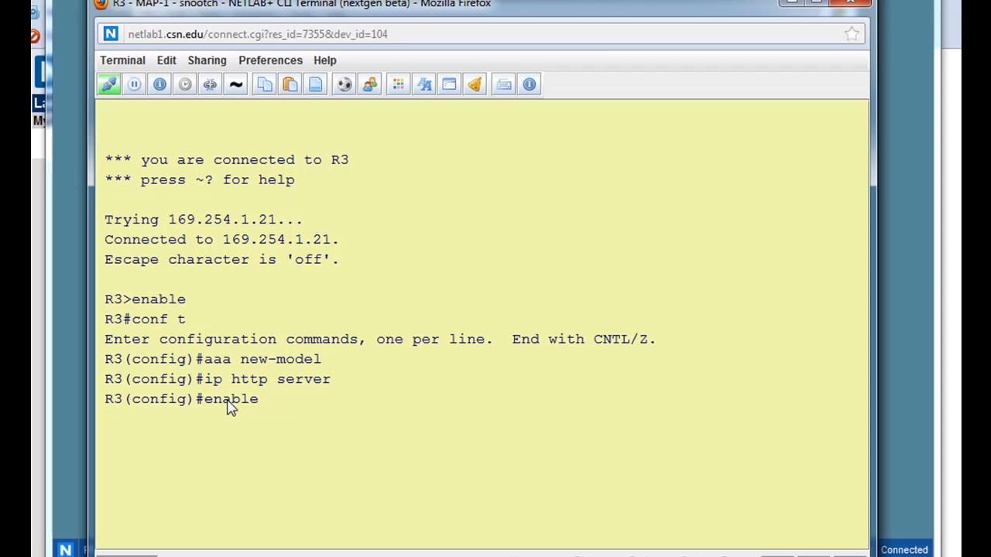
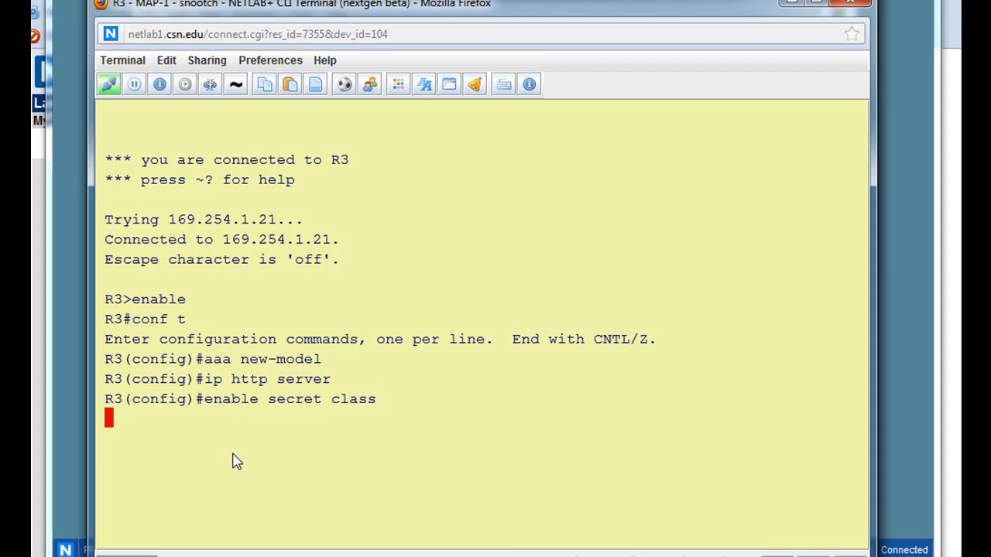
pyautogui.press('enter')
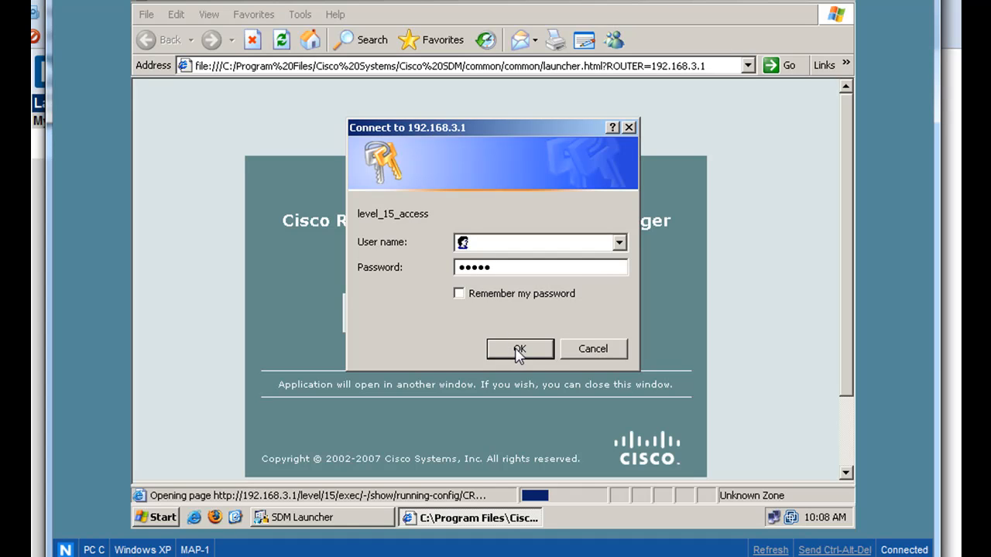
# Log in to 192.168.3.1, allow the signed SDM application, and authenticate so SDM loads.
pyautogui.click(520, 350)
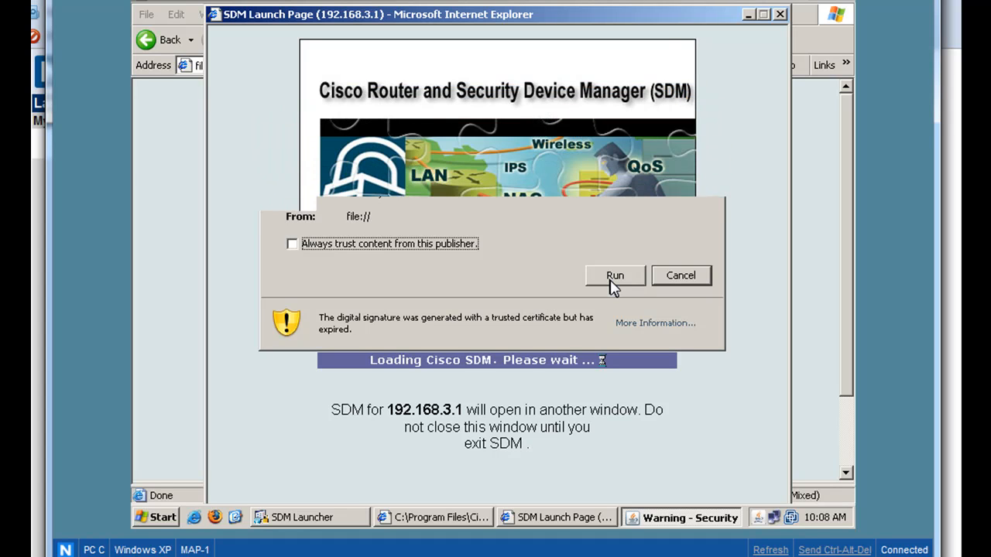
pyautogui.click(613, 276)
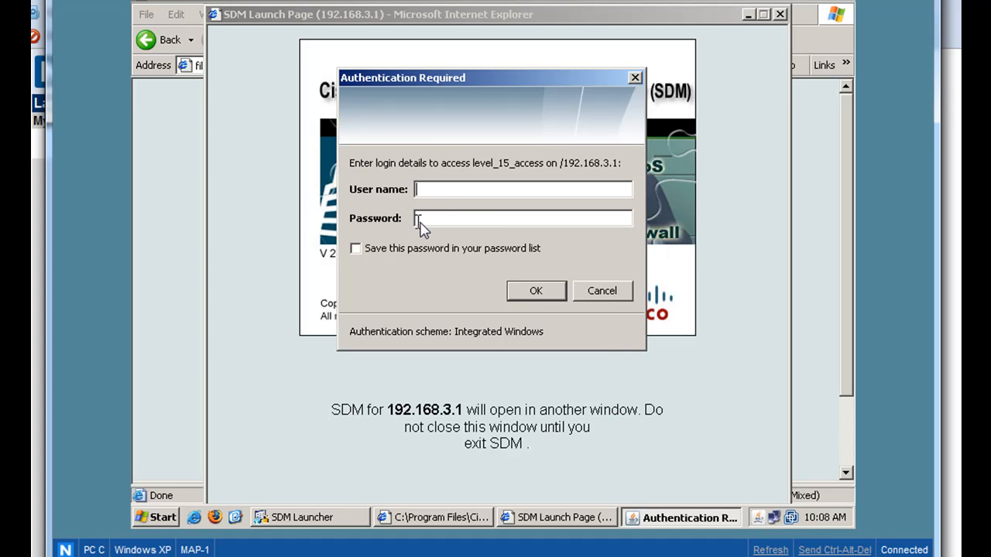
pyautogui.write('*****')
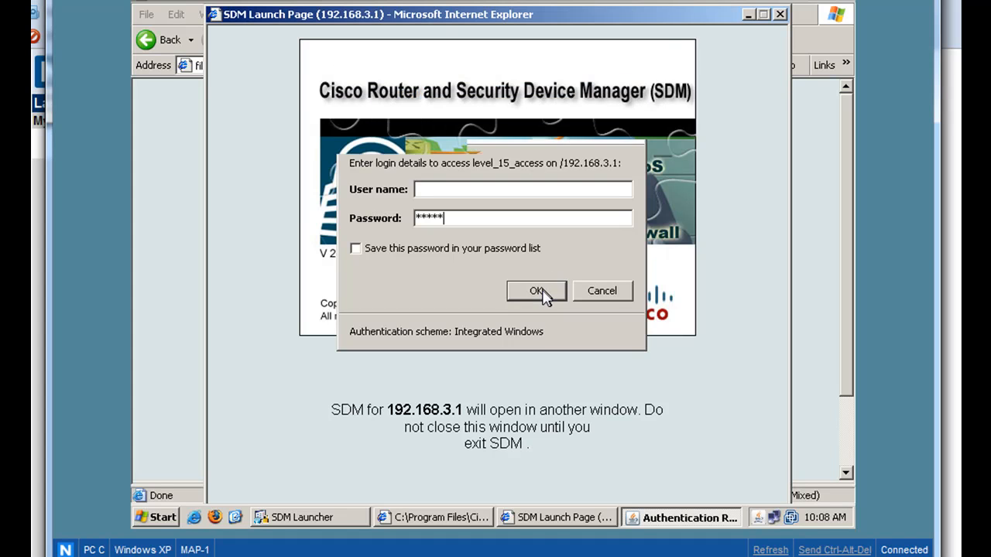
pyautogui.click(535, 291)
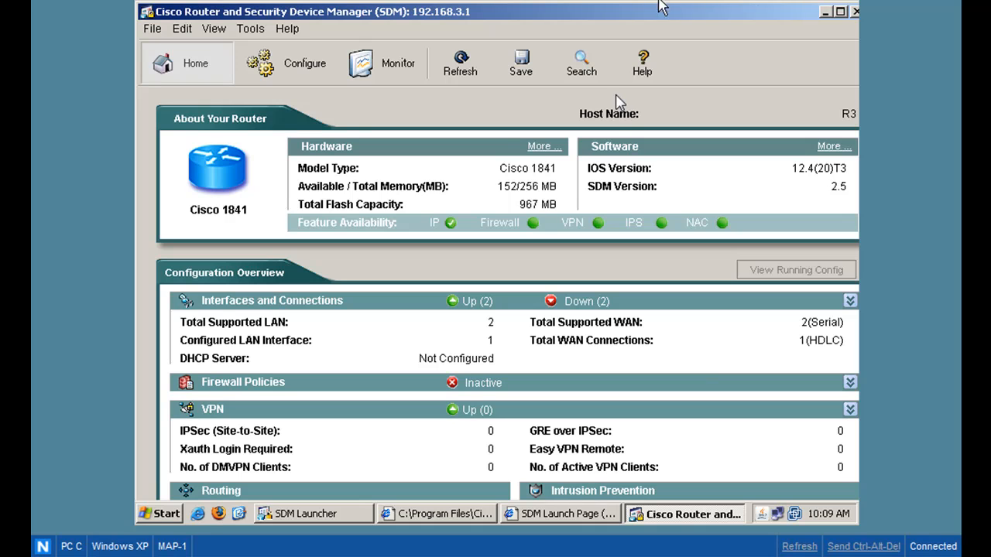
pyautogui.moveTo(700, 378)
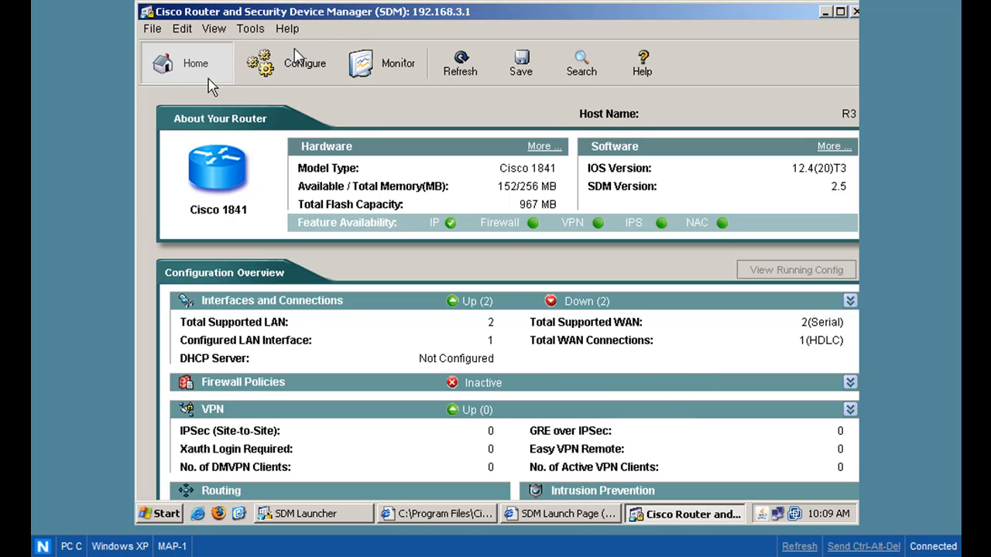
# Go to Configure > Additional Tasks and enable previewing commands before delivery in Preferences.
pyautogui.click(303, 64)
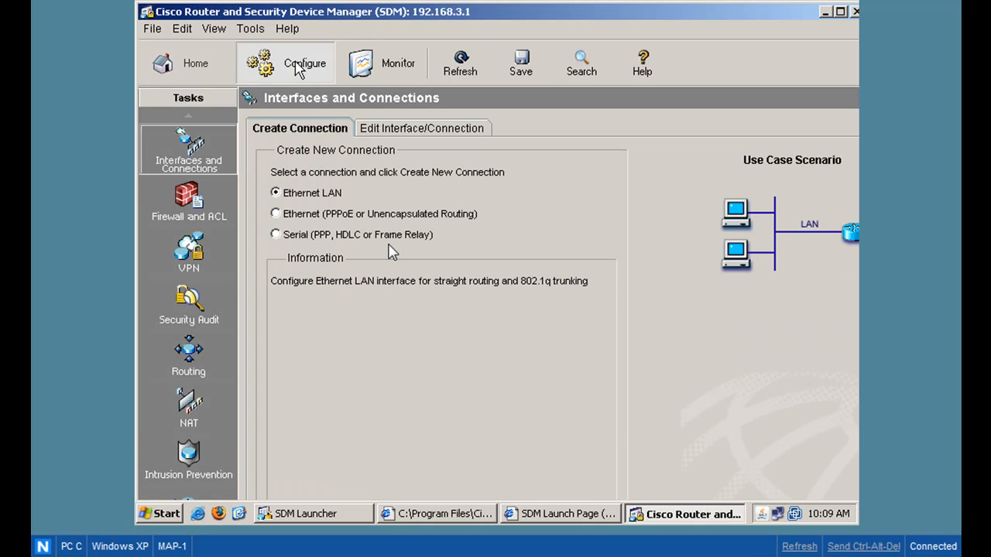
pyautogui.moveTo(304, 478)
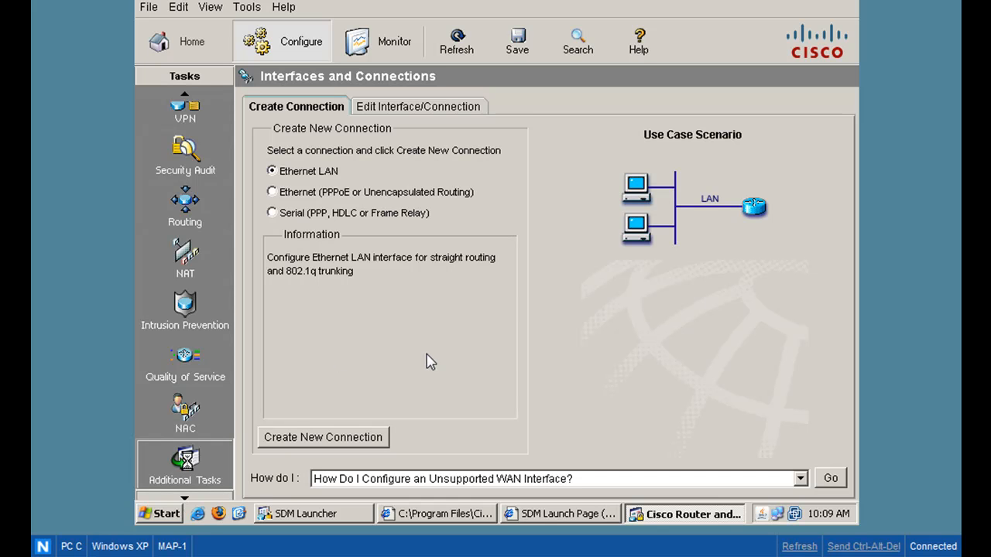
pyautogui.click(184, 464)
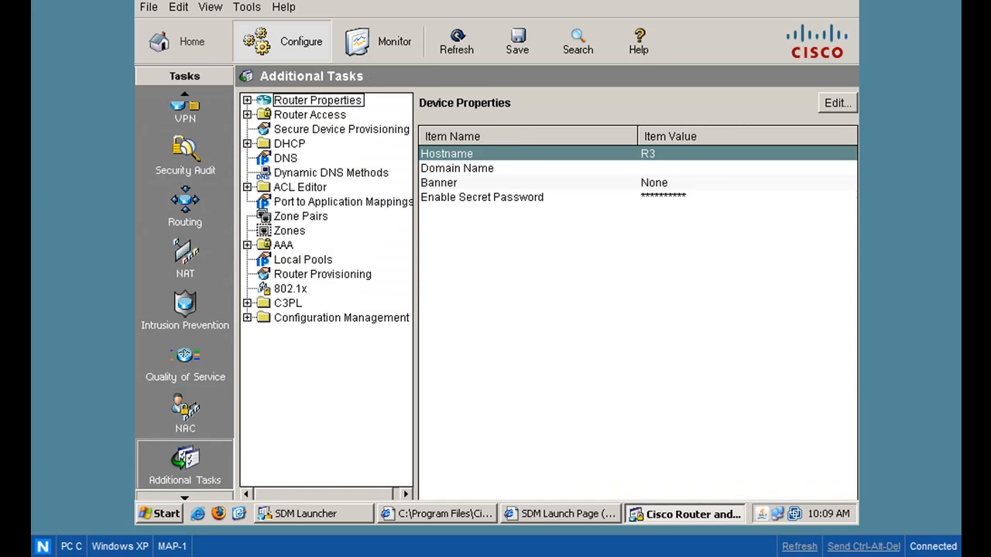
pyautogui.moveTo(675, 339)
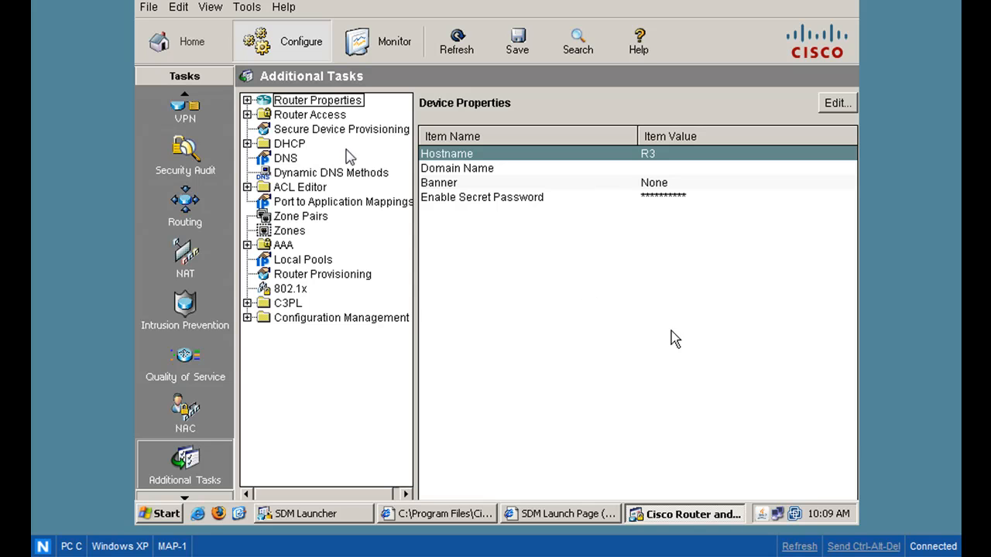
pyautogui.click(178, 6)
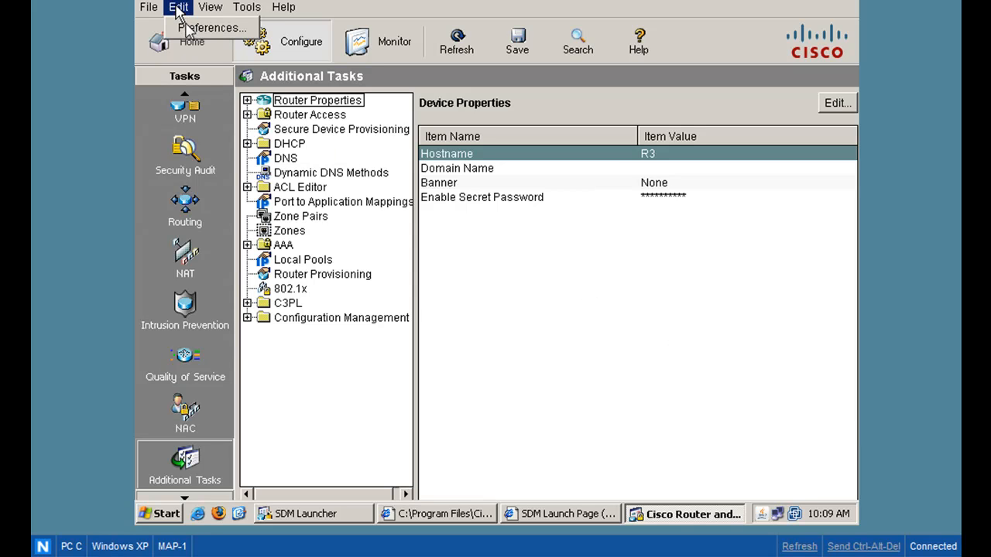
pyautogui.click(210, 28)
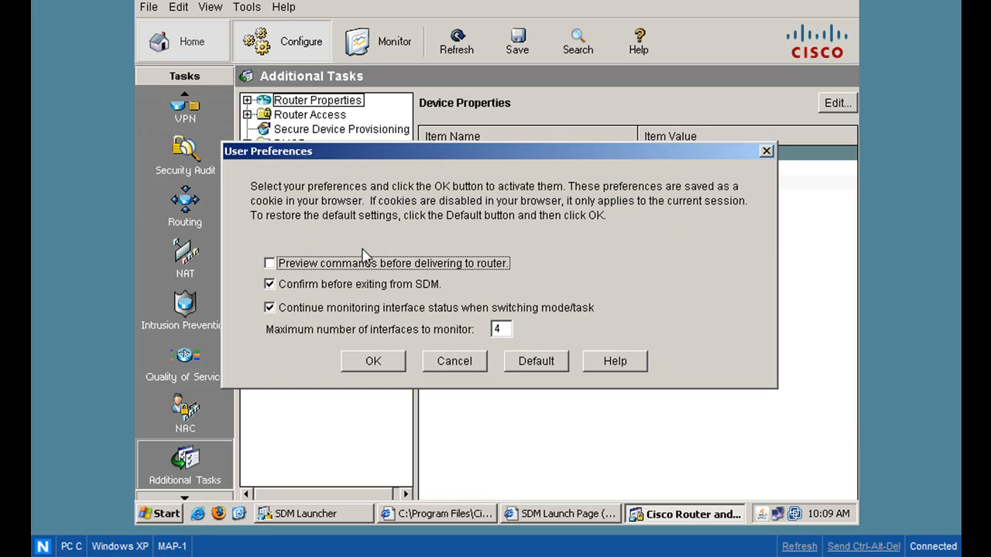
pyautogui.click(269, 263)
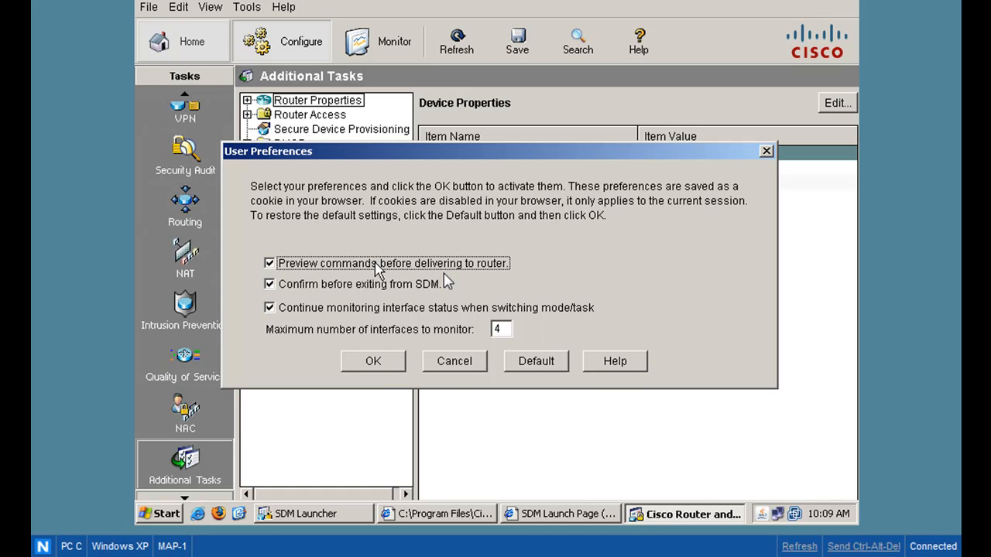
pyautogui.moveTo(390, 370)
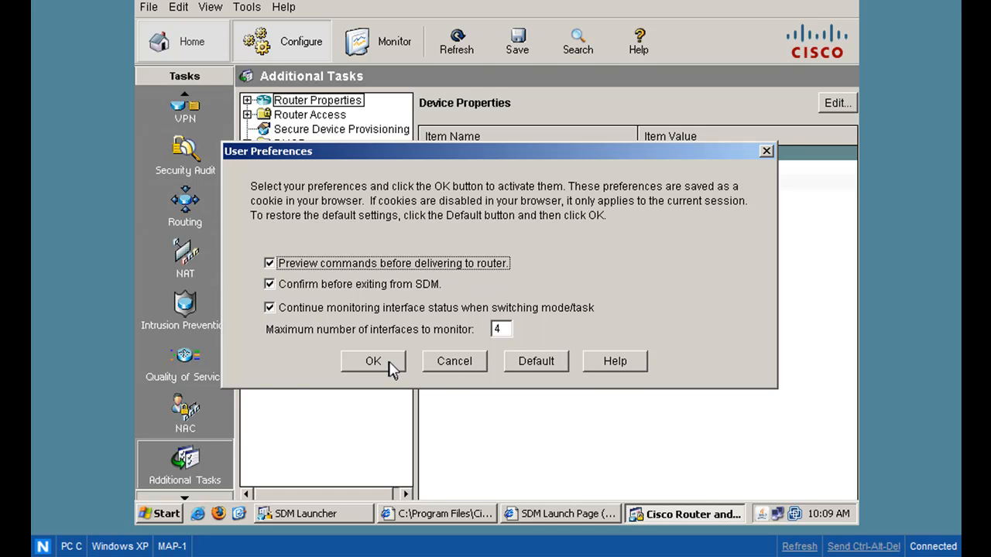
pyautogui.click(371, 361)
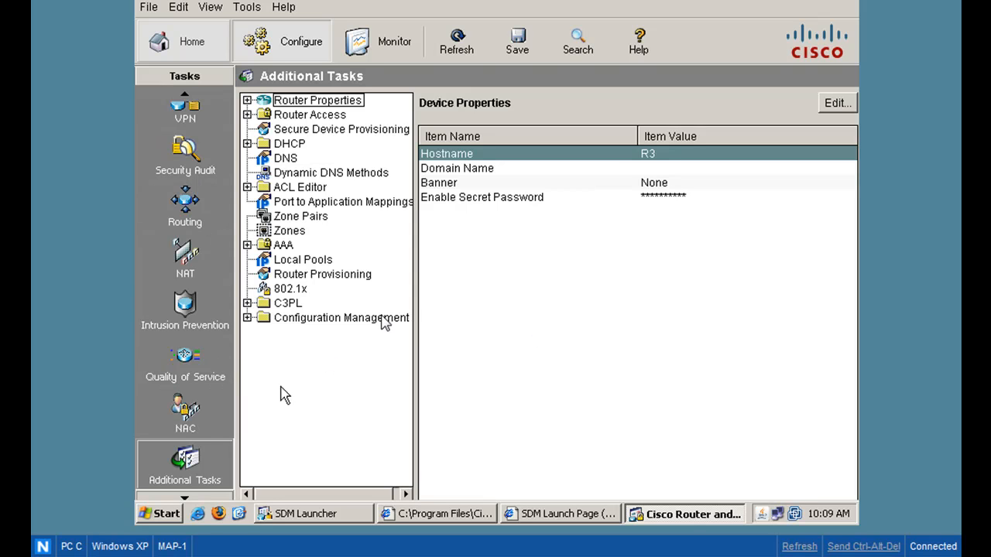
pyautogui.moveTo(384, 322)
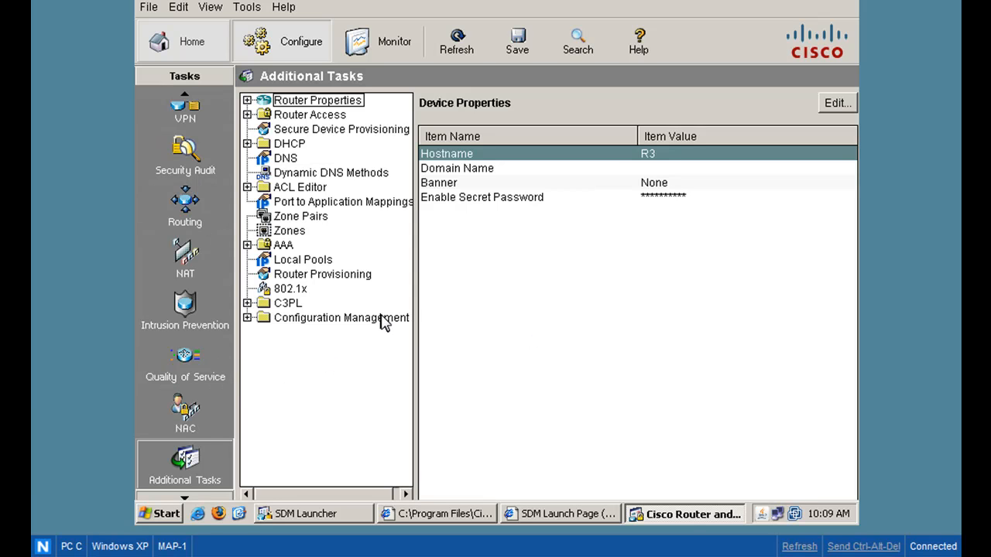
pyautogui.moveTo(266, 256)
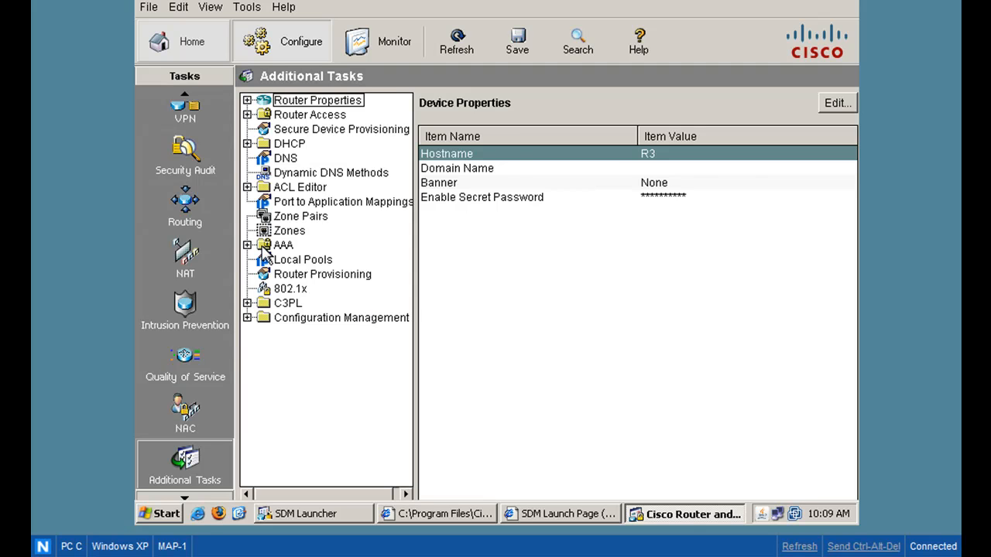
# Expand AAA > AAA Servers and Groups and view the empty AAA Servers list.
pyautogui.click(283, 244)
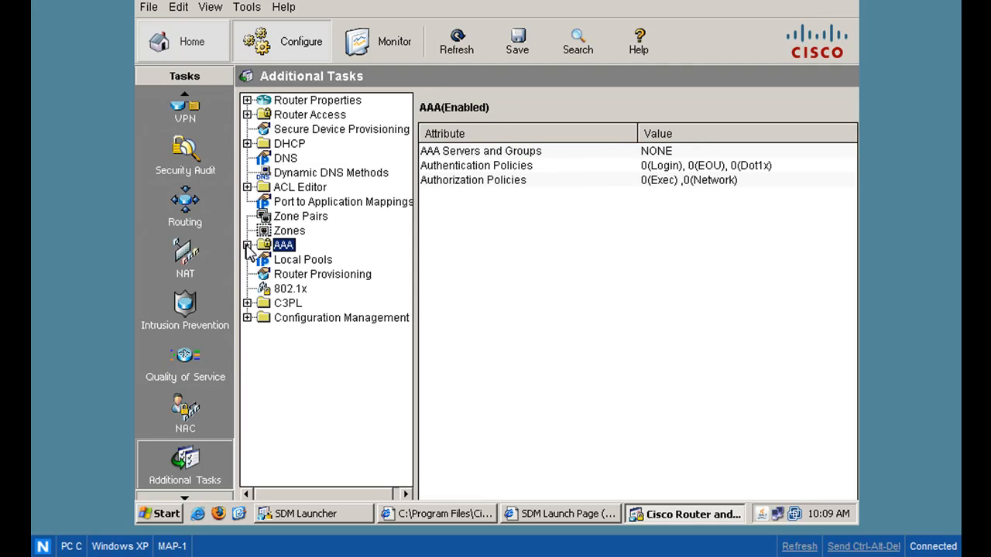
pyautogui.click(247, 244)
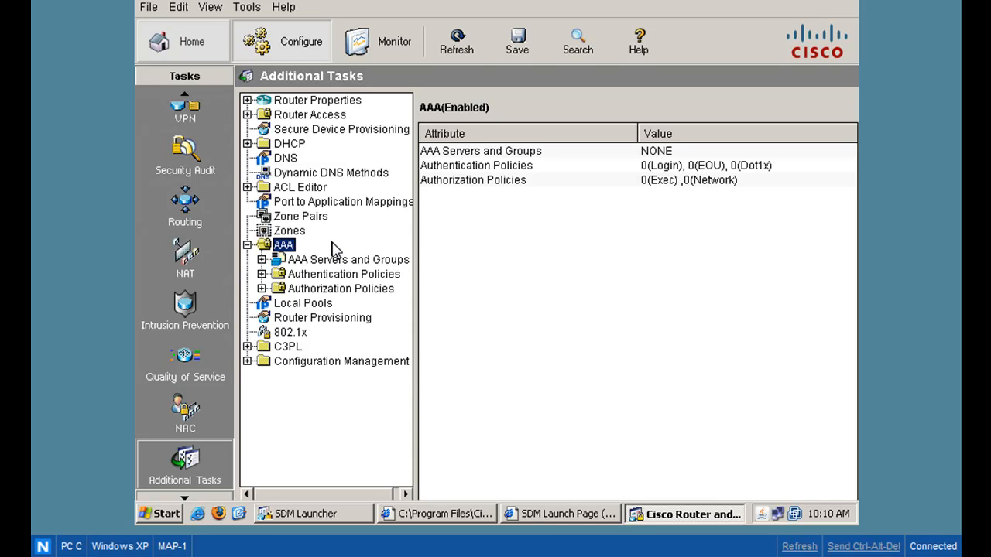
pyautogui.moveTo(333, 260)
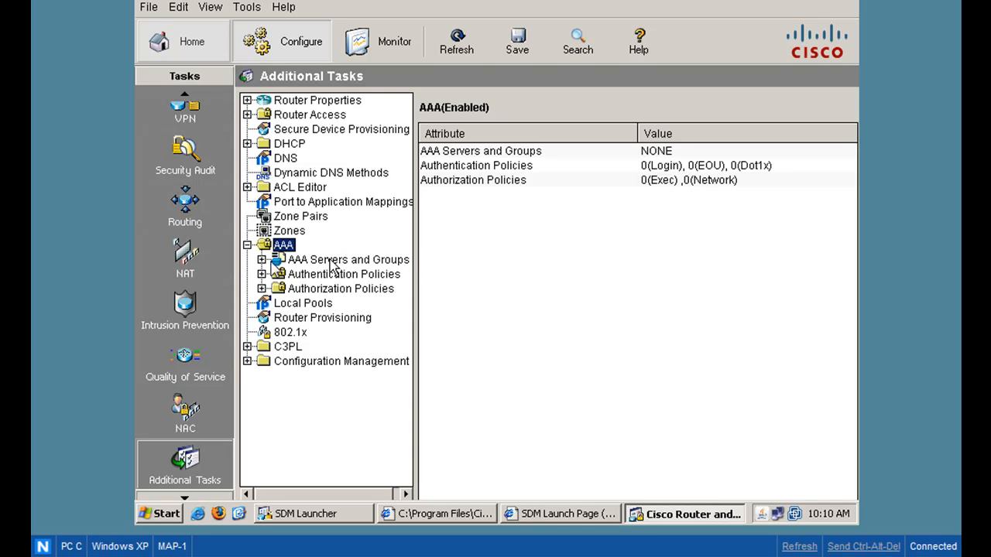
pyautogui.click(262, 260)
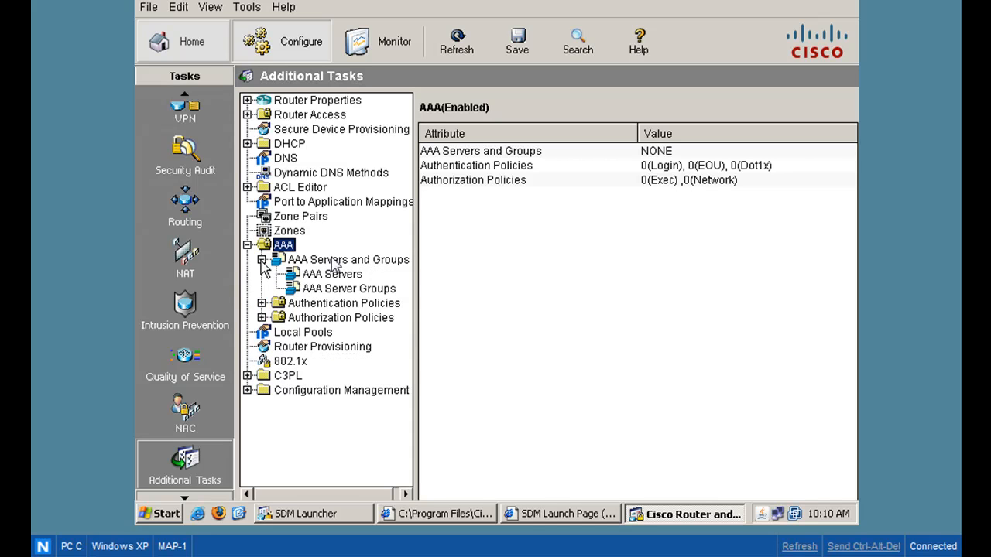
pyautogui.click(348, 260)
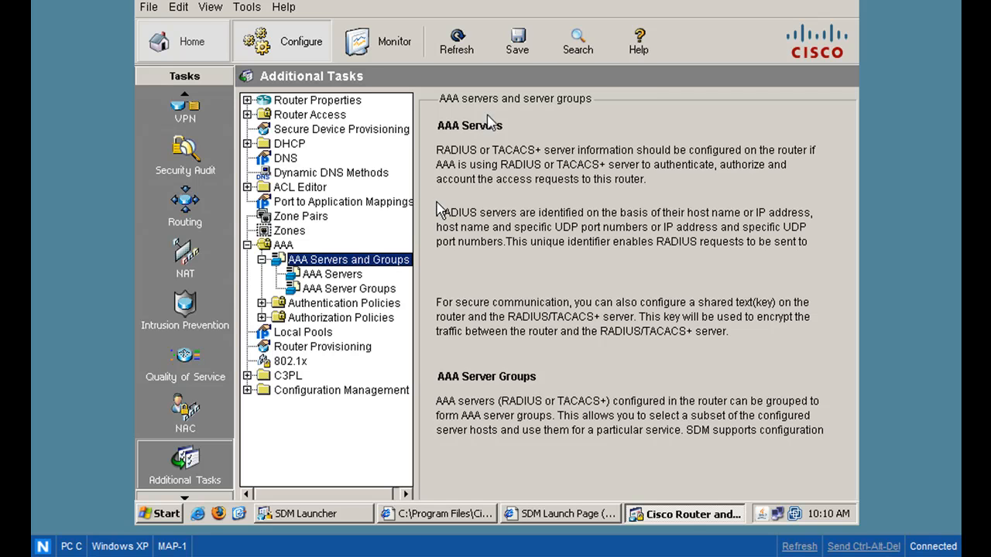
pyautogui.moveTo(346, 277)
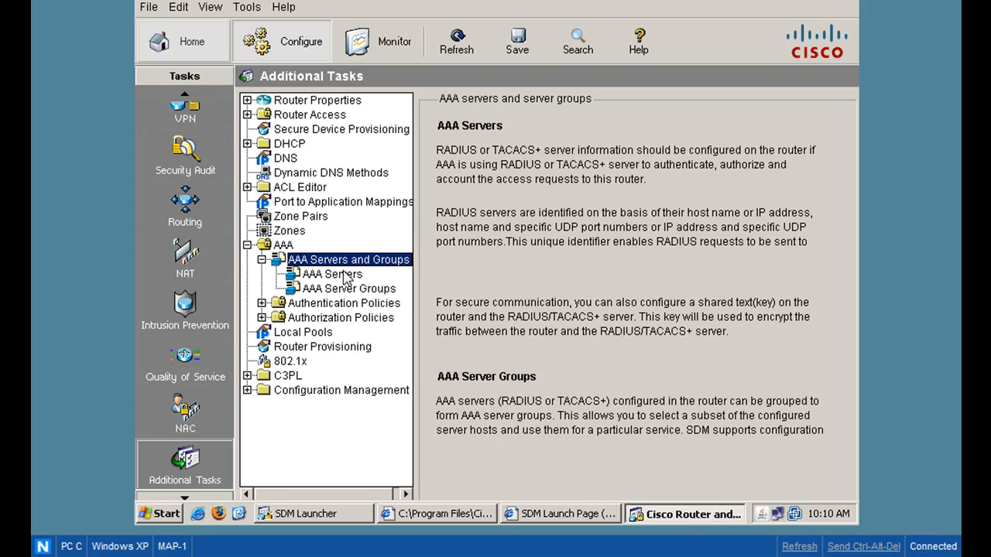
pyautogui.click(332, 274)
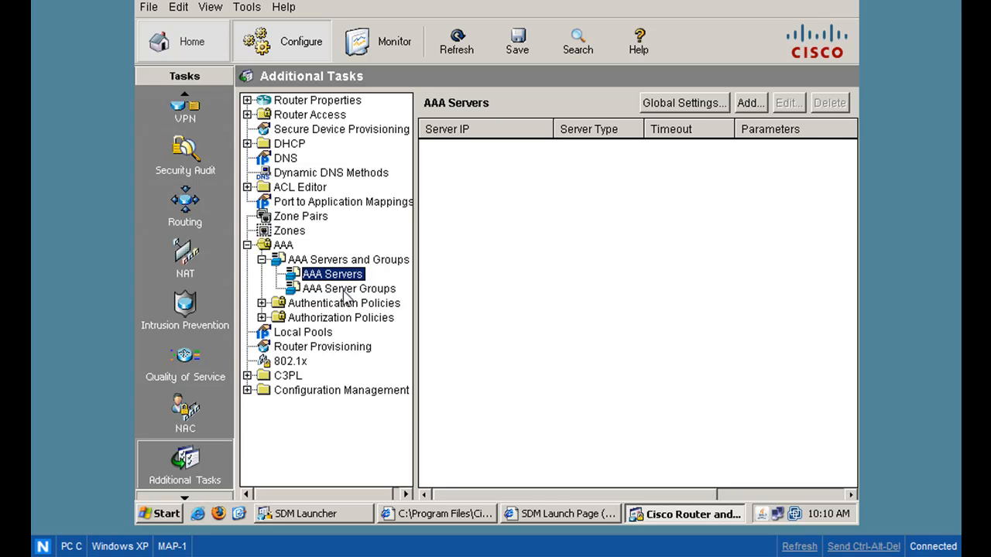
pyautogui.click(348, 288)
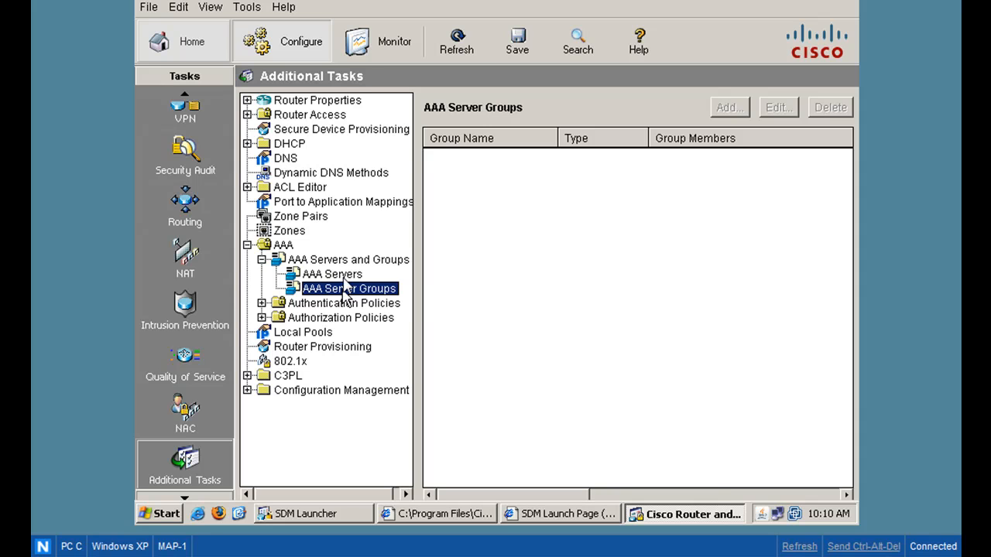
pyautogui.click(331, 274)
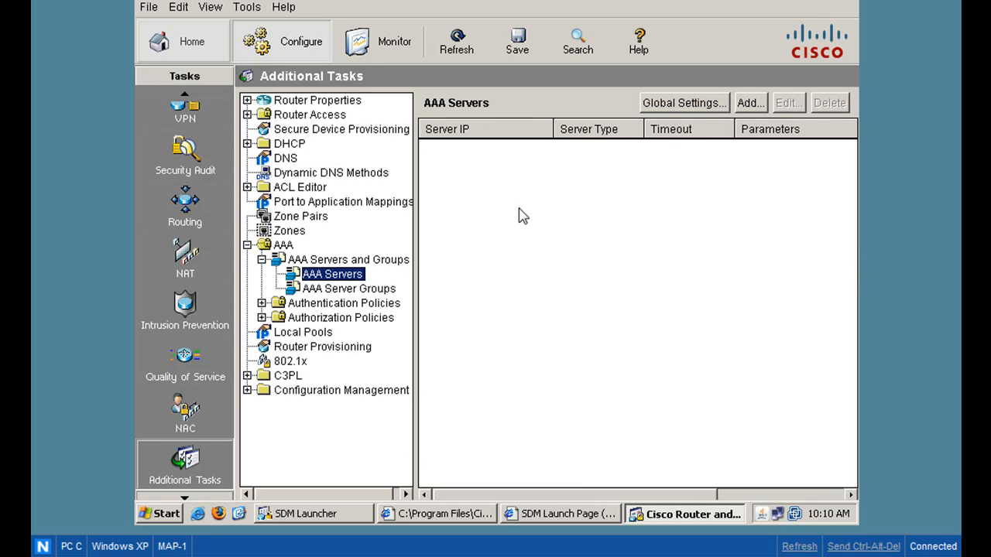
pyautogui.moveTo(751, 109)
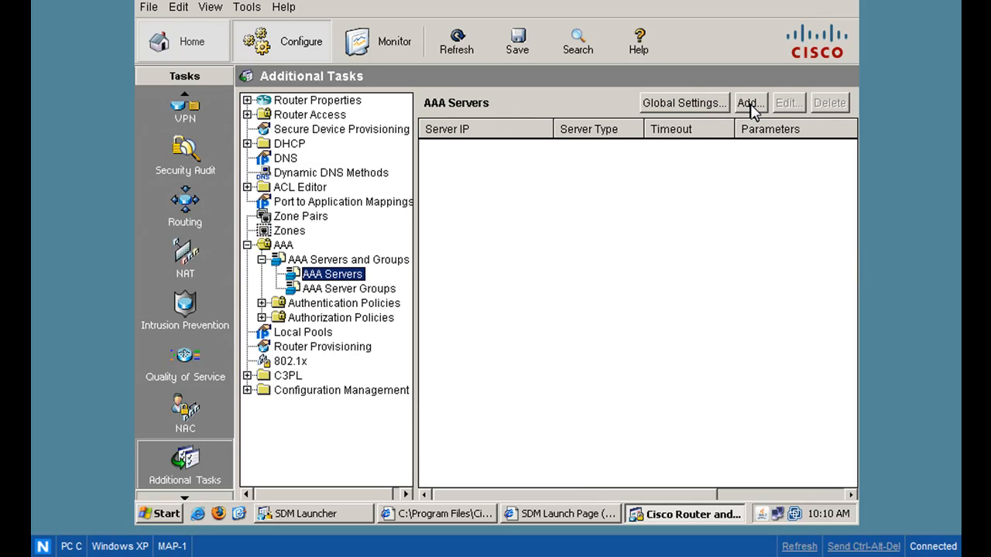
# Add a RADIUS server at 192.168.1.3 with authorization port 1812 and accounting port 1813.
pyautogui.click(749, 103)
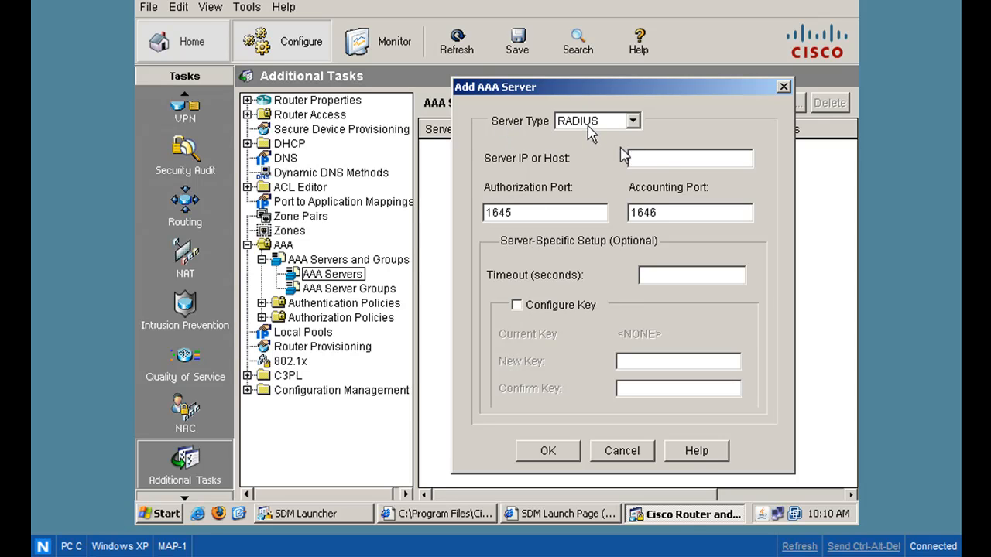
pyautogui.write('1')
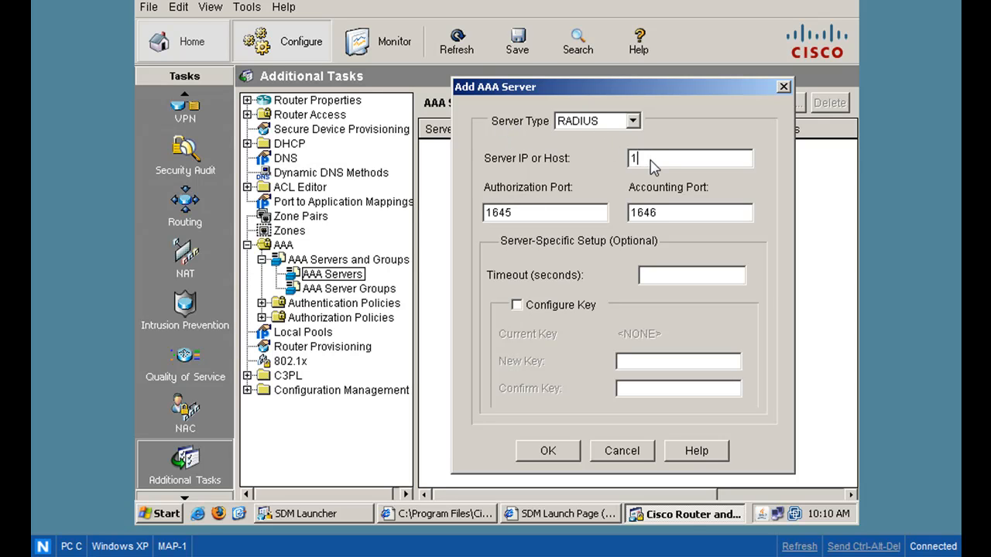
pyautogui.write('92.168')
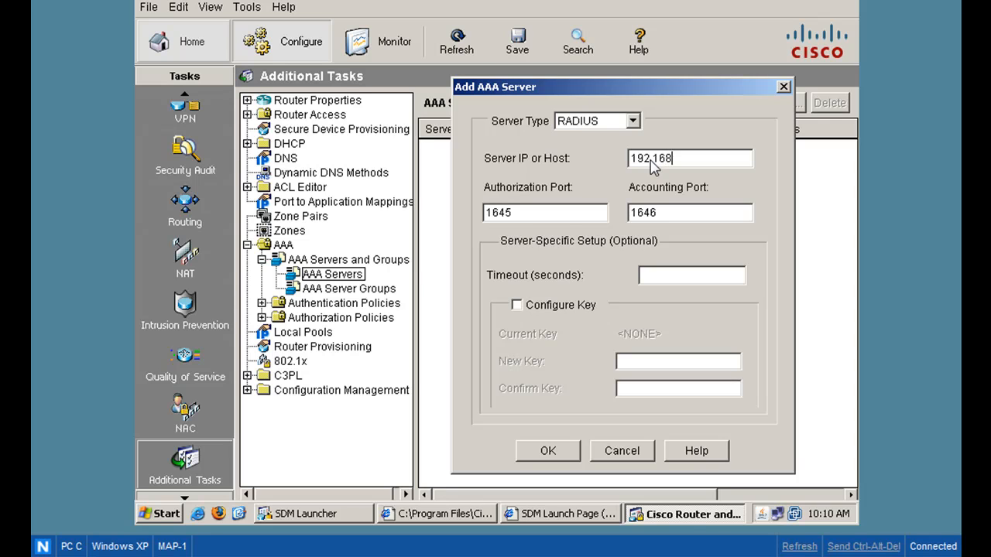
pyautogui.write('.')
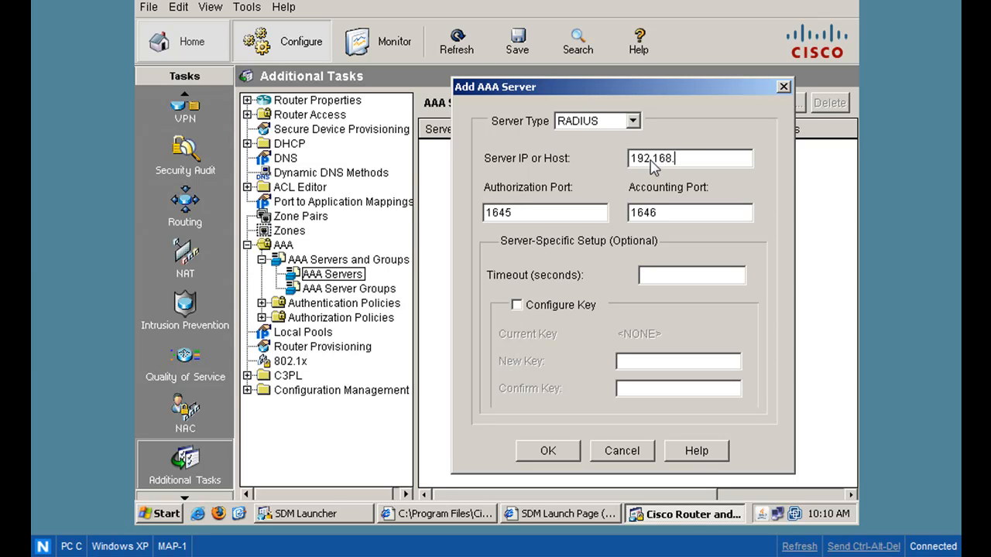
pyautogui.write('1.1')
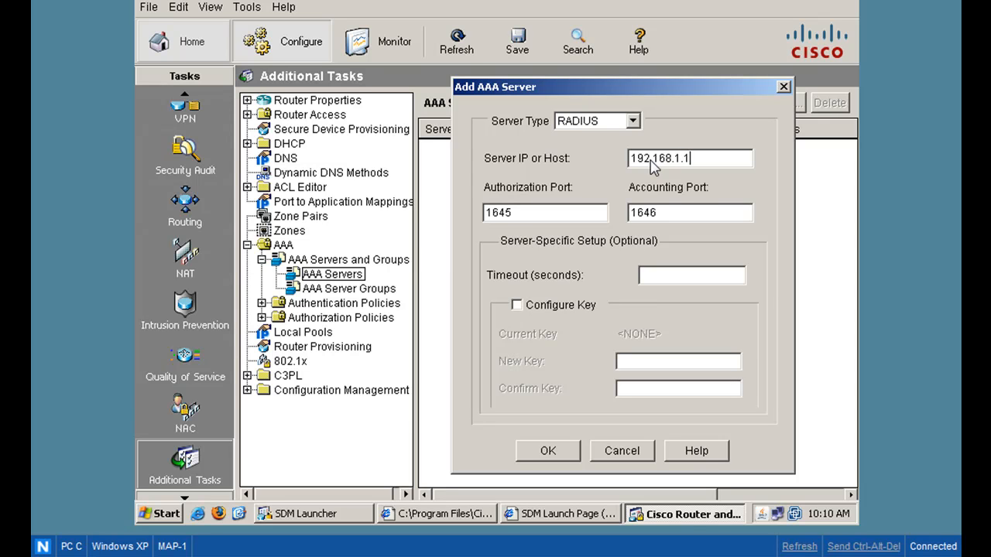
pyautogui.moveTo(691, 200)
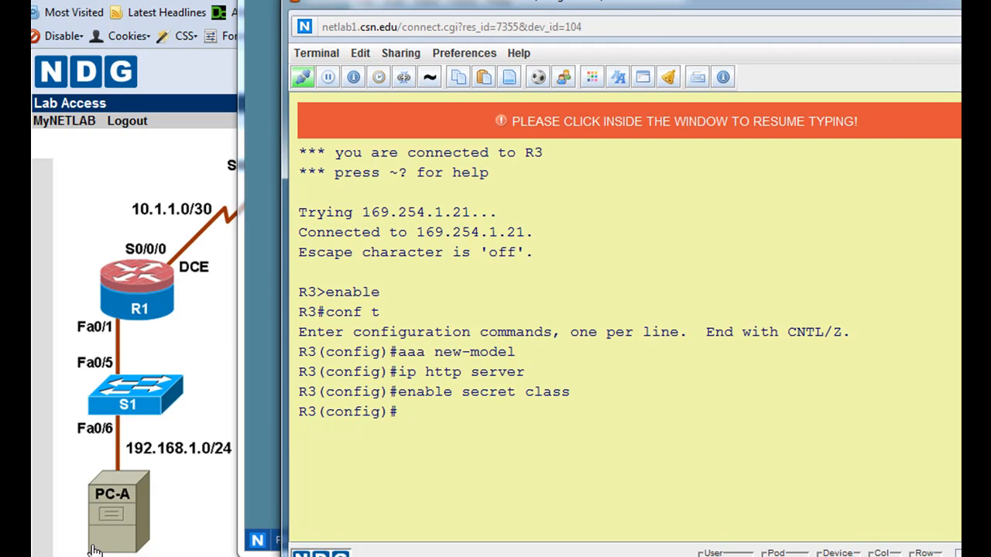
pyautogui.moveTo(211, 474)
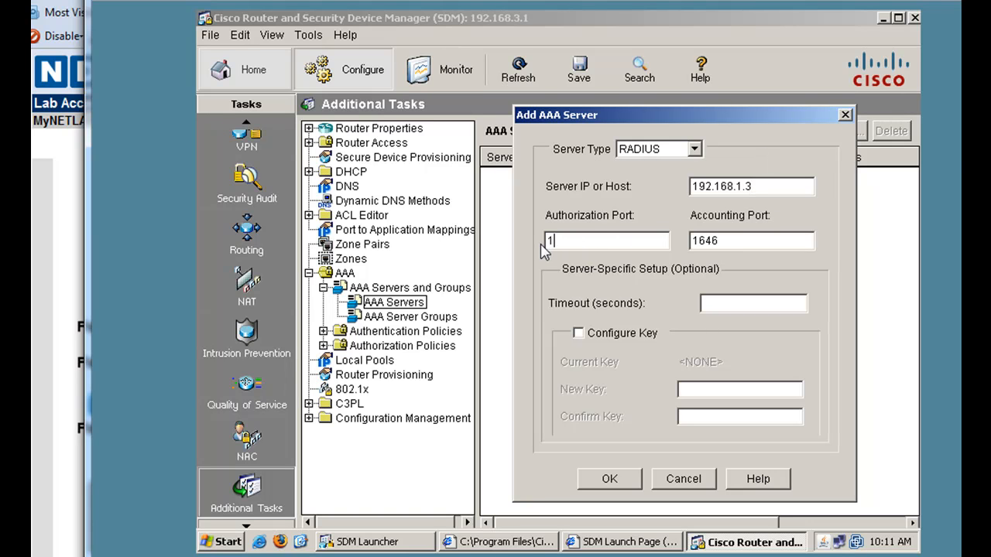
pyautogui.write('812')
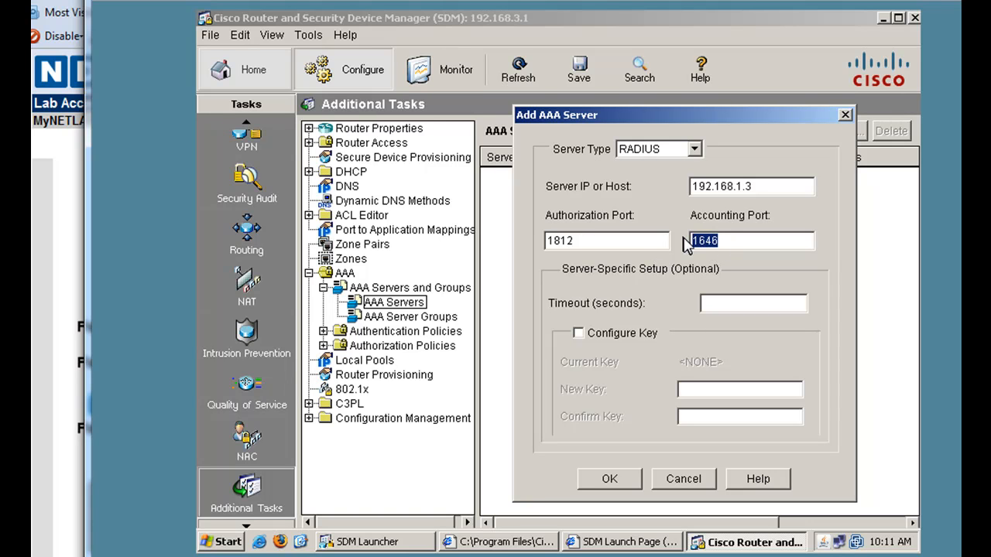
pyautogui.write('1813')
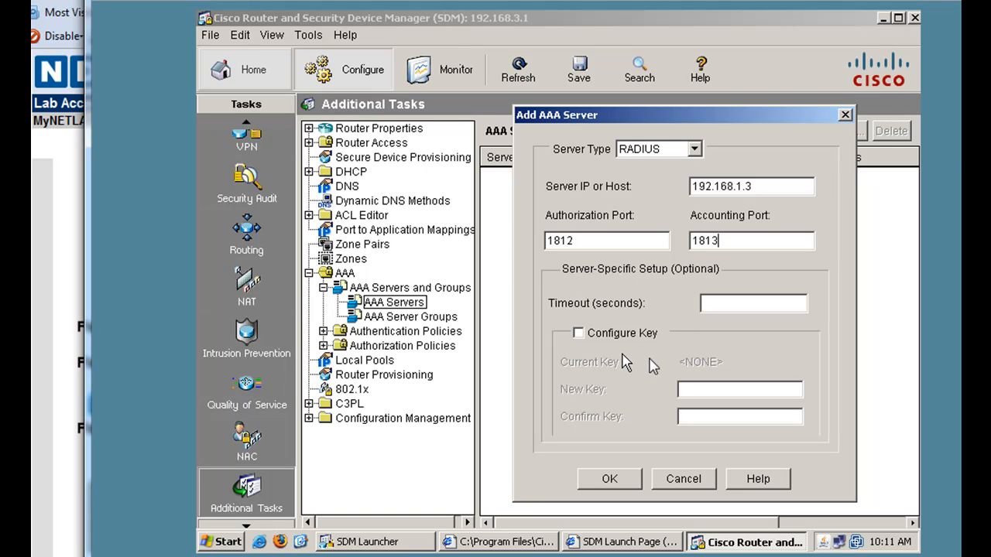
pyautogui.moveTo(582, 346)
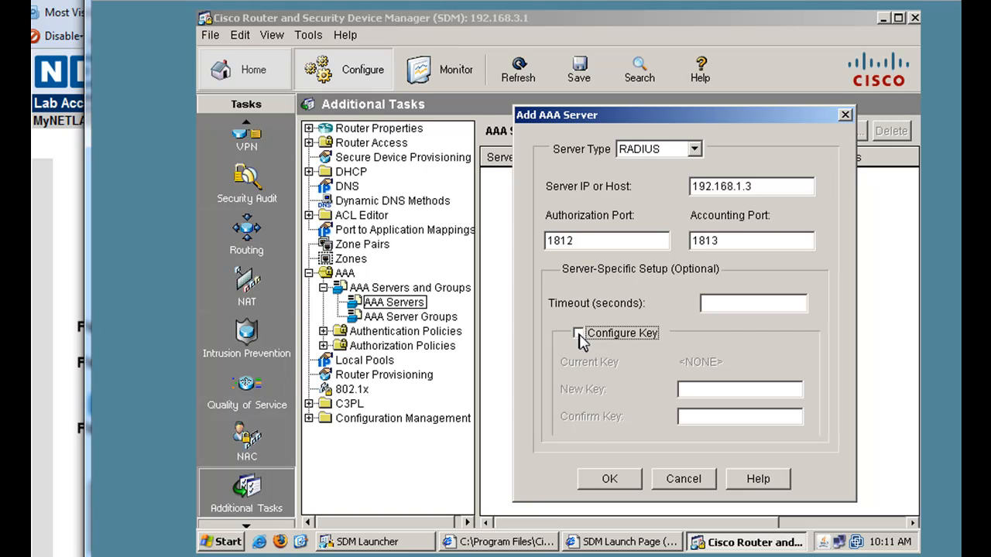
# Enable and enter the shared key, then confirm the new RADIUS server.
pyautogui.click(577, 333)
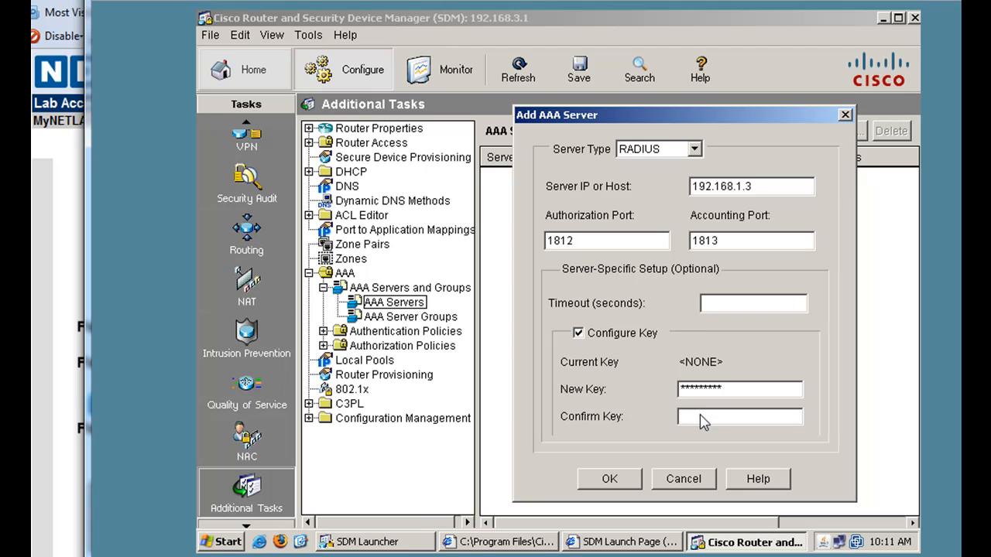
pyautogui.write('*****')
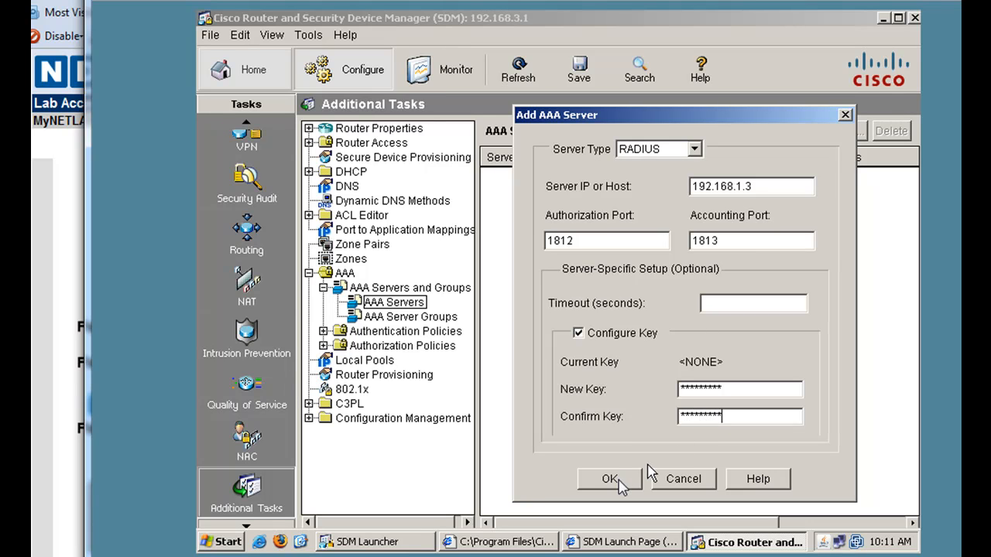
pyautogui.click(609, 479)
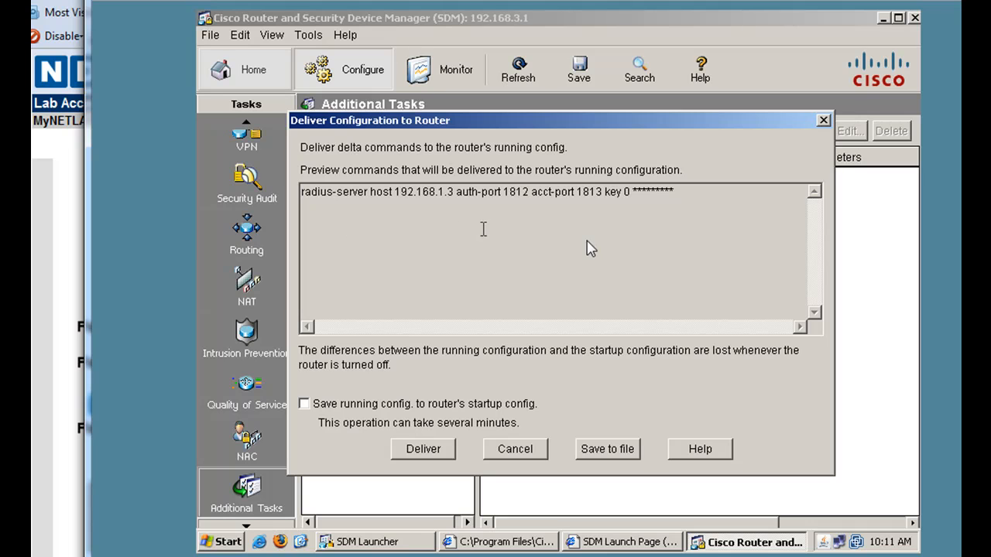
pyautogui.moveTo(387, 429)
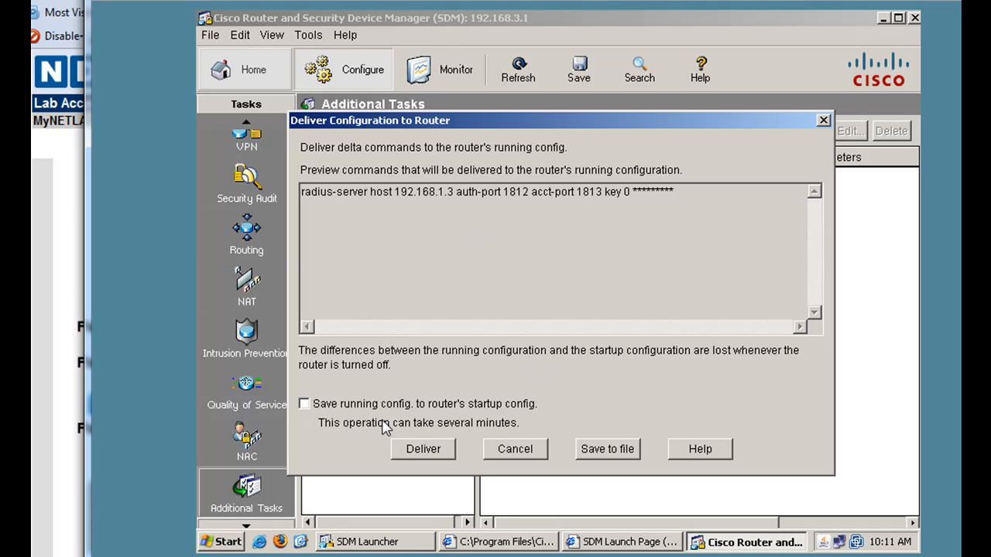
# Deliver the RADIUS server commands to the router with save to startup config enabled.
pyautogui.click(303, 402)
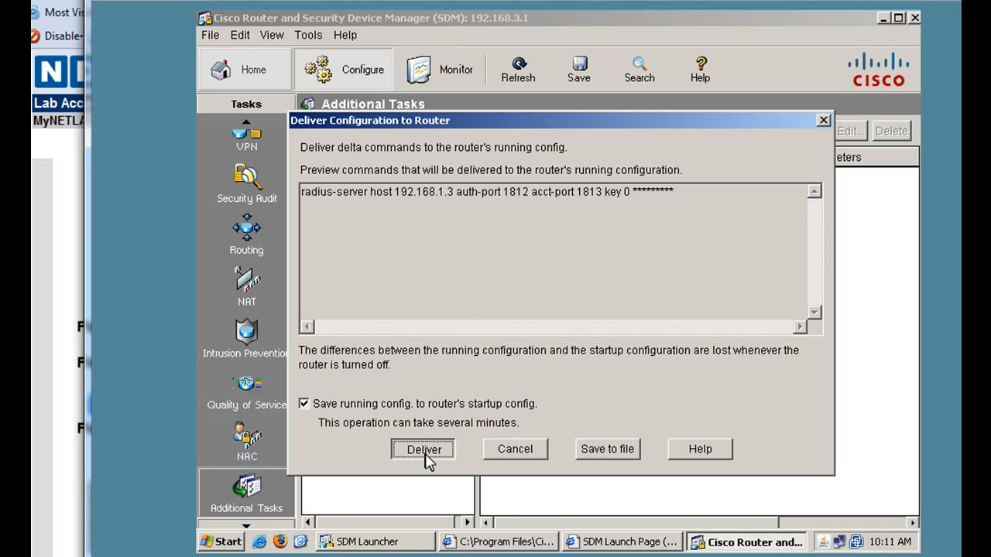
pyautogui.click(424, 449)
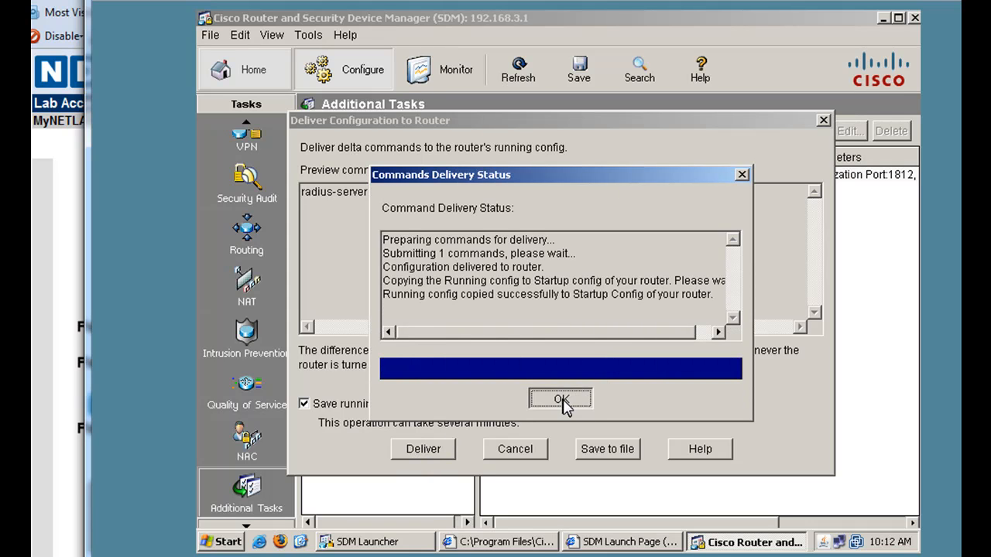
pyautogui.click(560, 399)
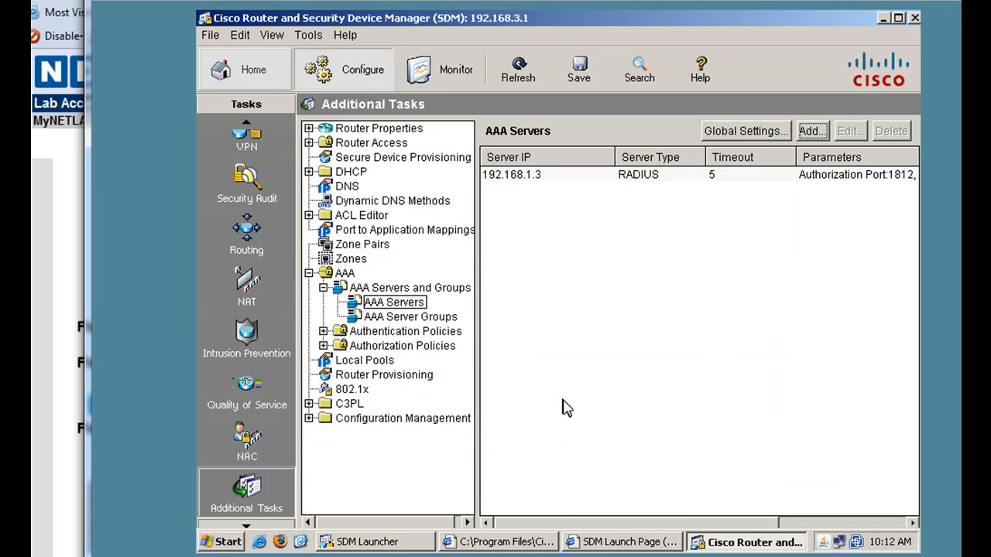
pyautogui.moveTo(663, 452)
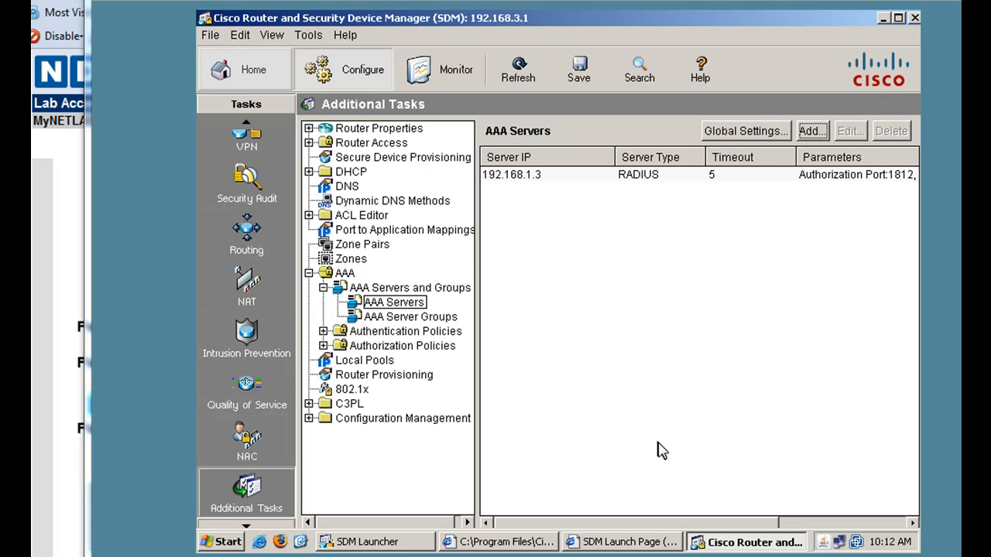
pyautogui.moveTo(520, 342)
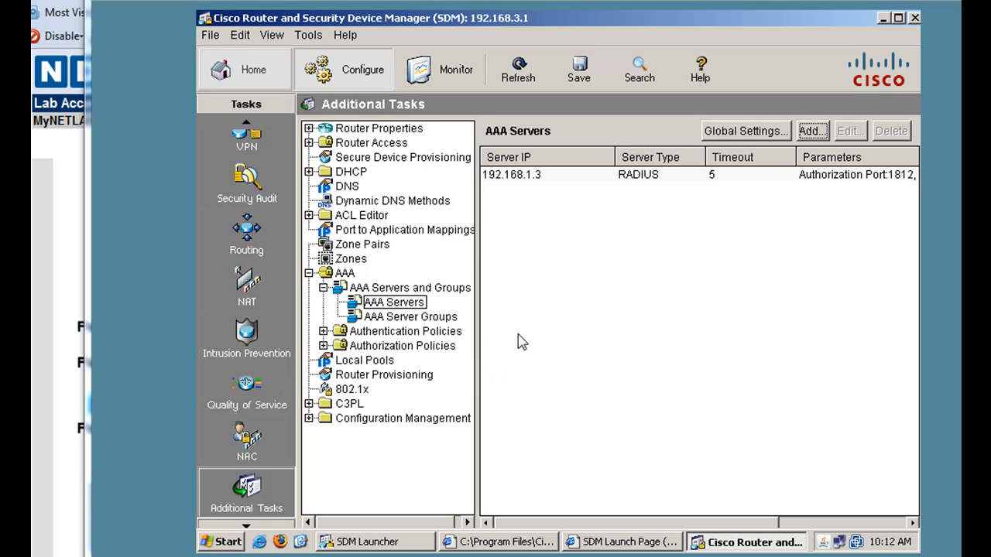
pyautogui.moveTo(319, 301)
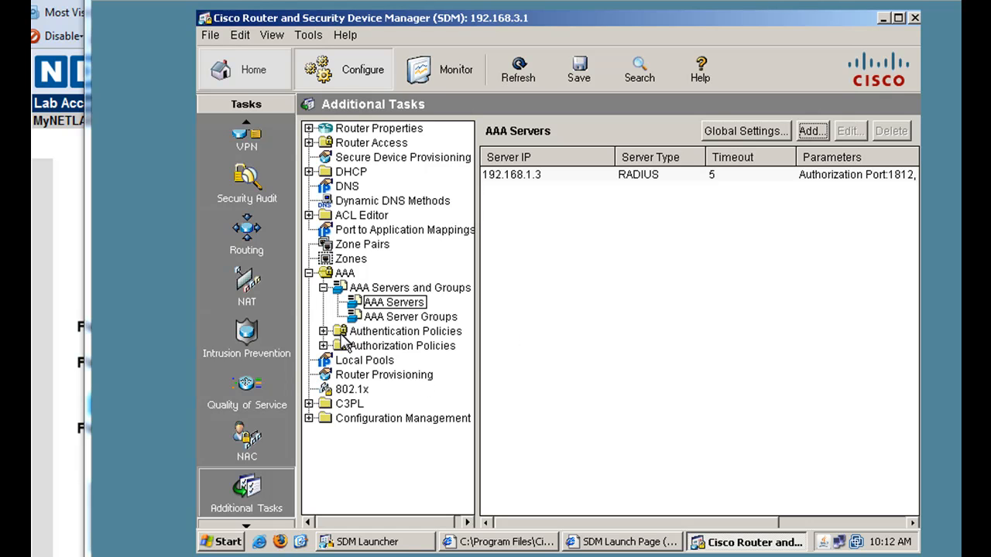
# Expand AAA Authentication Policies and show the empty Login method lists.
pyautogui.click(405, 331)
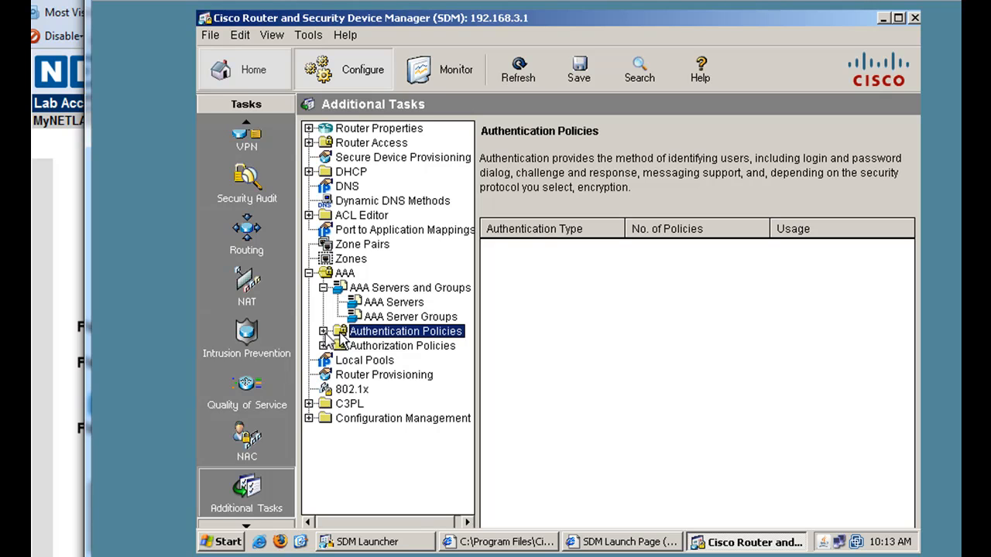
pyautogui.click(324, 331)
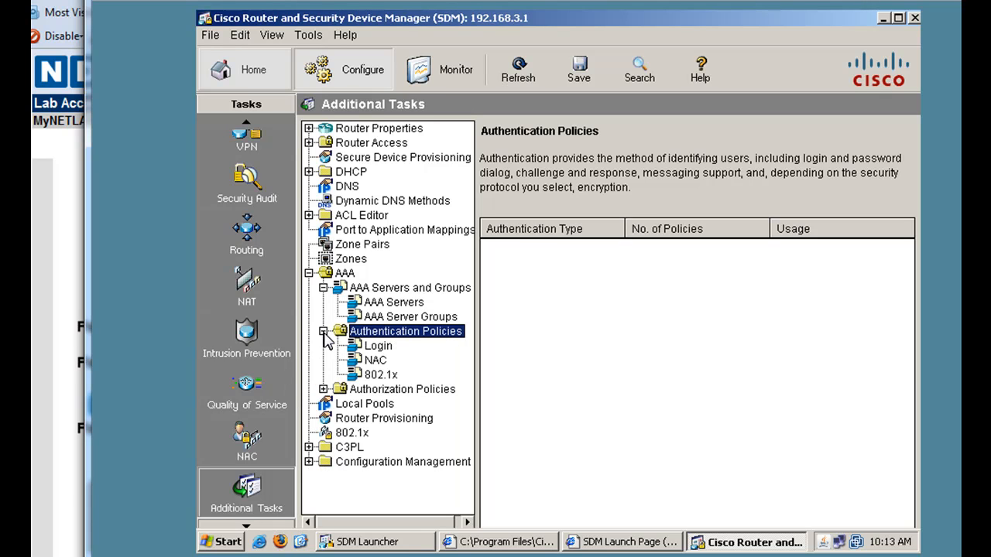
pyautogui.click(378, 346)
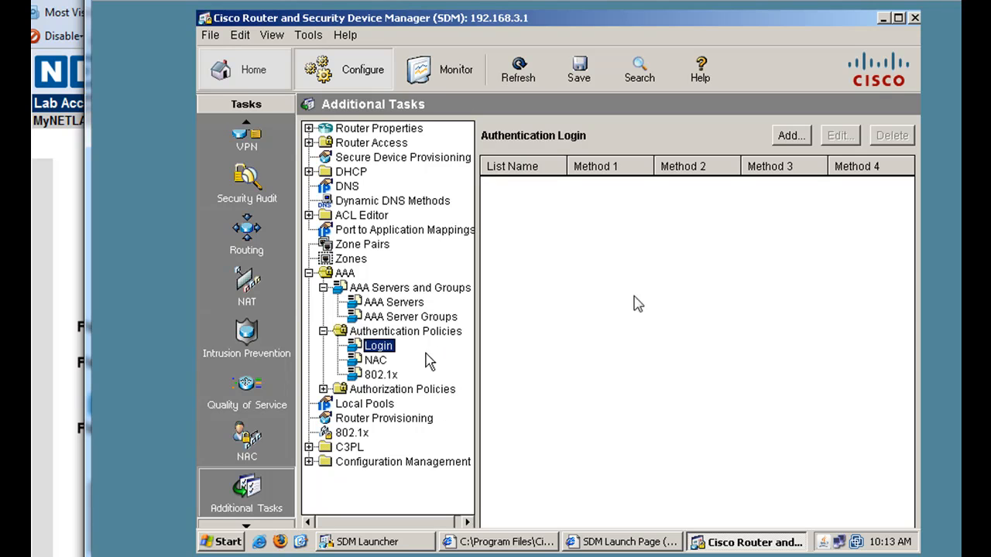
pyautogui.moveTo(790, 136)
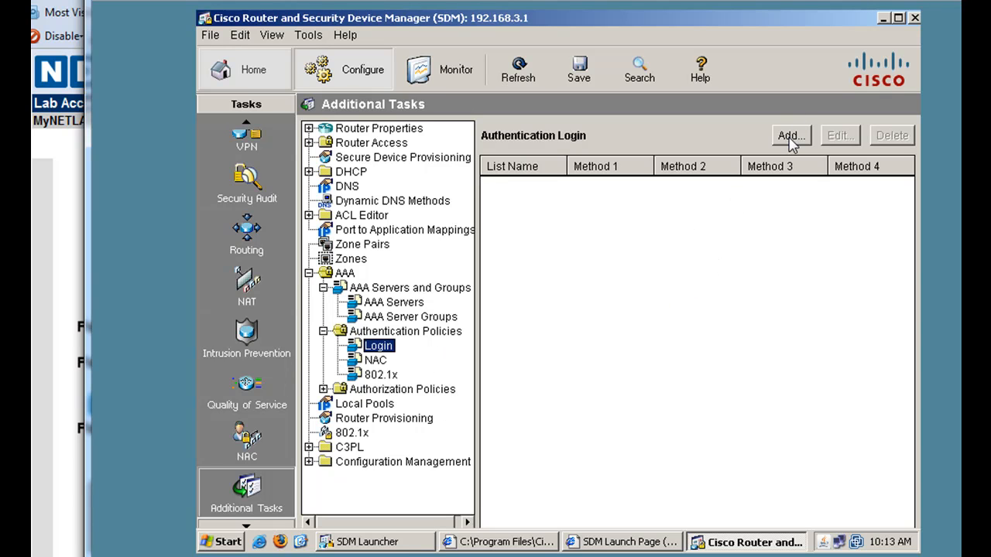
# Create the Default login method list with group radius first, then none.
pyautogui.click(789, 137)
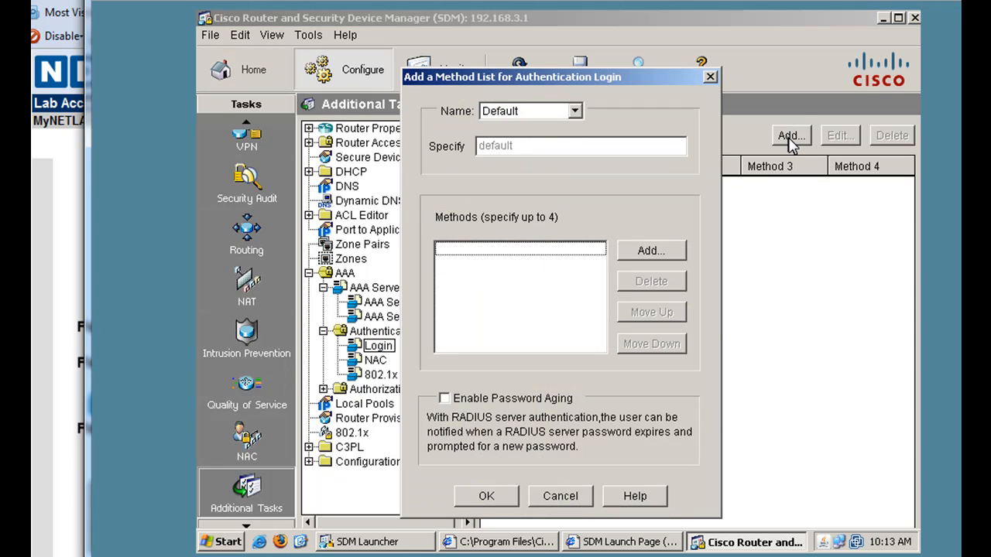
pyautogui.moveTo(530, 117)
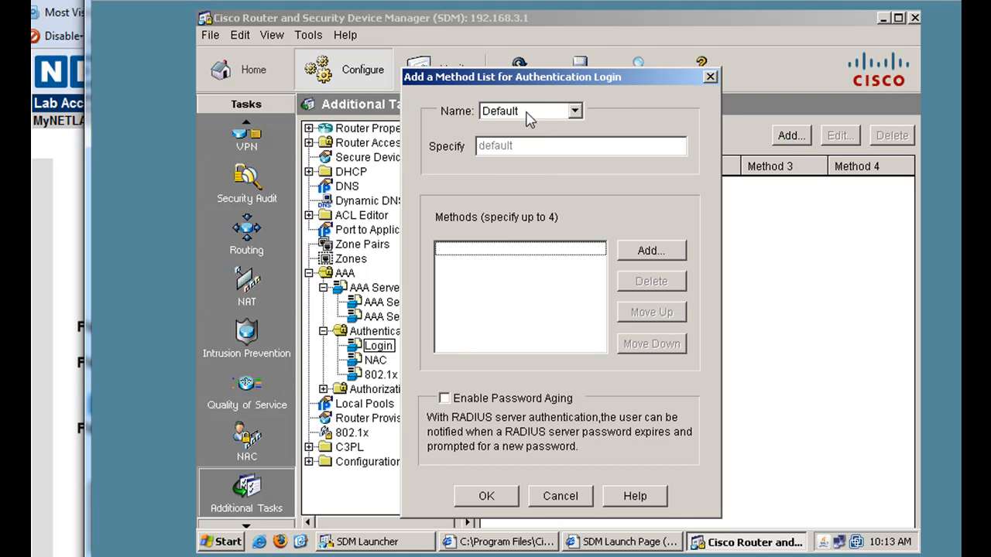
pyautogui.moveTo(529, 127)
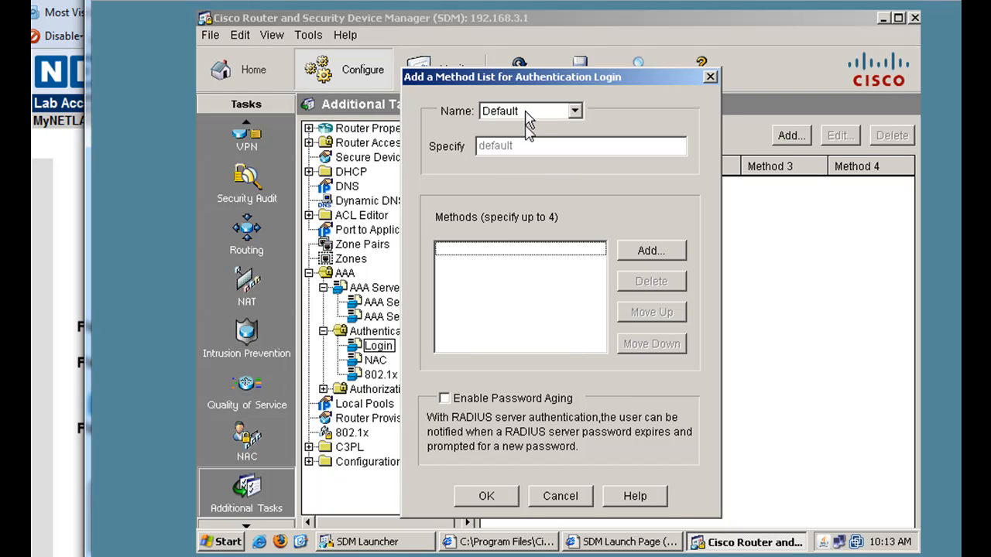
pyautogui.moveTo(664, 226)
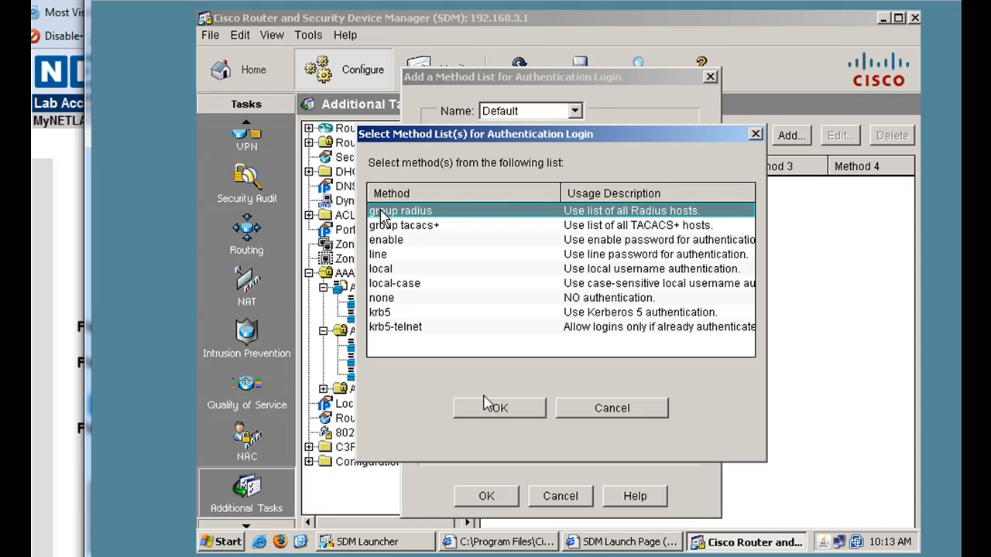
pyautogui.click(495, 408)
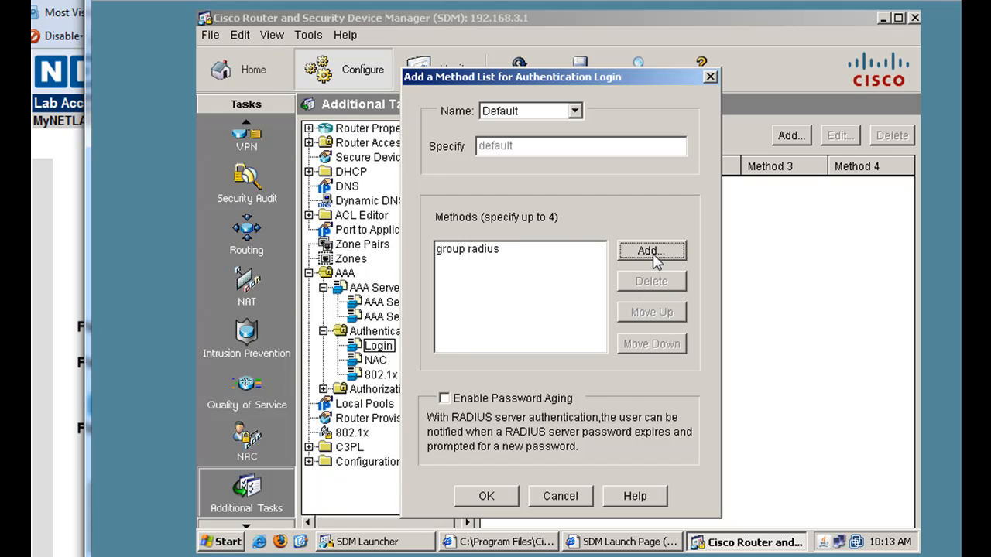
pyautogui.click(651, 251)
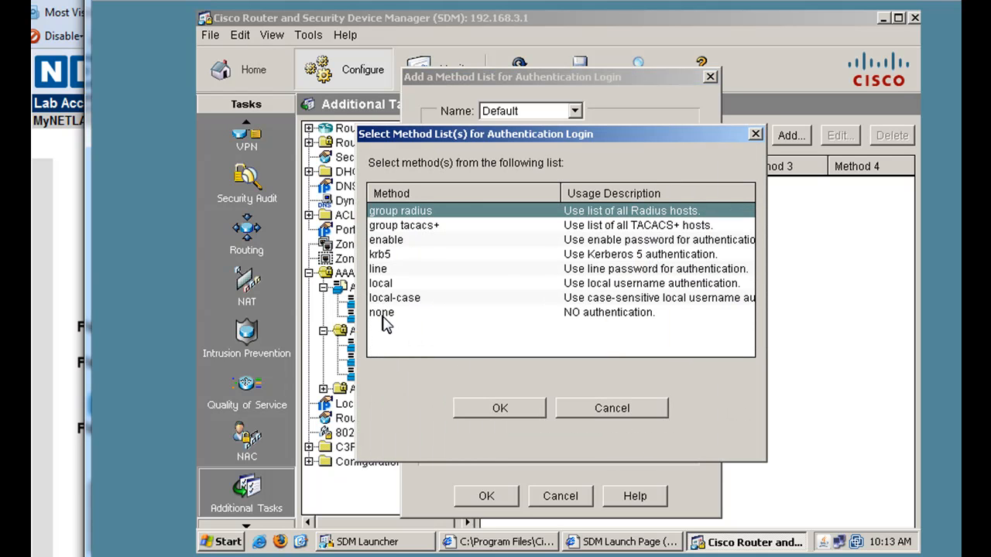
pyautogui.click(380, 313)
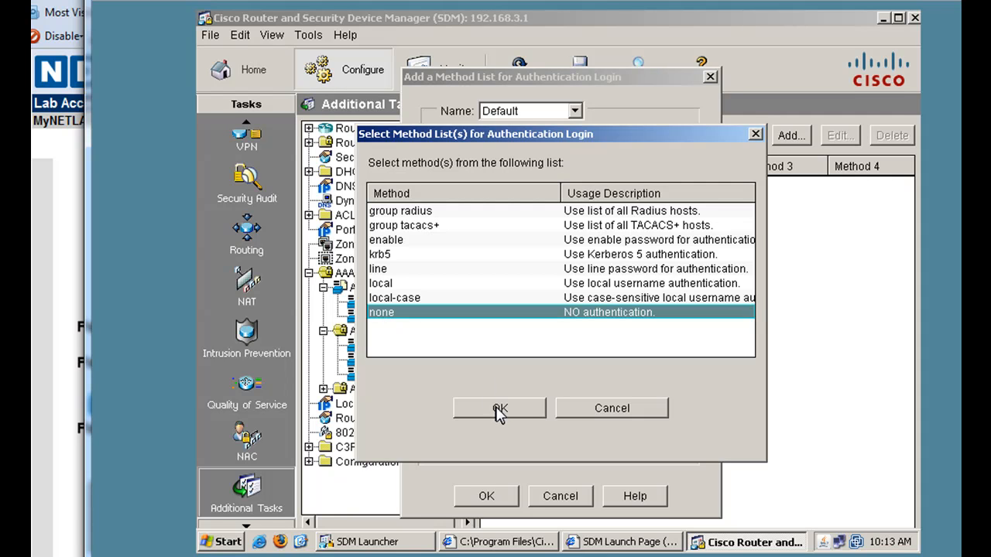
pyautogui.click(499, 409)
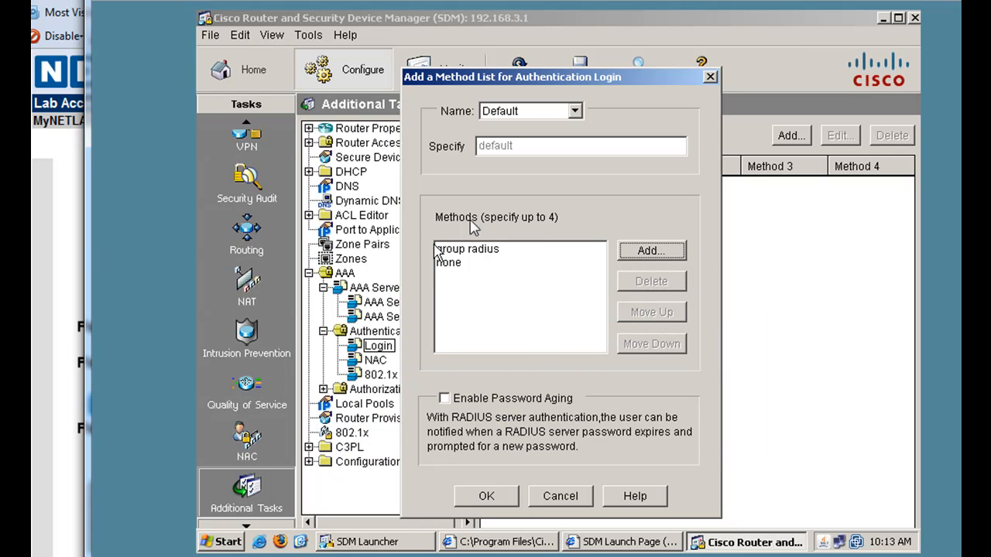
pyautogui.moveTo(517, 470)
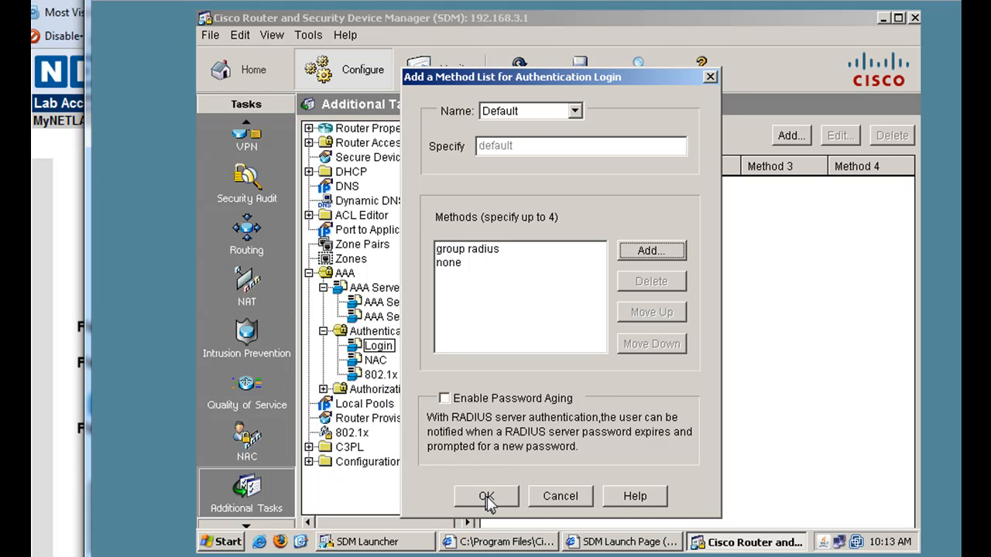
pyautogui.click(486, 496)
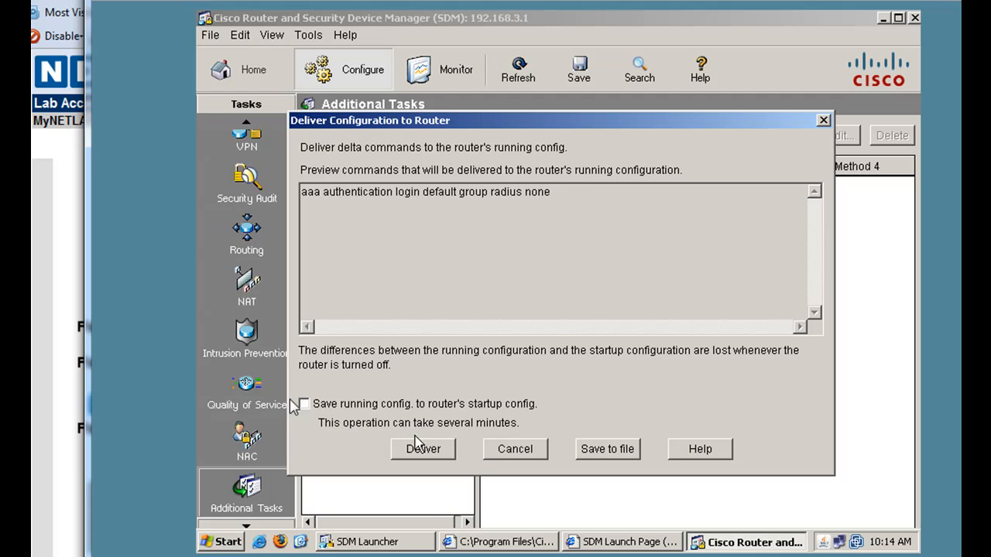
# Deliver 'aaa authentication login default group radius none' and save it to startup config.
pyautogui.click(303, 403)
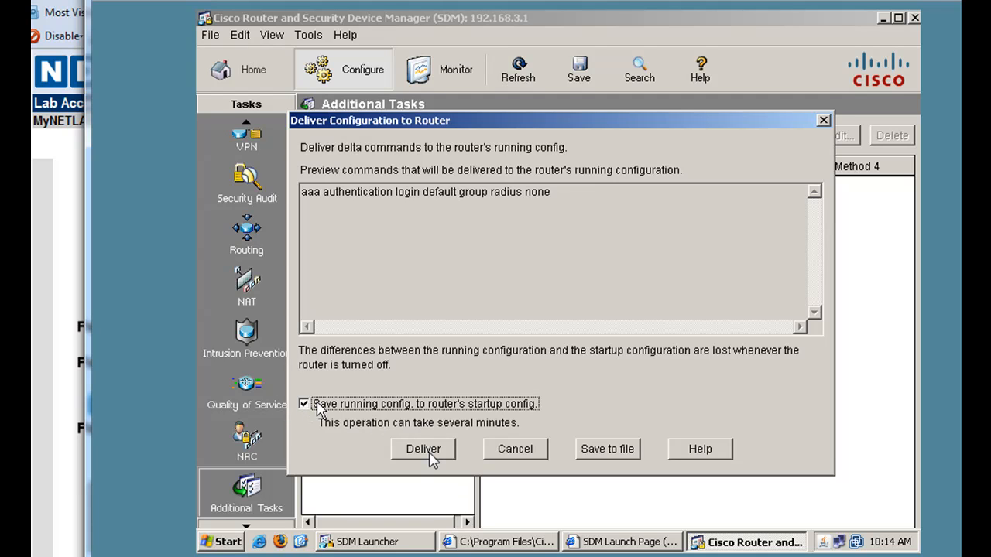
pyautogui.click(423, 449)
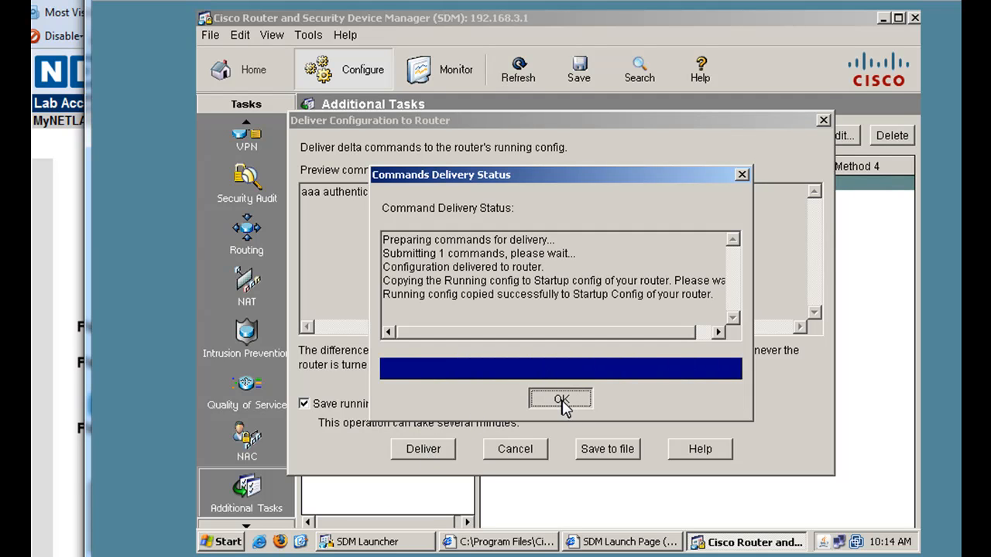
pyautogui.click(560, 399)
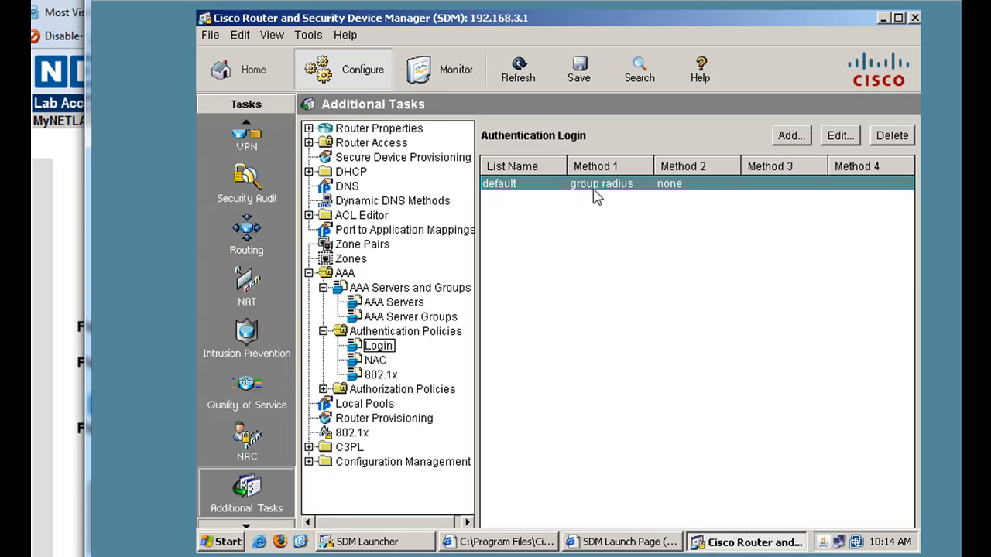
pyautogui.moveTo(839, 136)
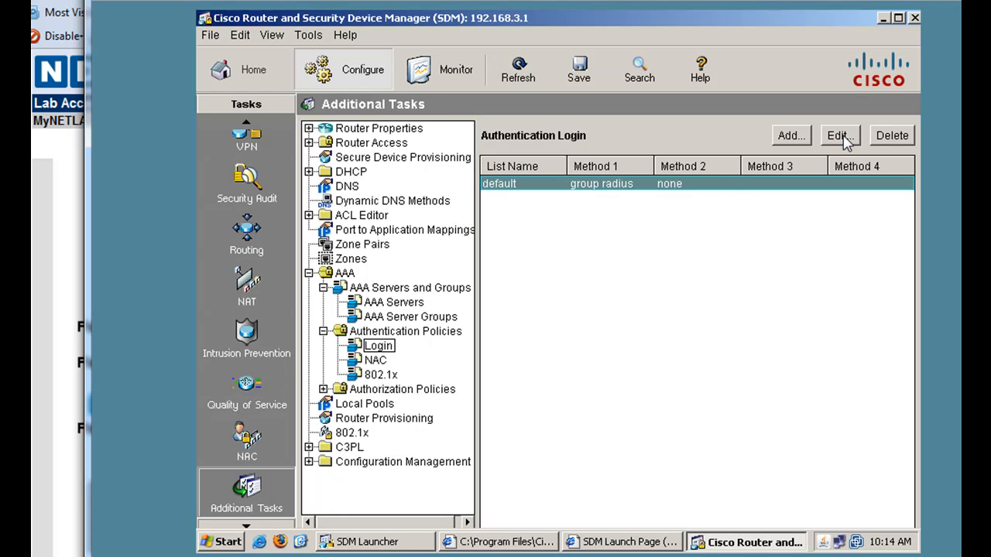
# Edit the default login list: remove none and add local after group radius.
pyautogui.click(839, 137)
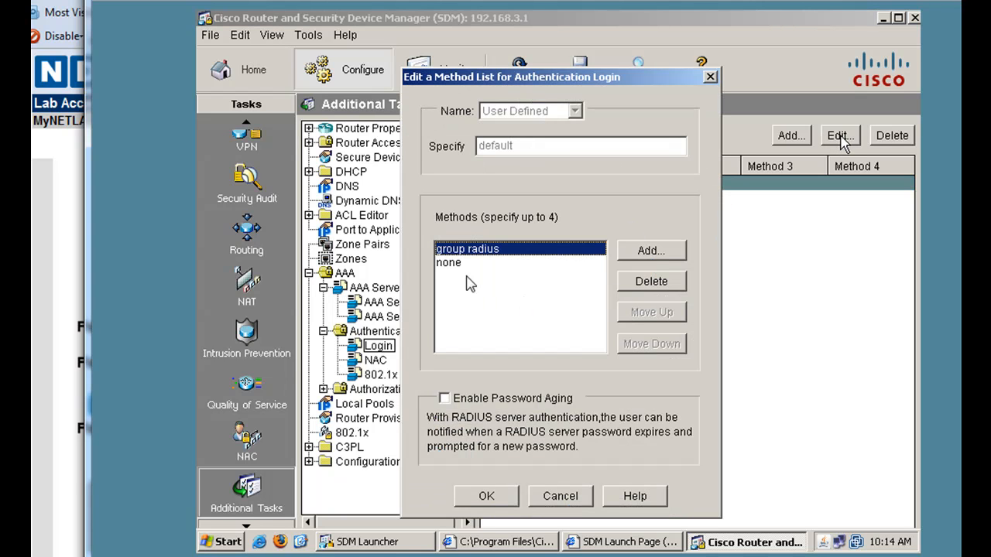
pyautogui.click(449, 263)
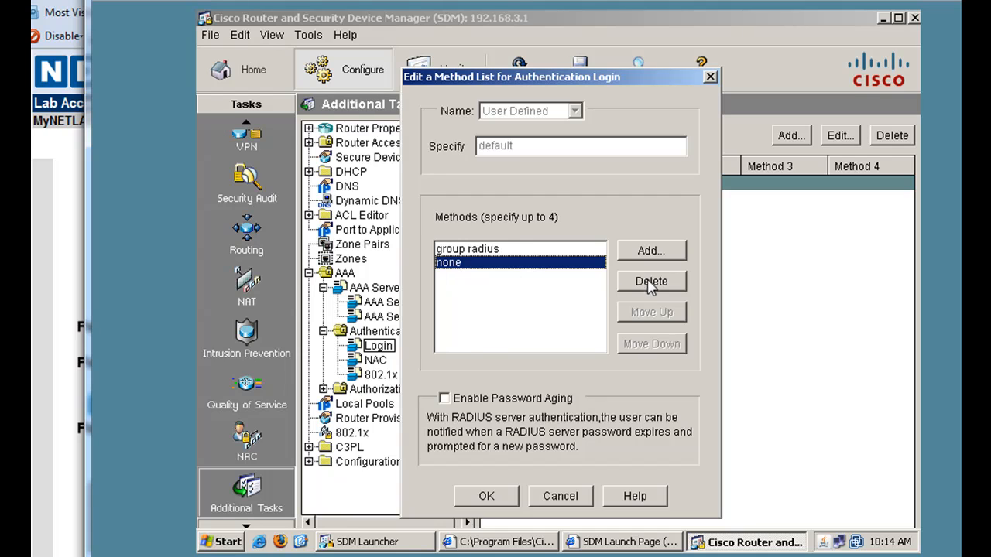
pyautogui.moveTo(650, 290)
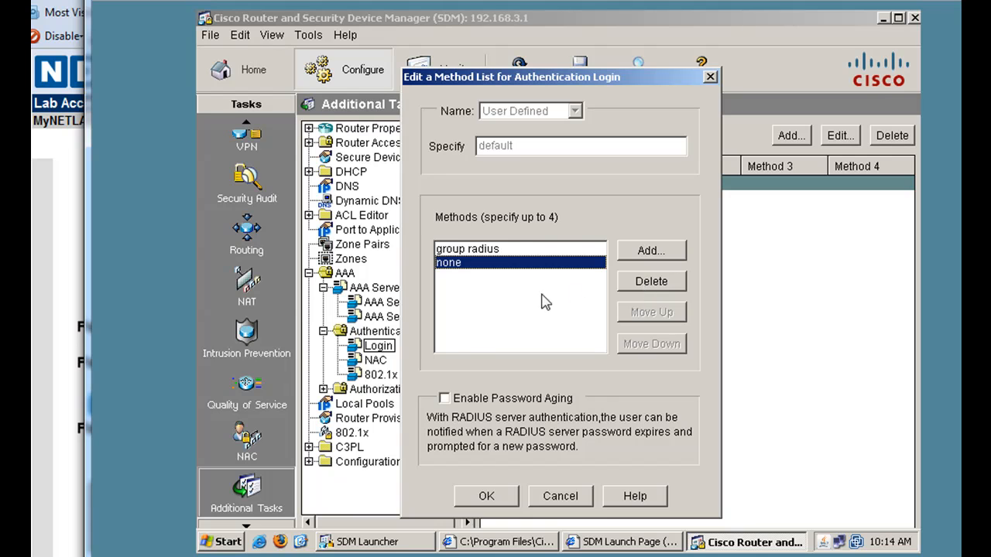
pyautogui.click(650, 281)
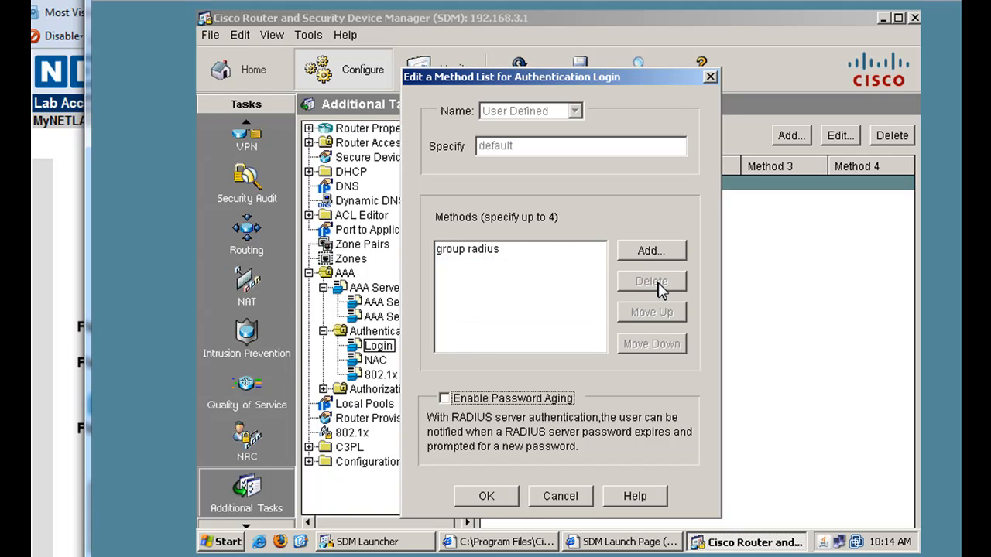
pyautogui.click(468, 247)
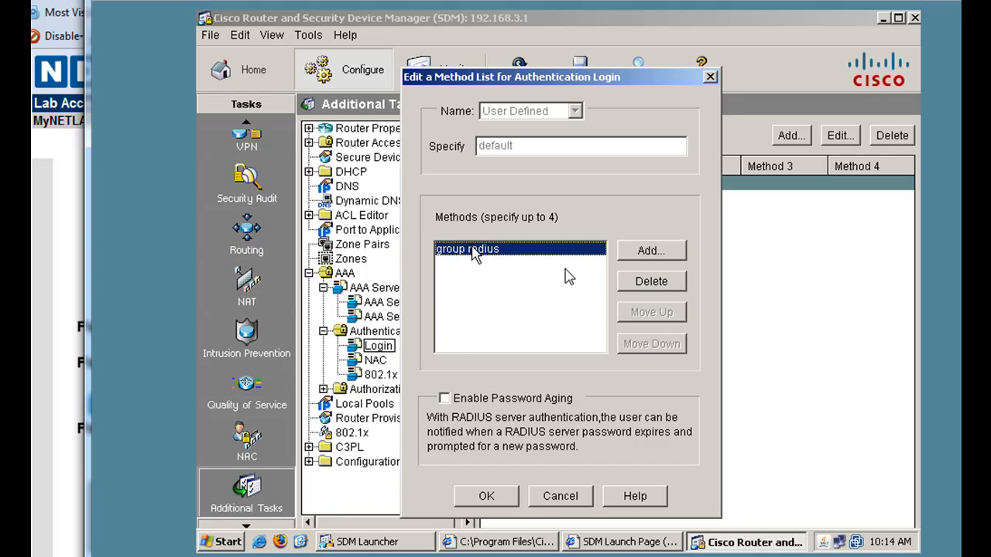
pyautogui.moveTo(650, 254)
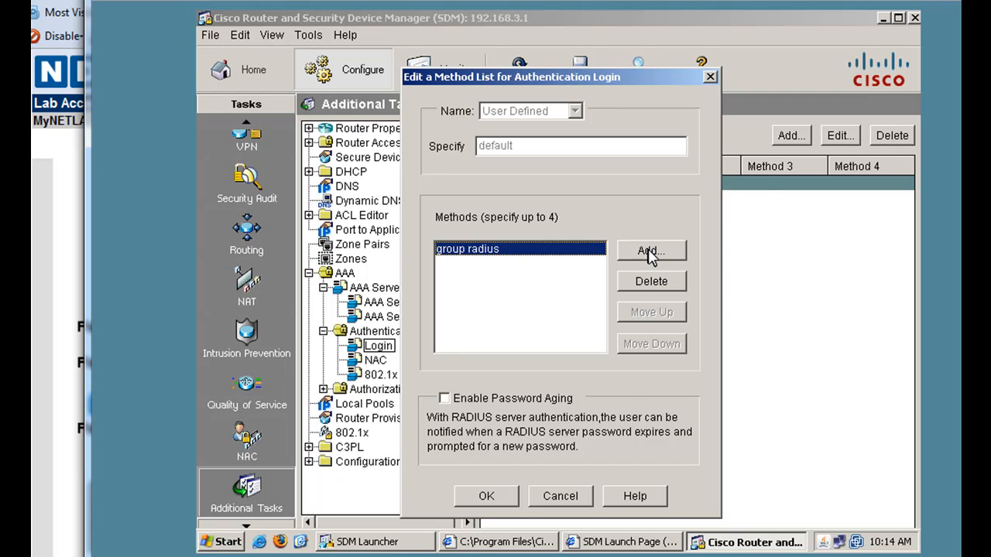
pyautogui.click(650, 251)
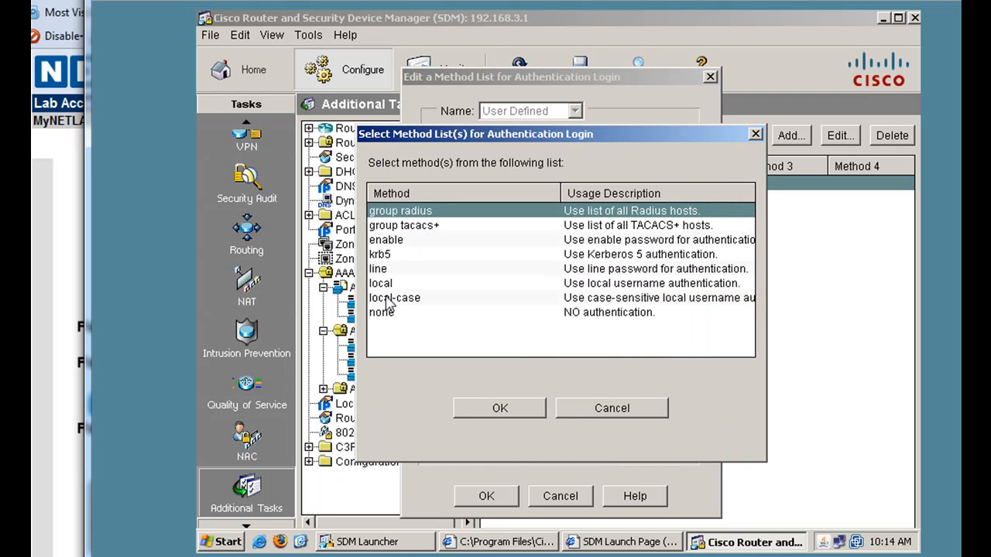
pyautogui.click(381, 281)
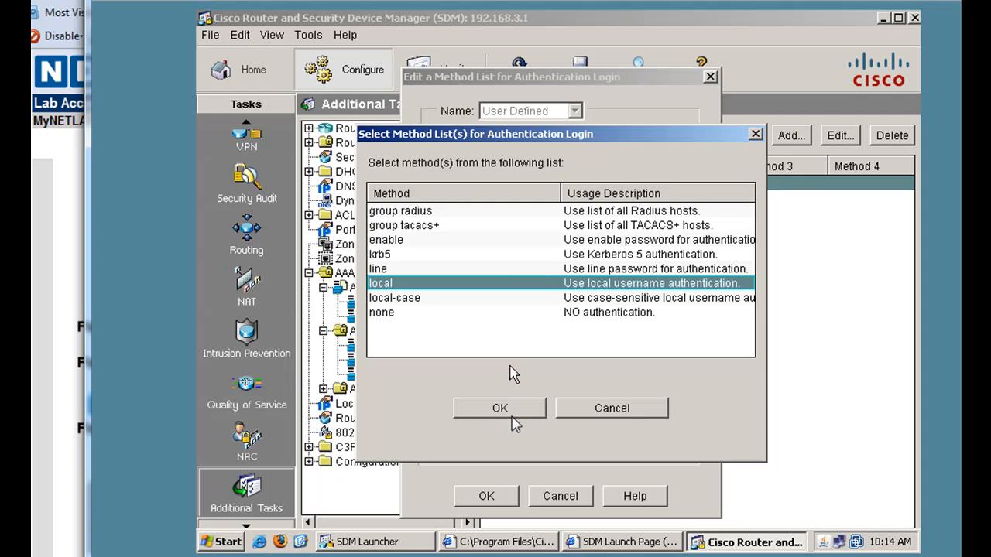
pyautogui.click(499, 408)
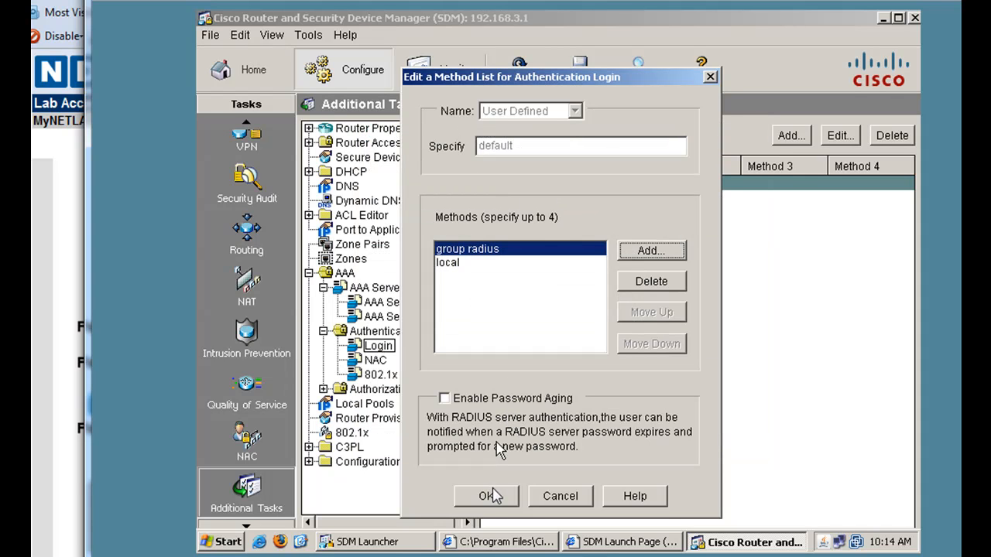
pyautogui.moveTo(495, 503)
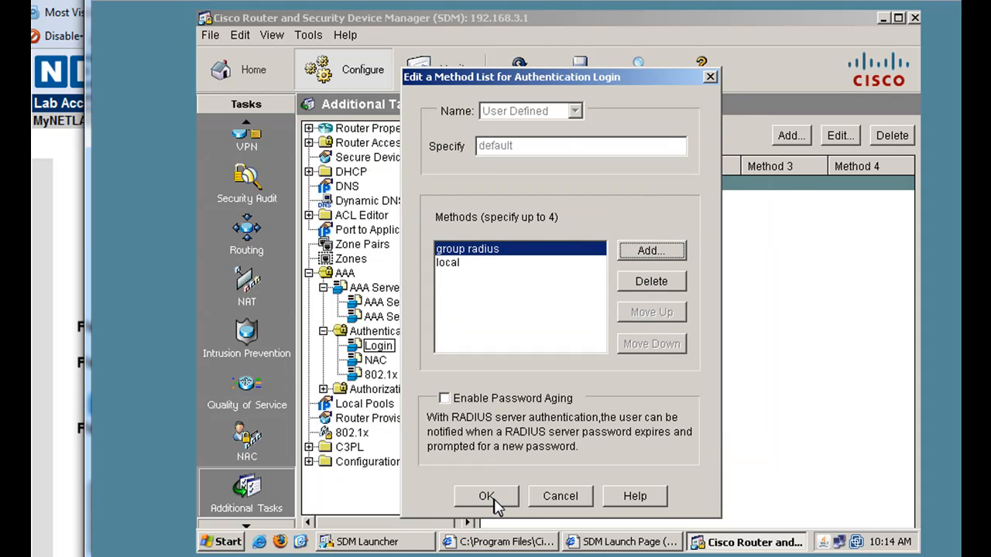
pyautogui.click(486, 495)
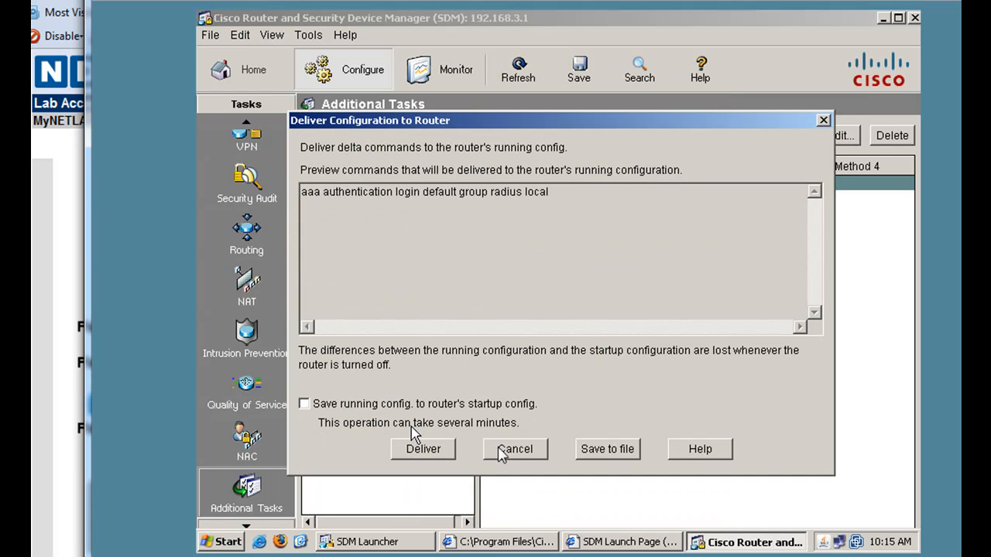
# Deliver the group radius then local list and save it to startup config.
pyautogui.click(303, 402)
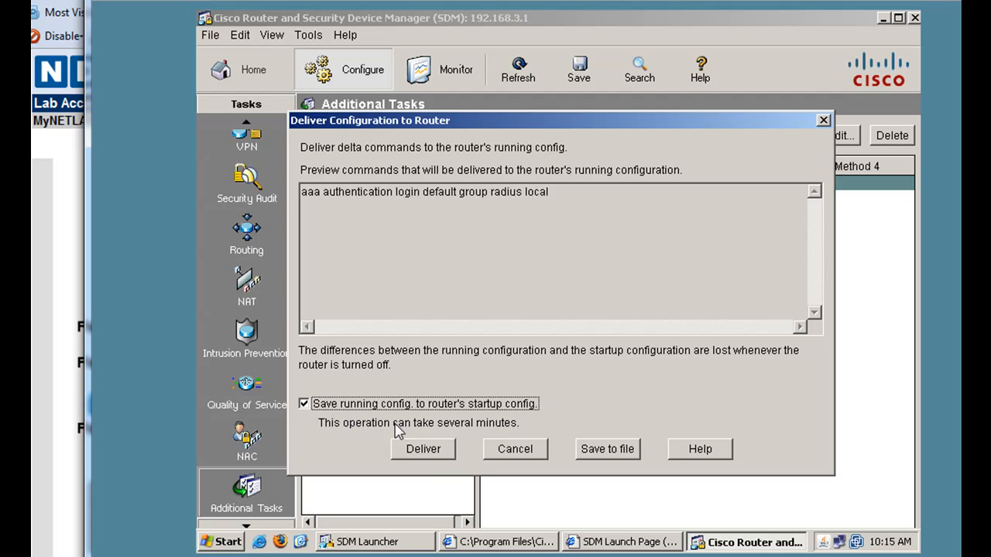
pyautogui.click(422, 449)
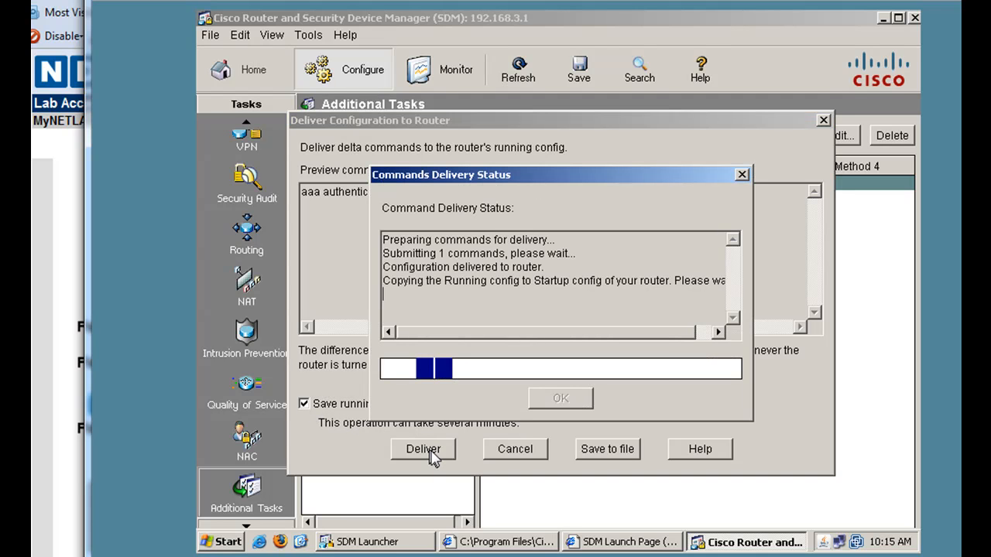
pyautogui.click(560, 398)
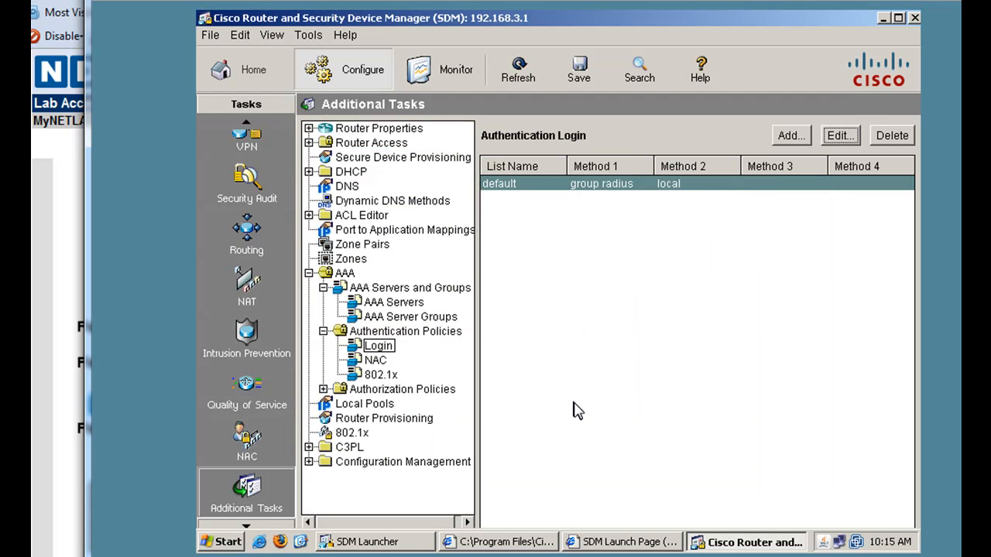
pyautogui.moveTo(696, 371)
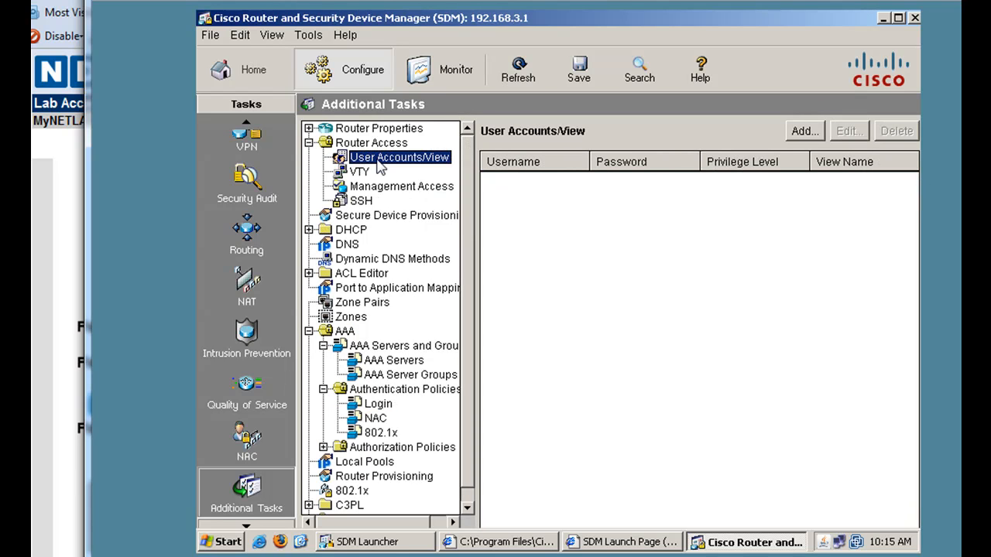
# Fill the Add an Account dialog with username cisco, a confirmed password and privilege level 15.
pyautogui.click(804, 130)
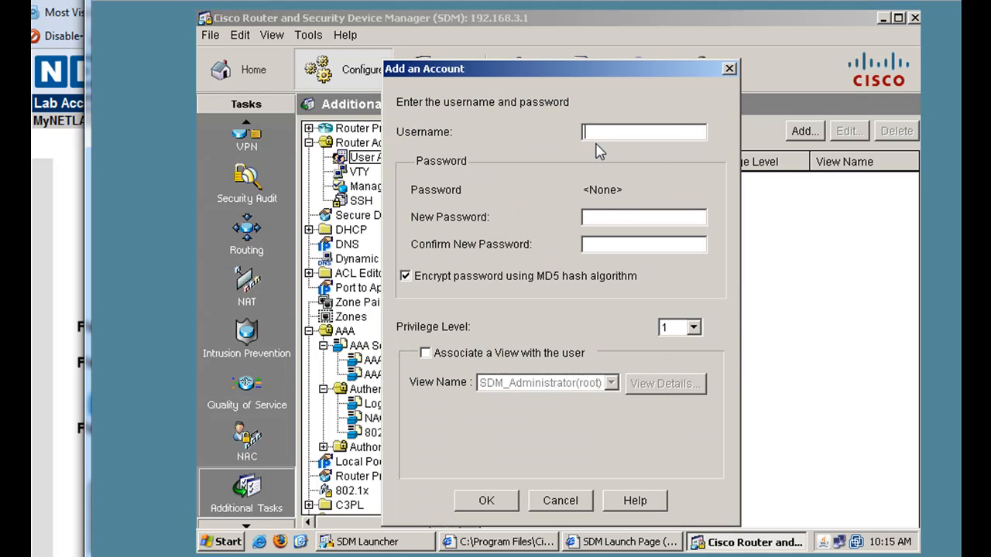
pyautogui.write('dan')
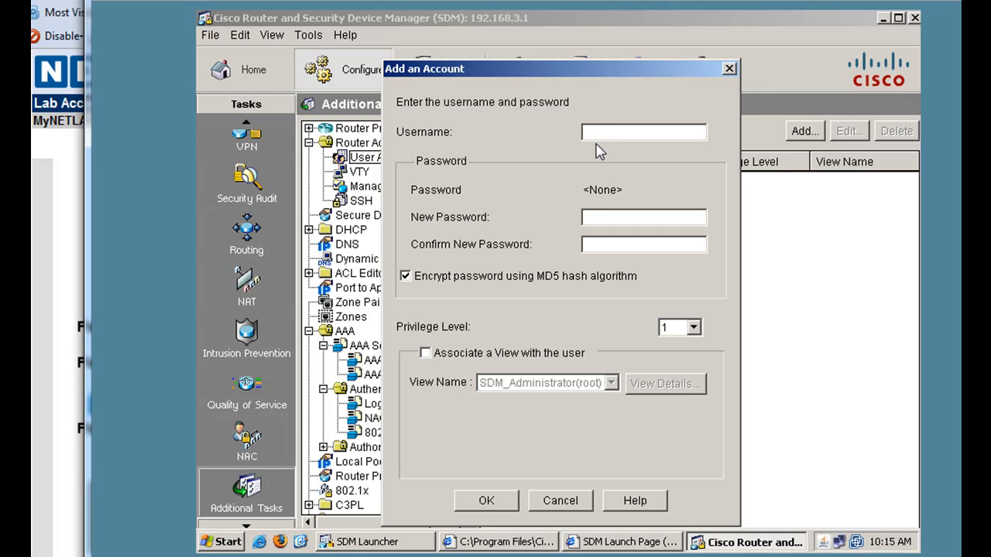
pyautogui.write('cisco')
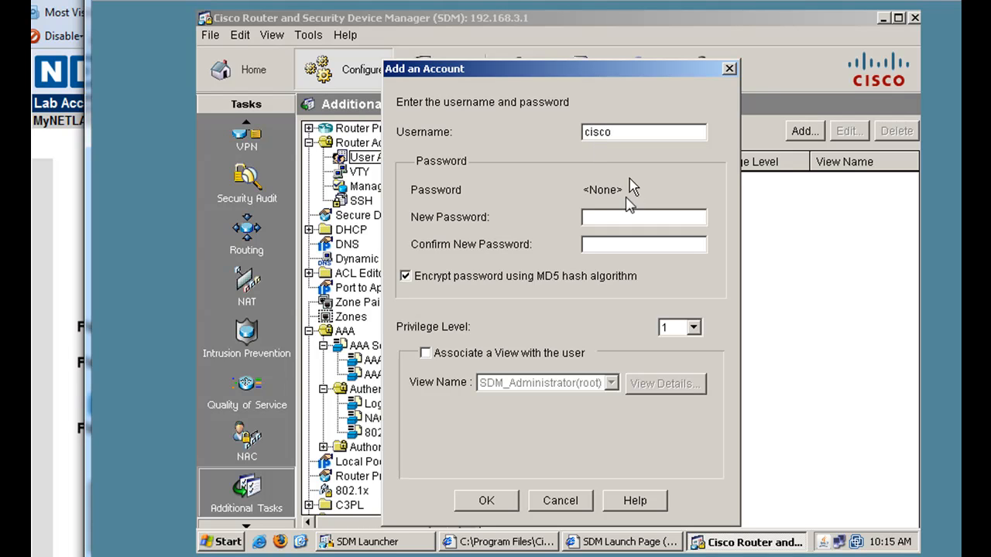
pyautogui.moveTo(618, 288)
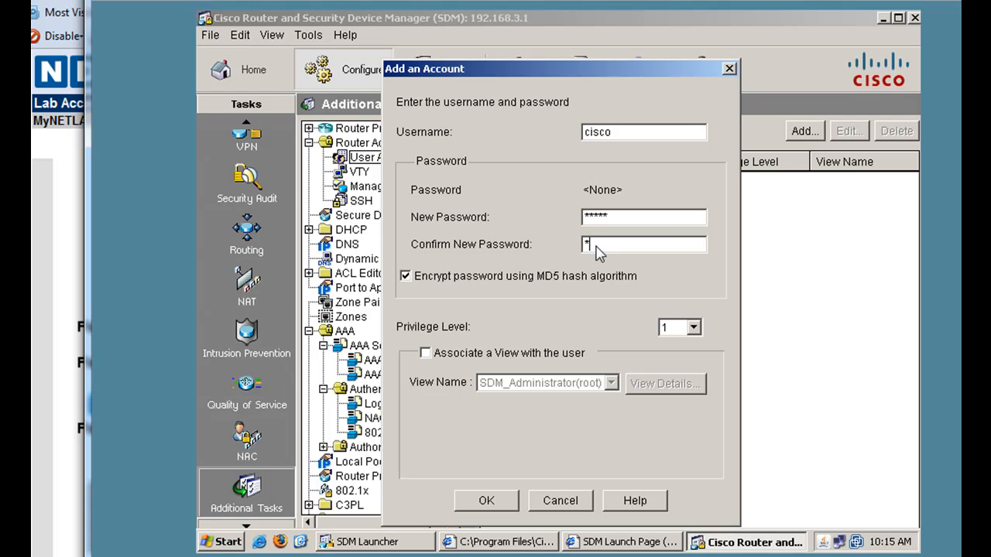
pyautogui.write('****')
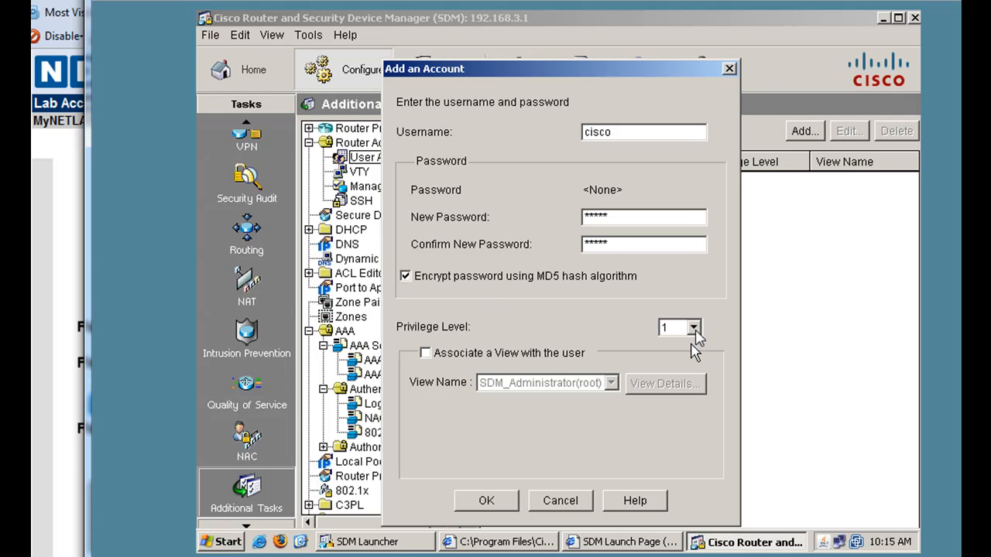
pyautogui.click(696, 326)
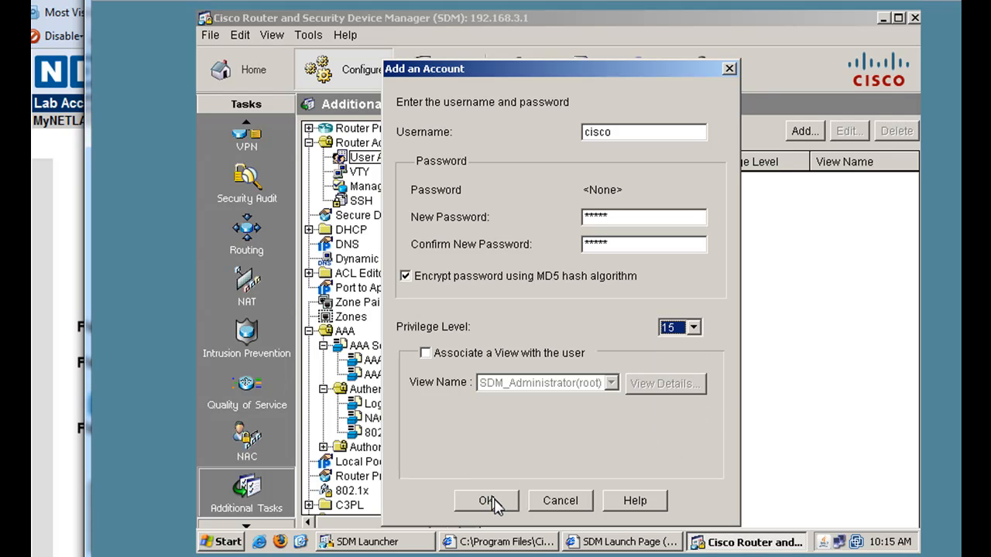
# Rename the account to admin01 with a 6+ character password after the username and password warnings.
pyautogui.click(486, 501)
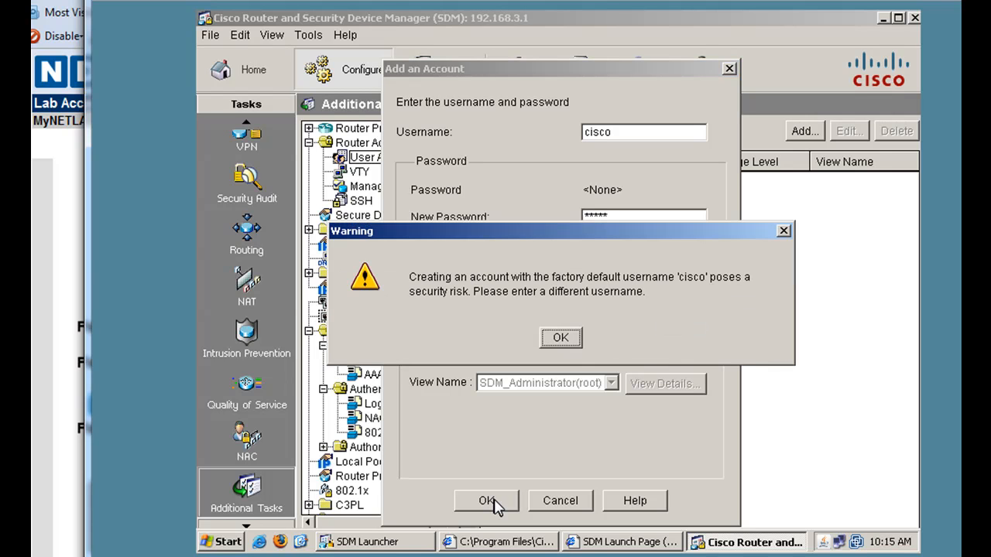
pyautogui.moveTo(571, 339)
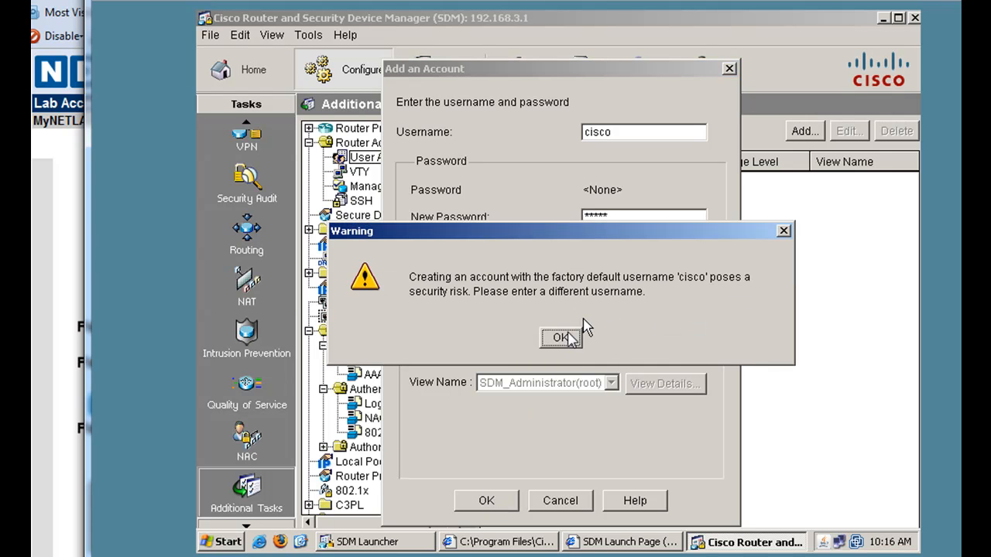
pyautogui.click(561, 337)
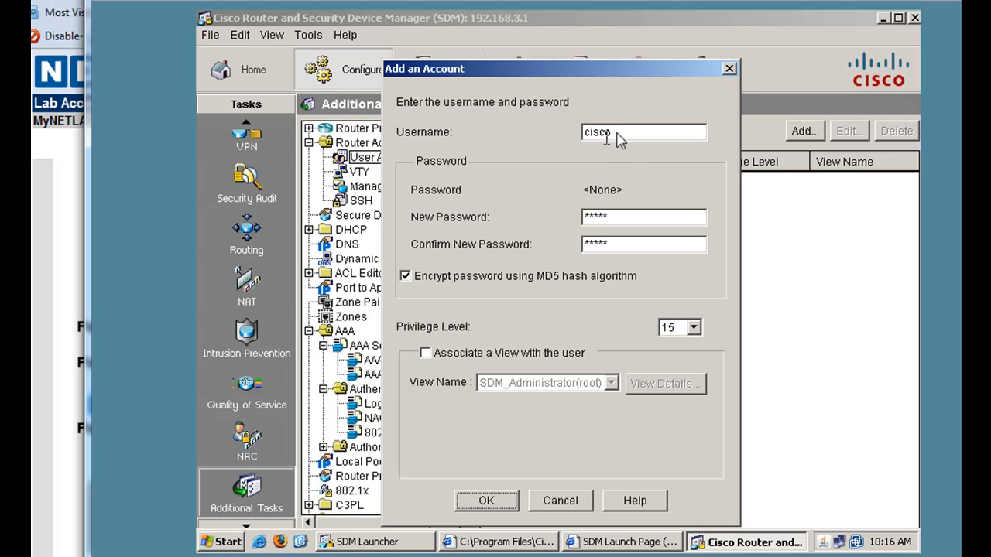
pyautogui.doubleClick(596, 132)
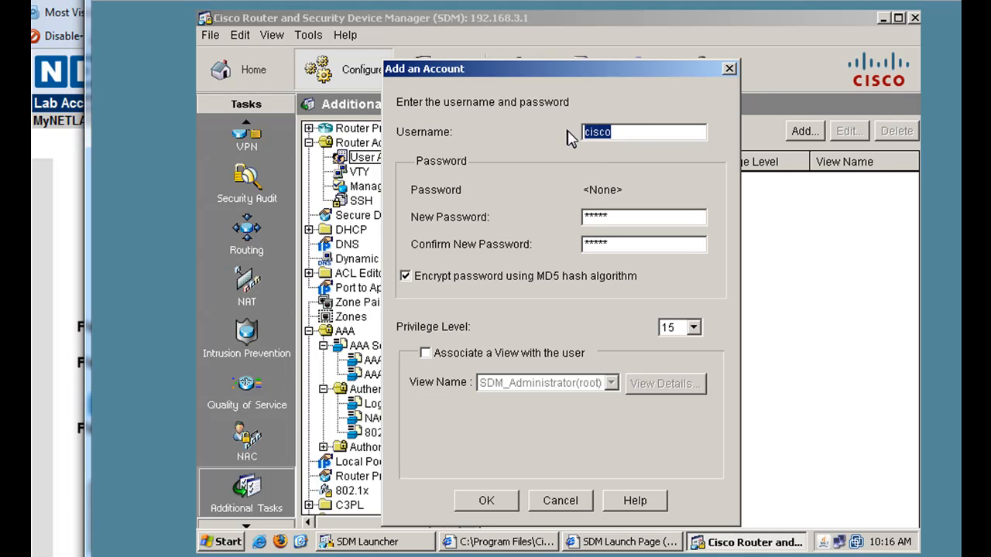
pyautogui.write('admin01')
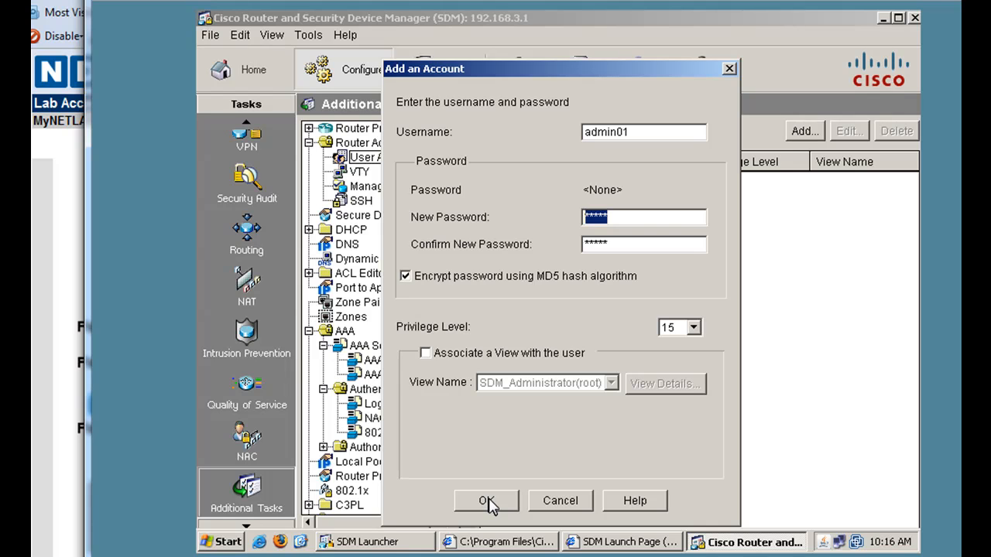
pyautogui.click(486, 501)
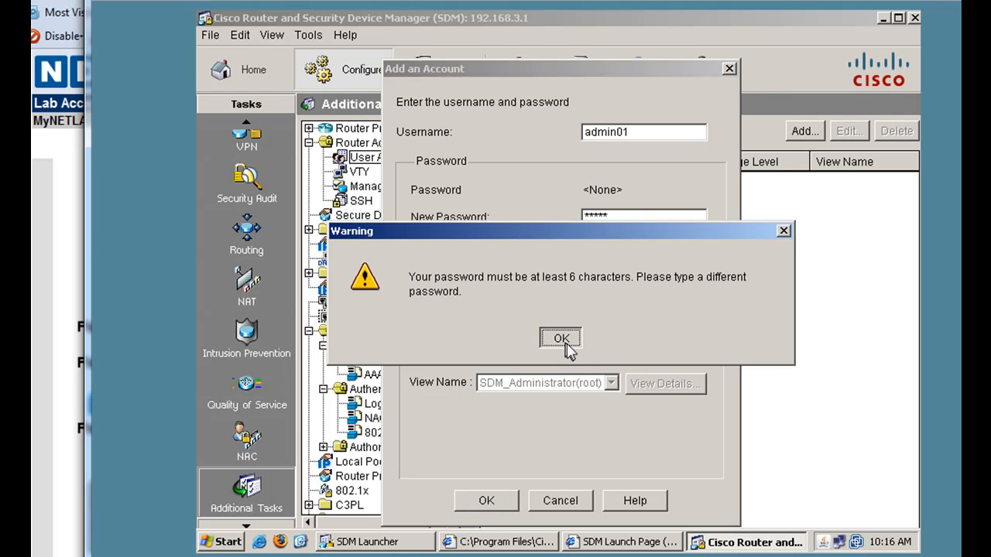
pyautogui.click(560, 339)
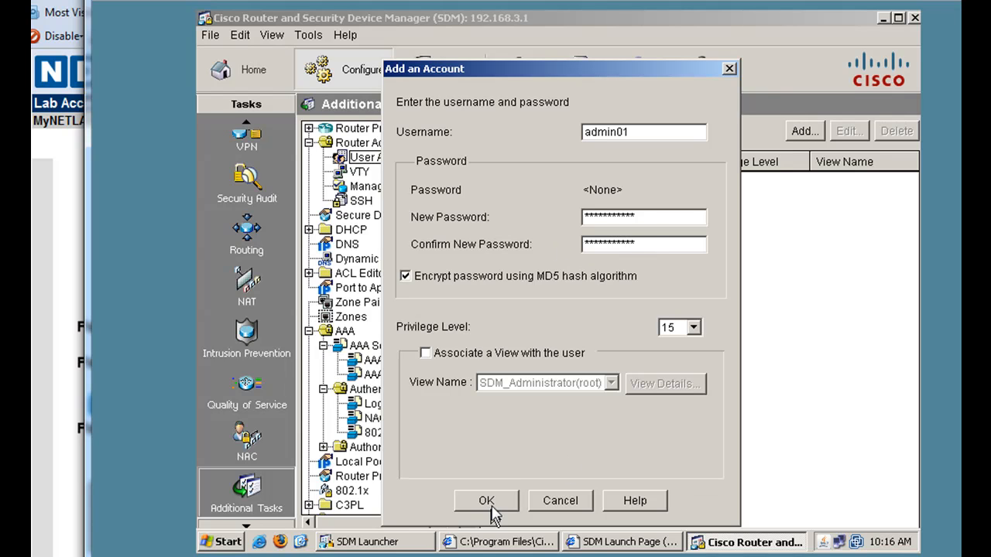
pyautogui.click(486, 500)
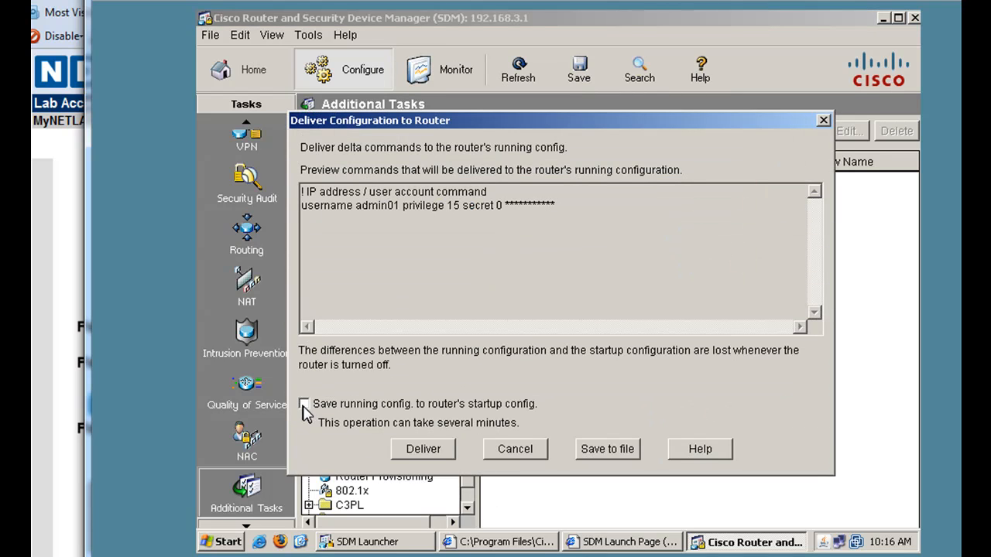
# Deliver the admin01 account to the router and save it to startup config.
pyautogui.click(423, 449)
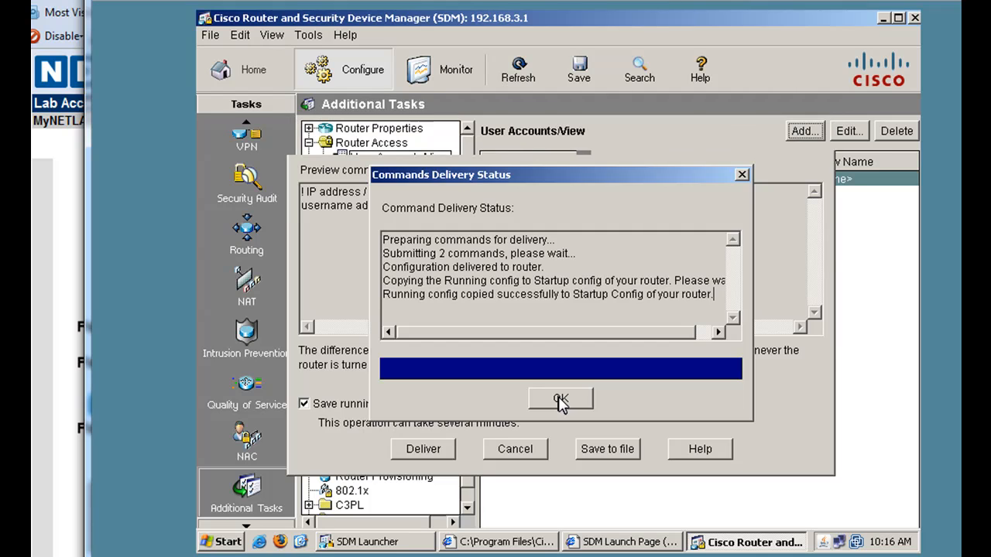
pyautogui.click(561, 399)
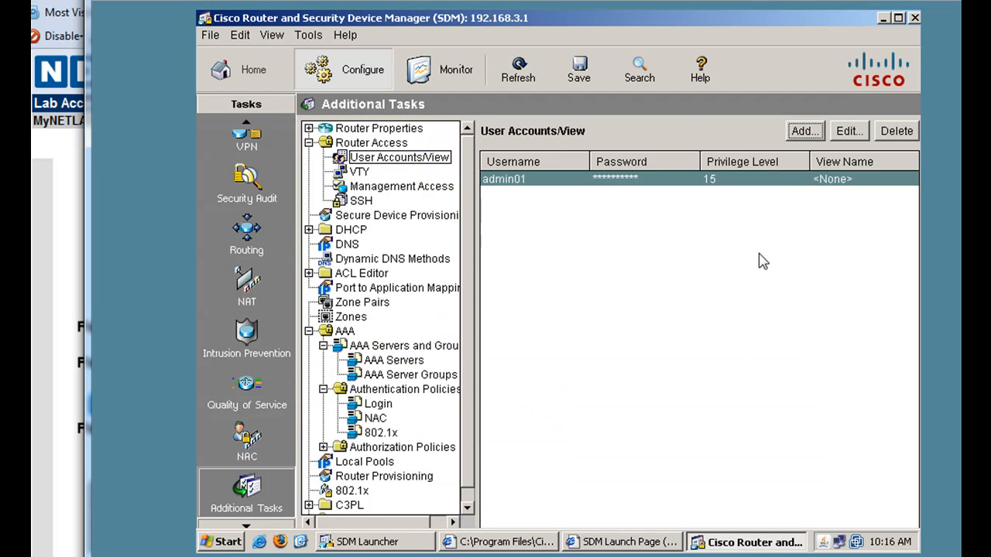
pyautogui.moveTo(910, 42)
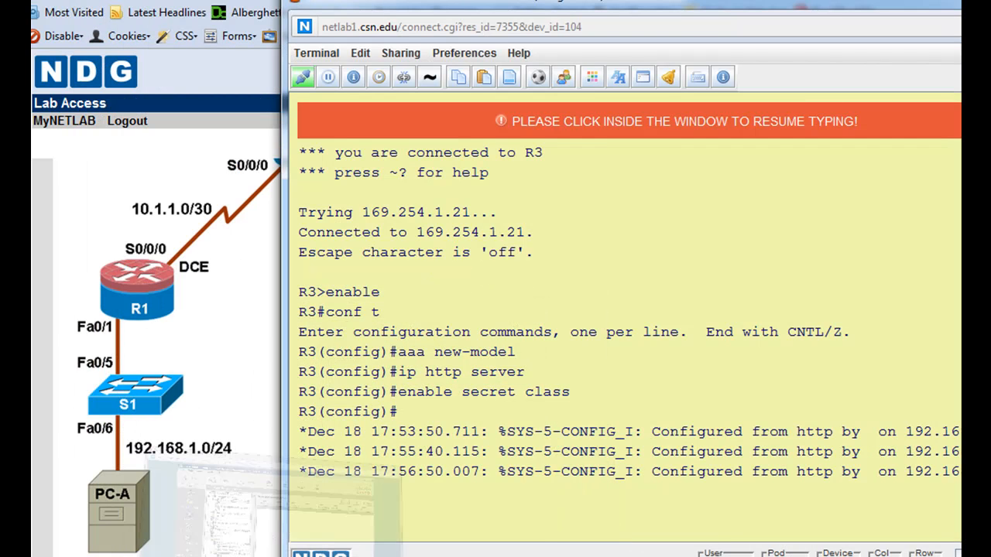
# Exit the R3 console session and log back in as RadUser at User Access Verification.
pyautogui.click(564, 517)
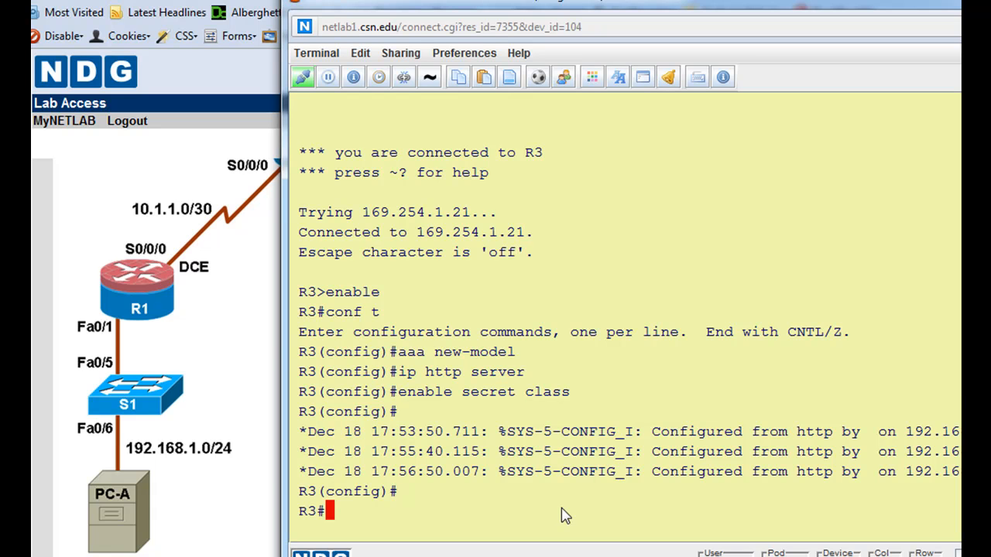
pyautogui.press('Return')
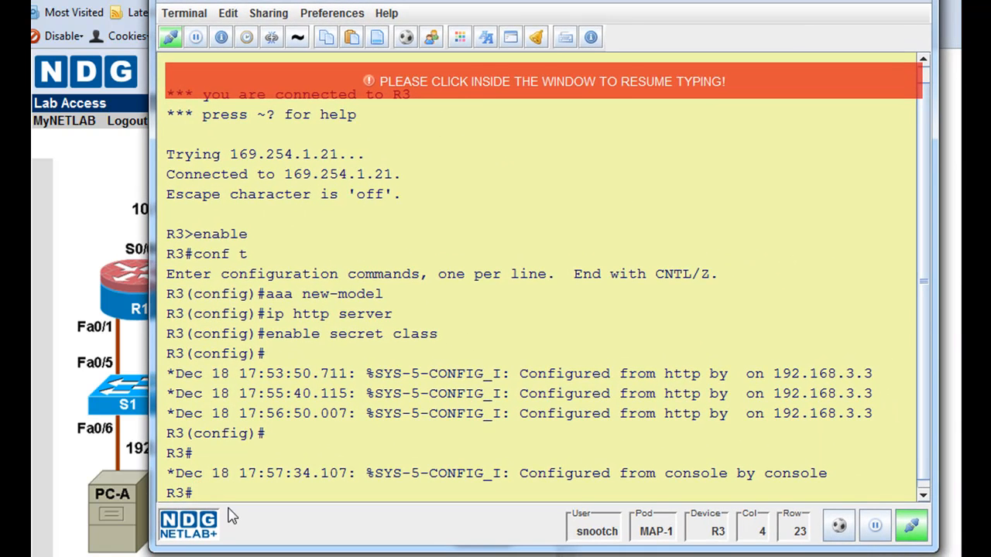
pyautogui.click(224, 492)
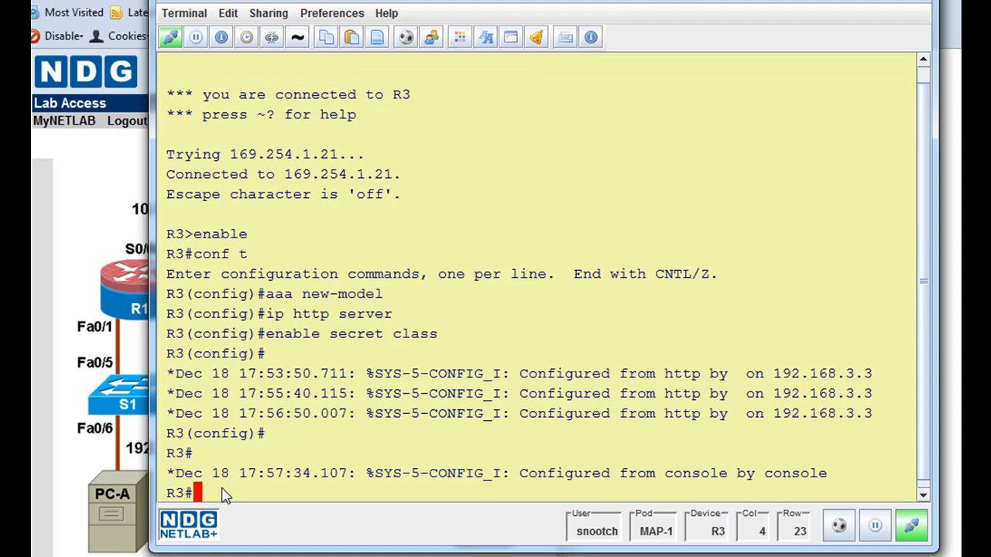
pyautogui.write('exi')
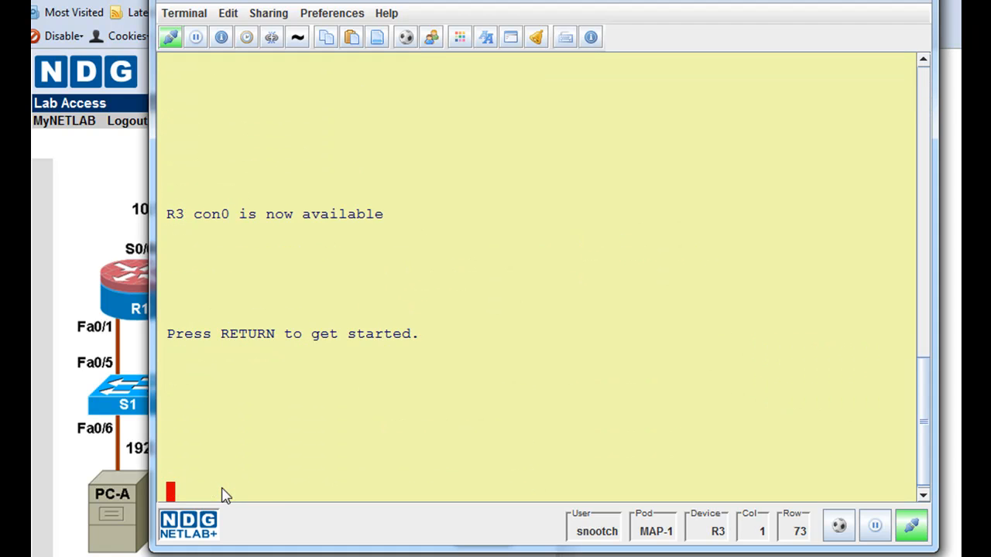
pyautogui.press('return')
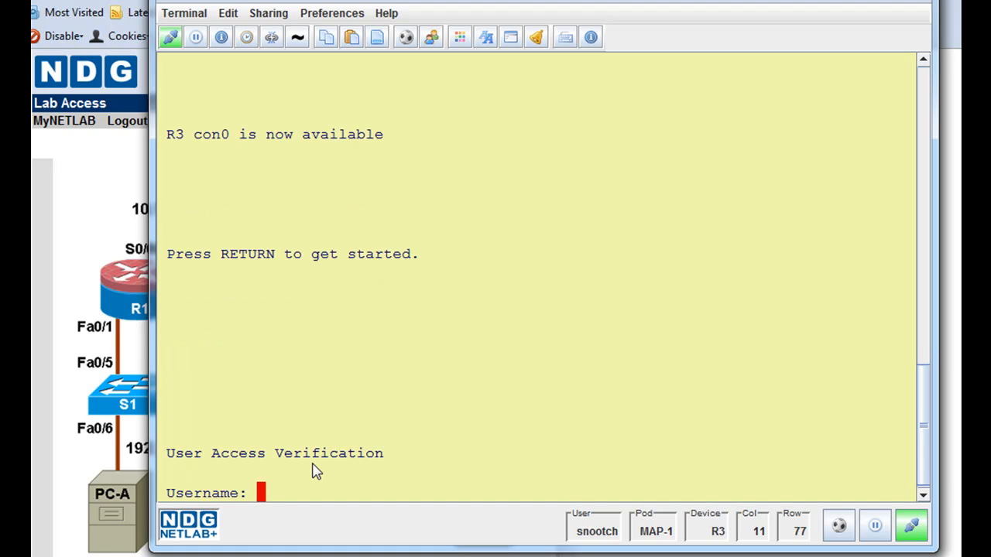
pyautogui.write('RadUser')
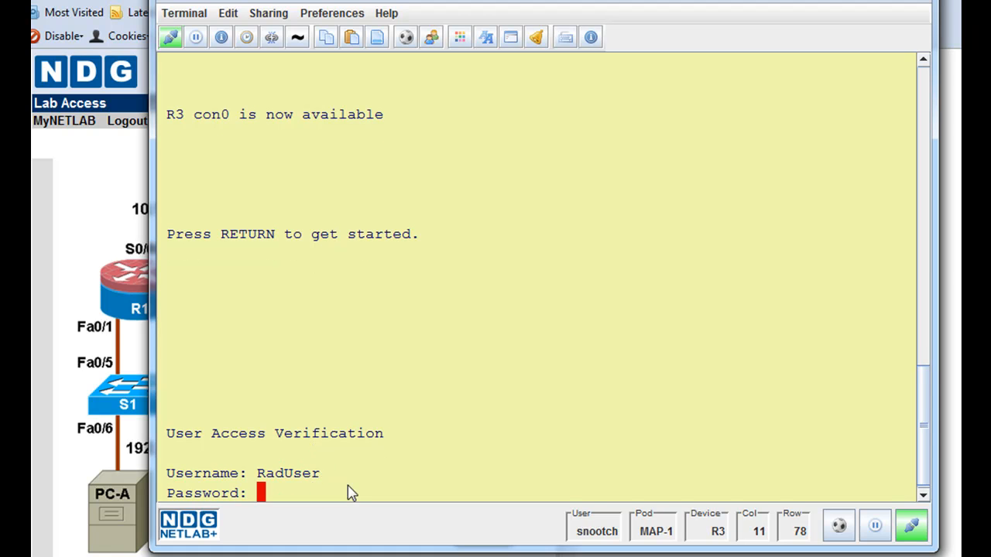
pyautogui.moveTo(432, 520)
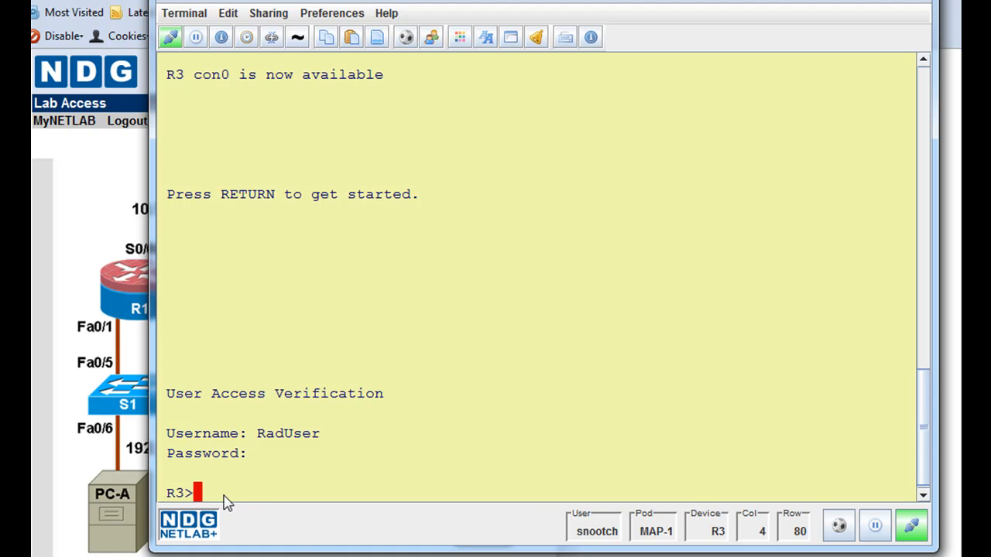
pyautogui.moveTo(235, 477)
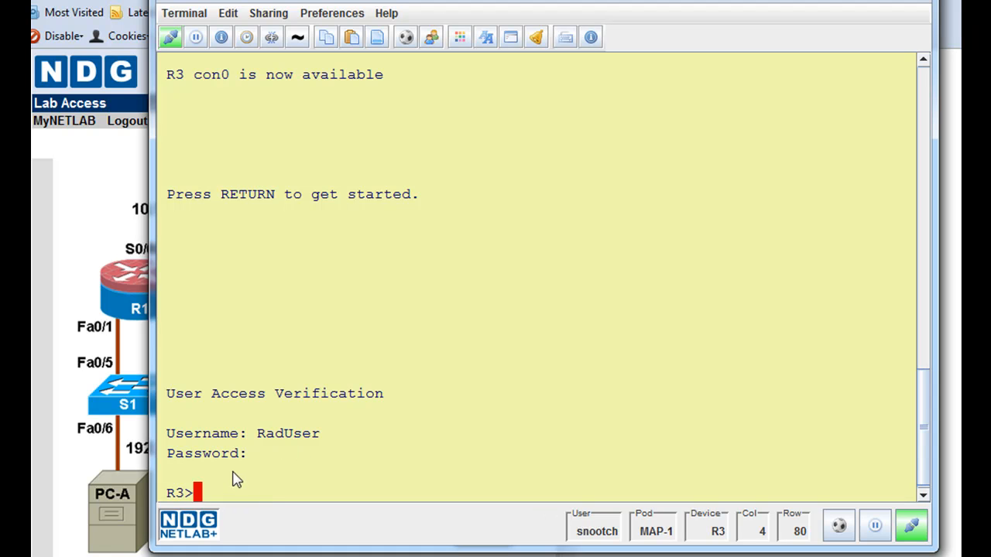
pyautogui.moveTo(324, 403)
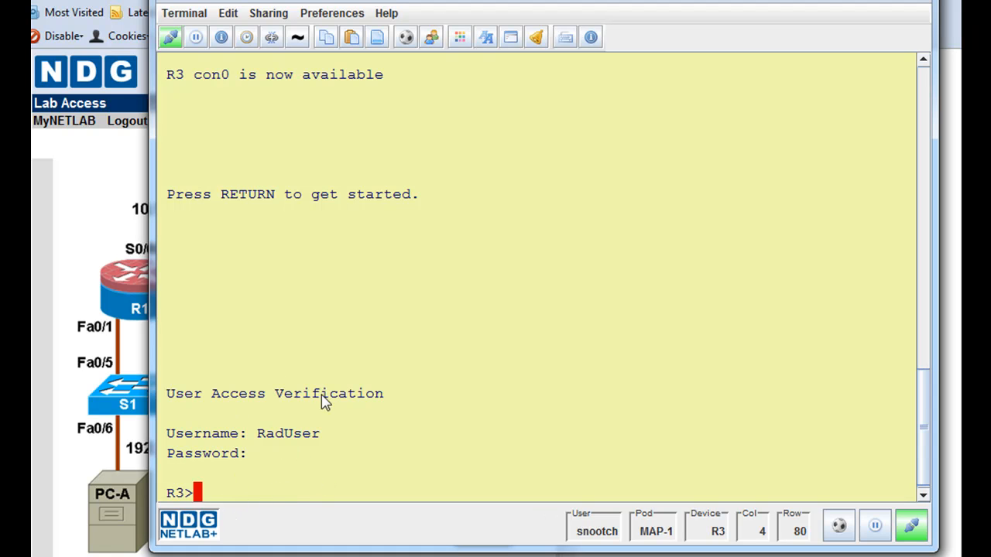
pyautogui.moveTo(338, 489)
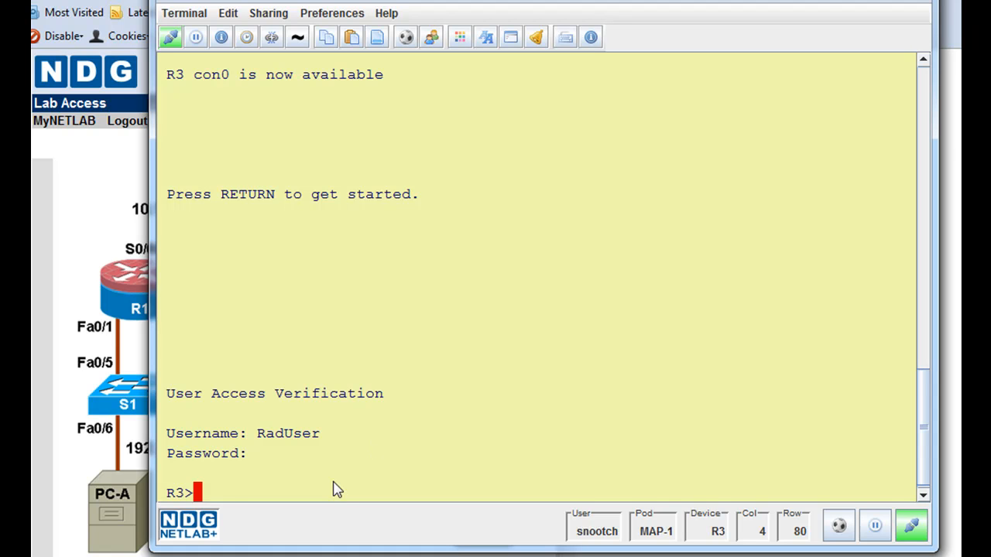
pyautogui.moveTo(347, 297)
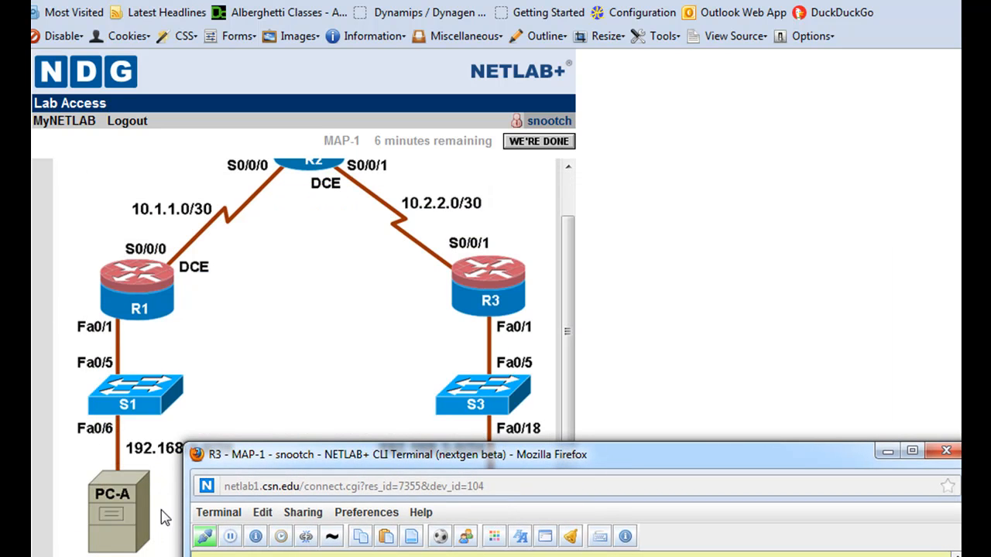
pyautogui.moveTo(204, 433)
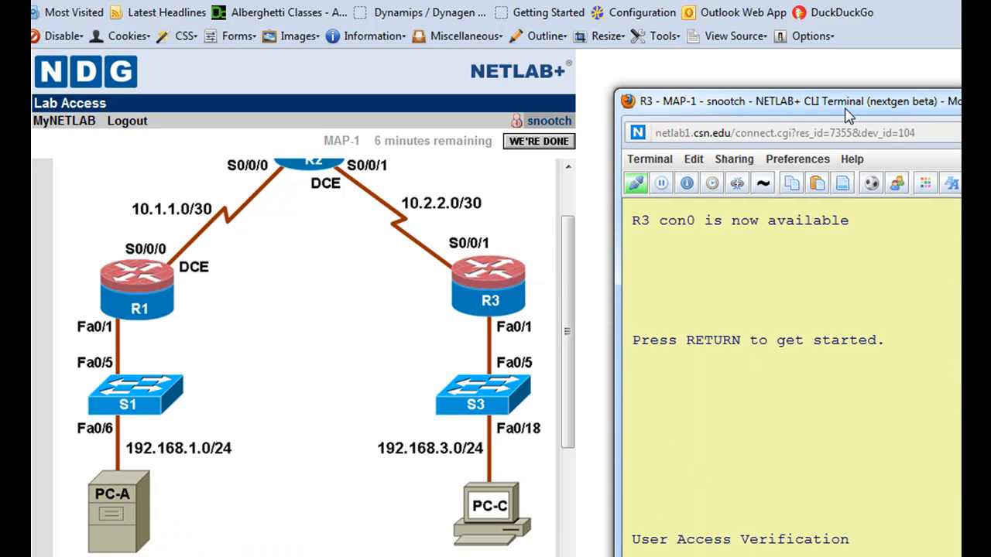
pyautogui.moveTo(514, 302)
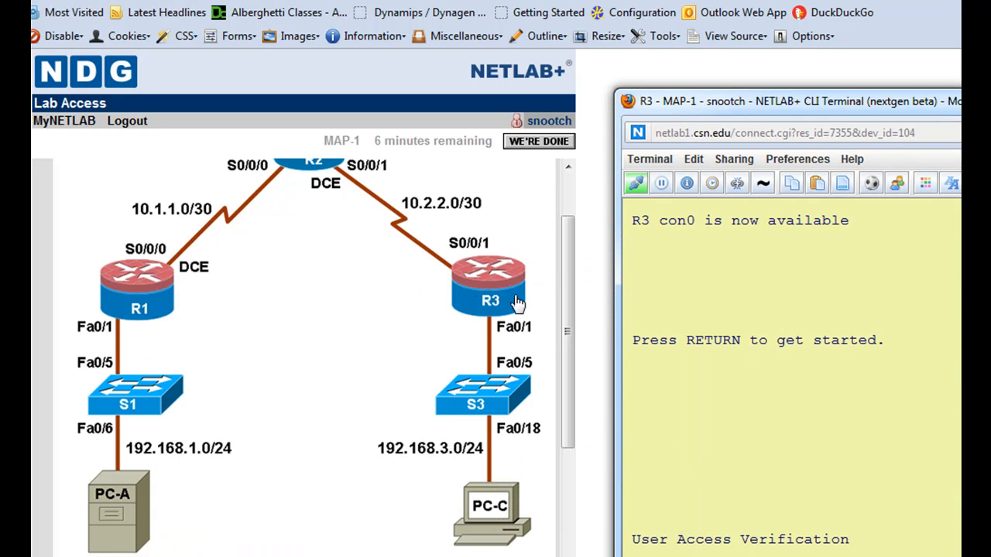
pyautogui.moveTo(503, 281)
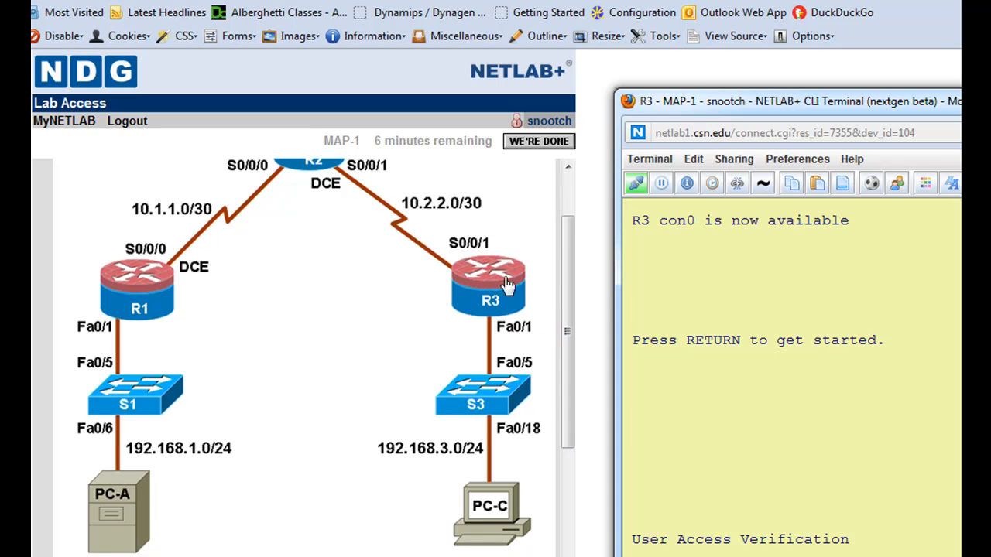
pyautogui.moveTo(483, 430)
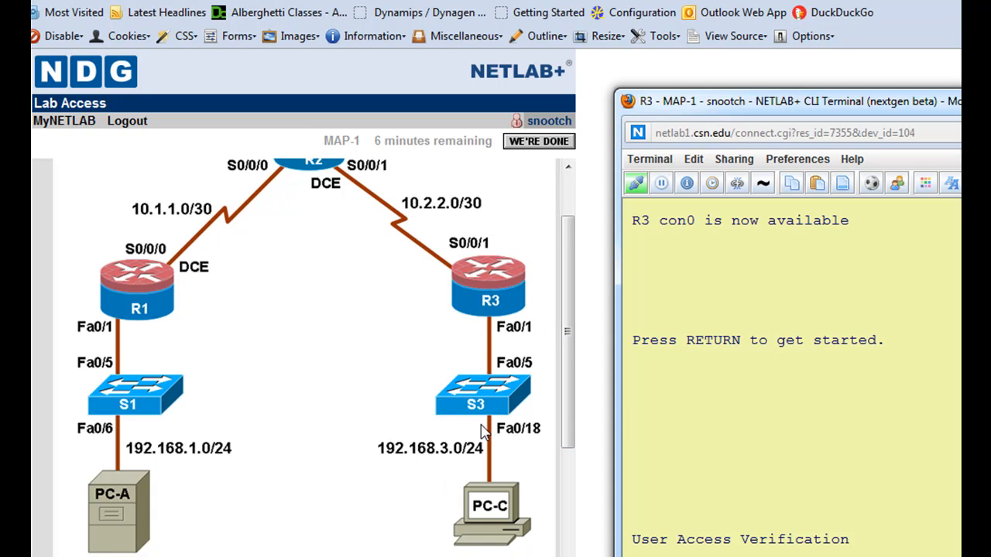